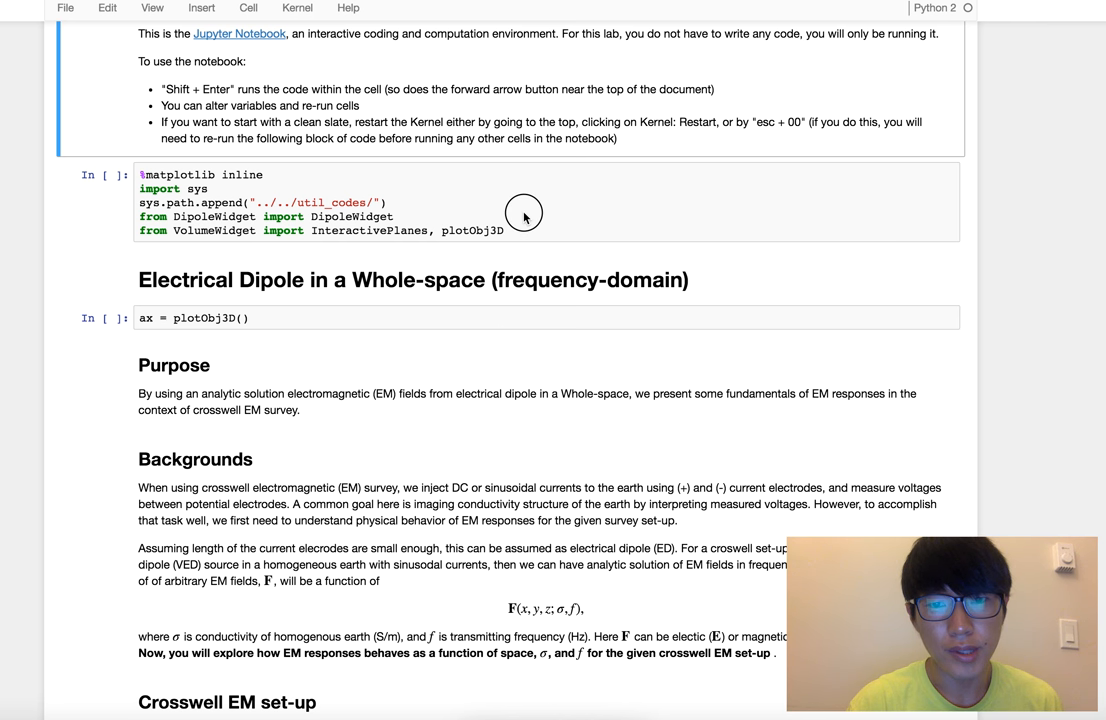
Run the import cell to load the dipole and volume widget tools, then move to the 3D plot cell
{"action": "left_click", "coordinate": [440, 206]}
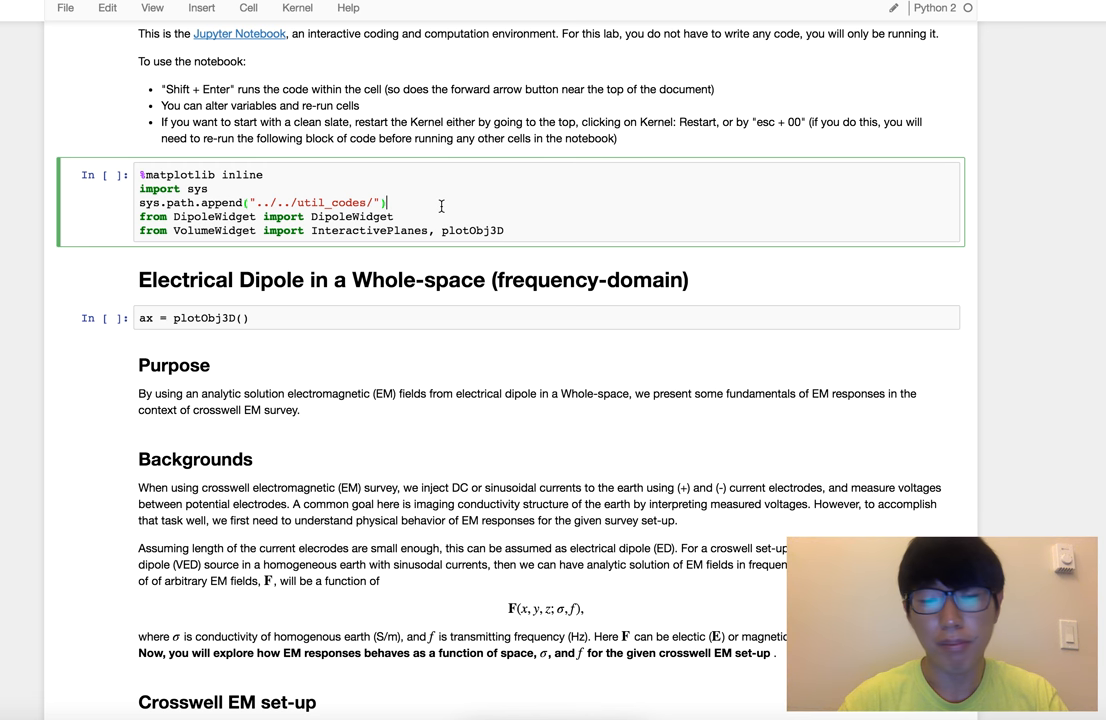
{"action": "key", "text": "shift+enter"}
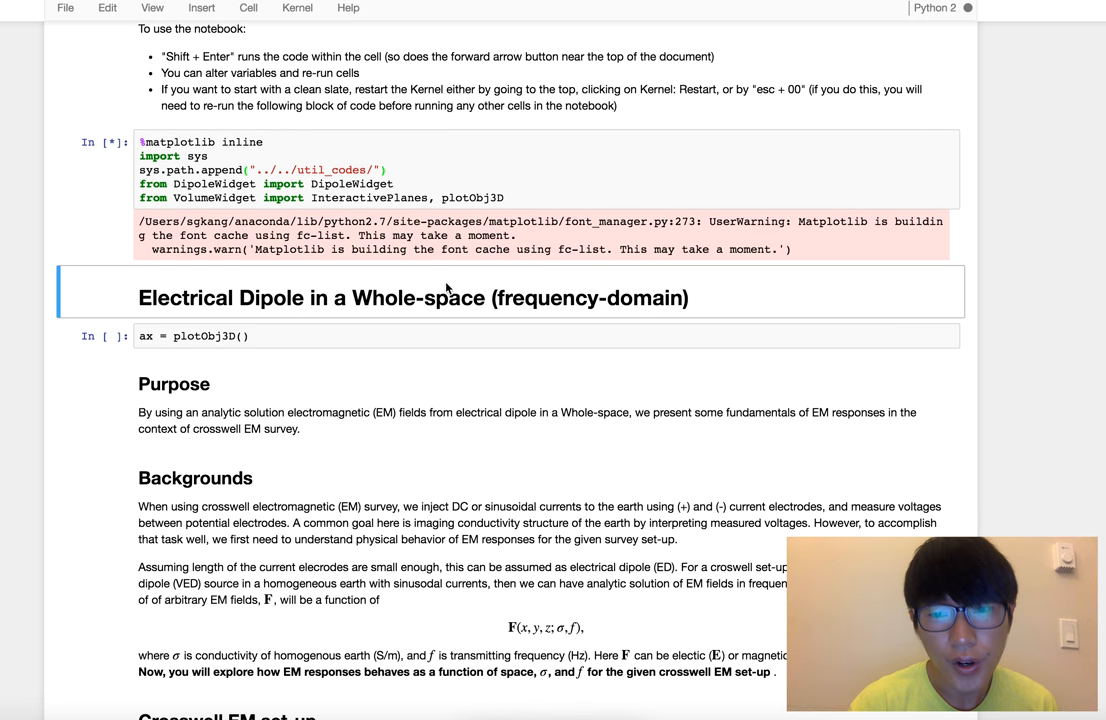
{"action": "scroll", "scroll_direction": "down", "scroll_amount": 3}
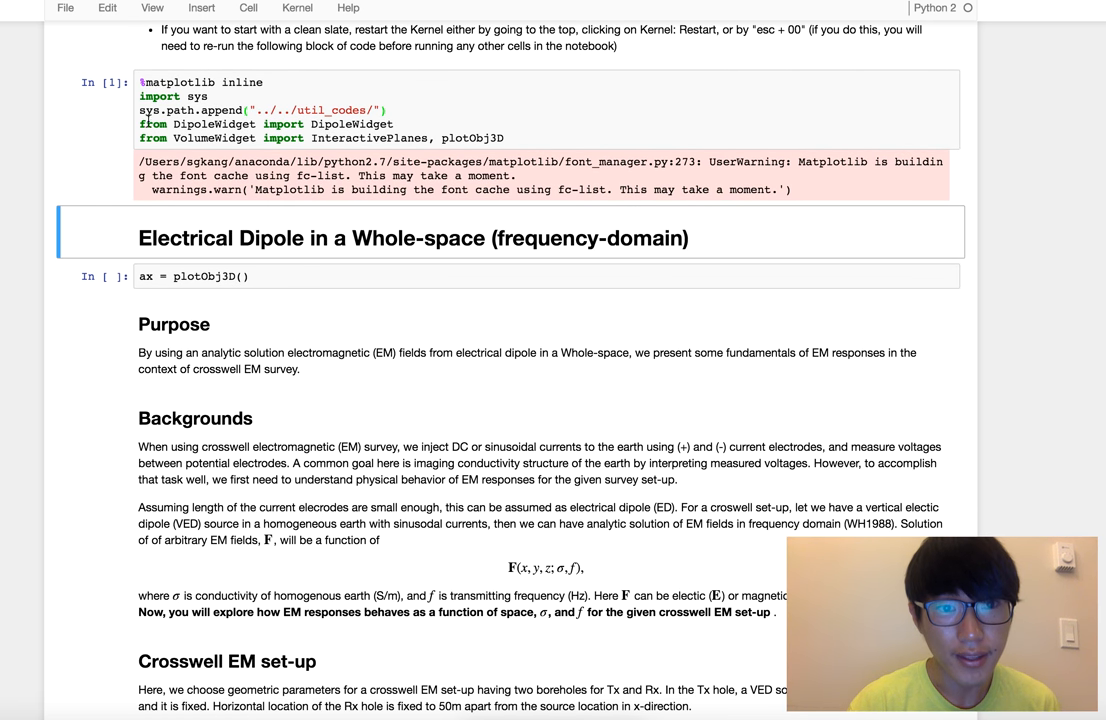
{"action": "left_click", "coordinate": [424, 276]}
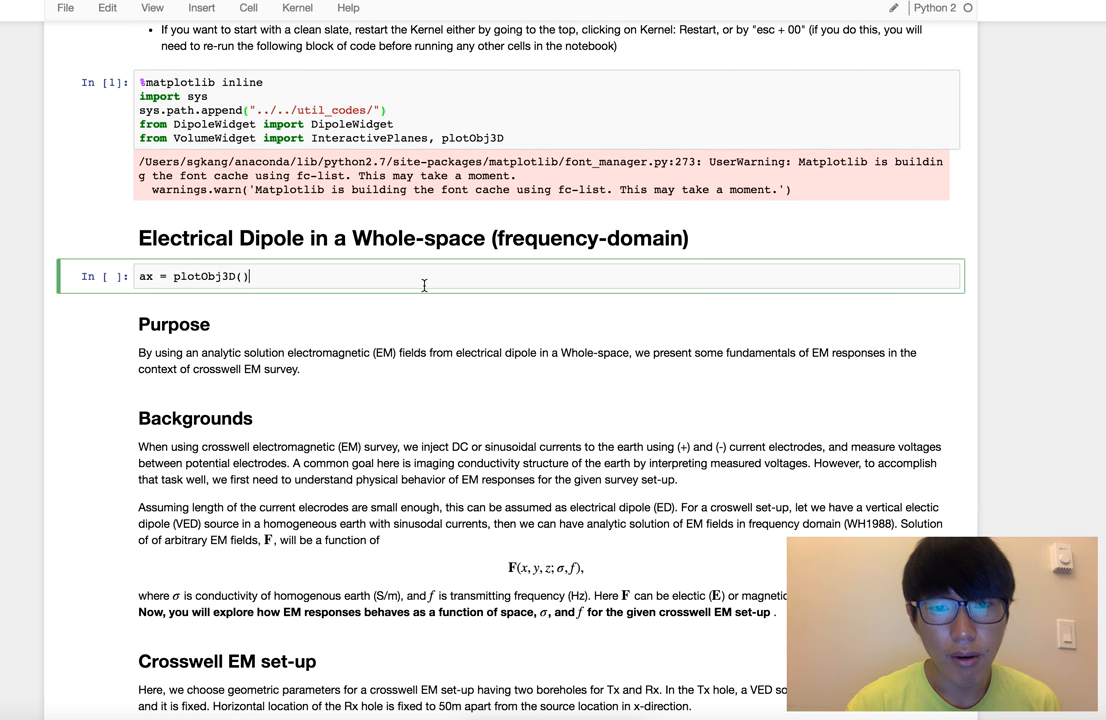
Scroll down to the plotObj3D cell showing the crosswell Tx and Rx borehole geometry
{"action": "scroll", "scroll_direction": "down", "scroll_amount": 3}
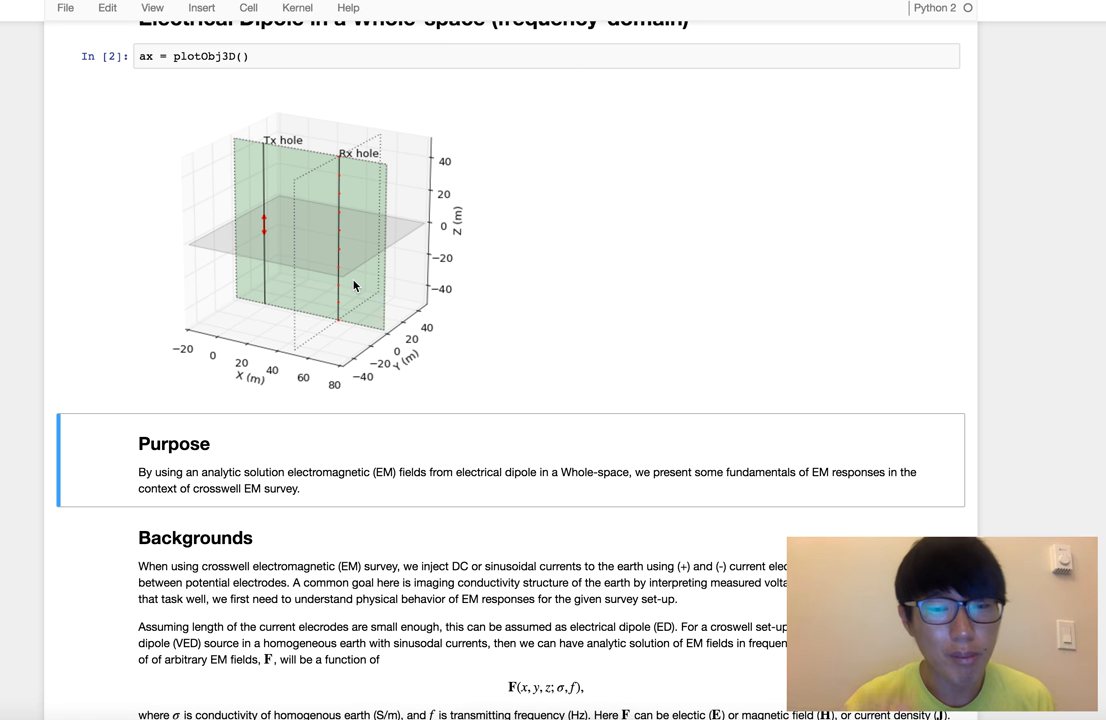
{"action": "mouse_move", "coordinate": [432, 284]}
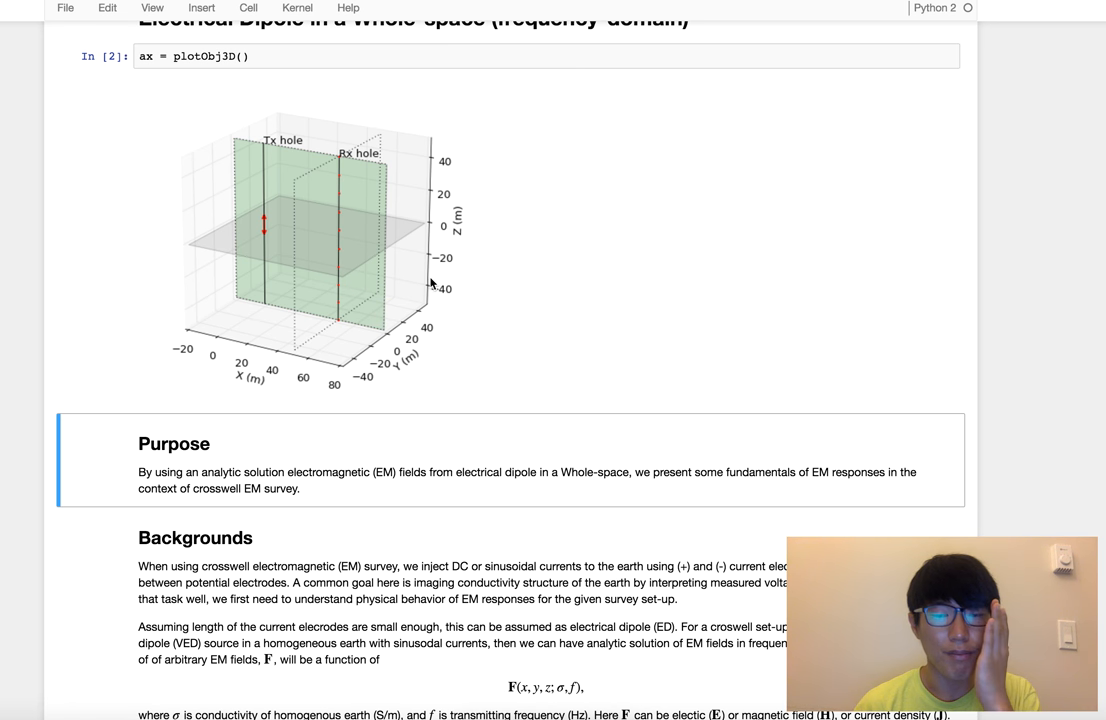
{"action": "mouse_move", "coordinate": [324, 236]}
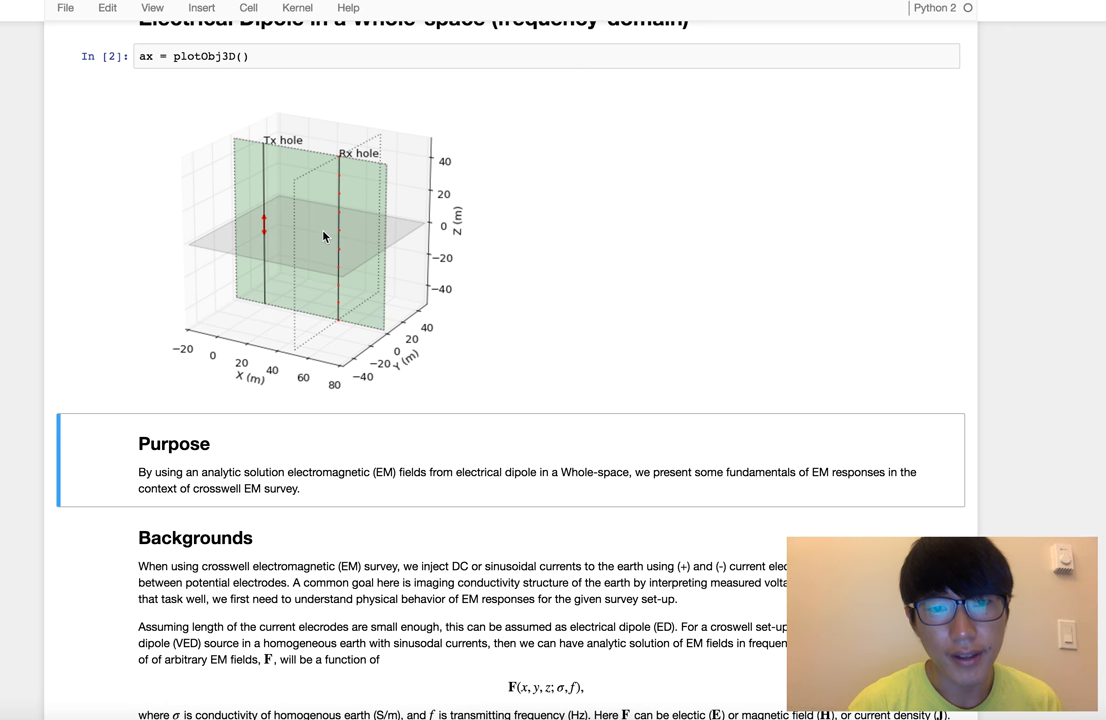
{"action": "mouse_move", "coordinate": [248, 148]}
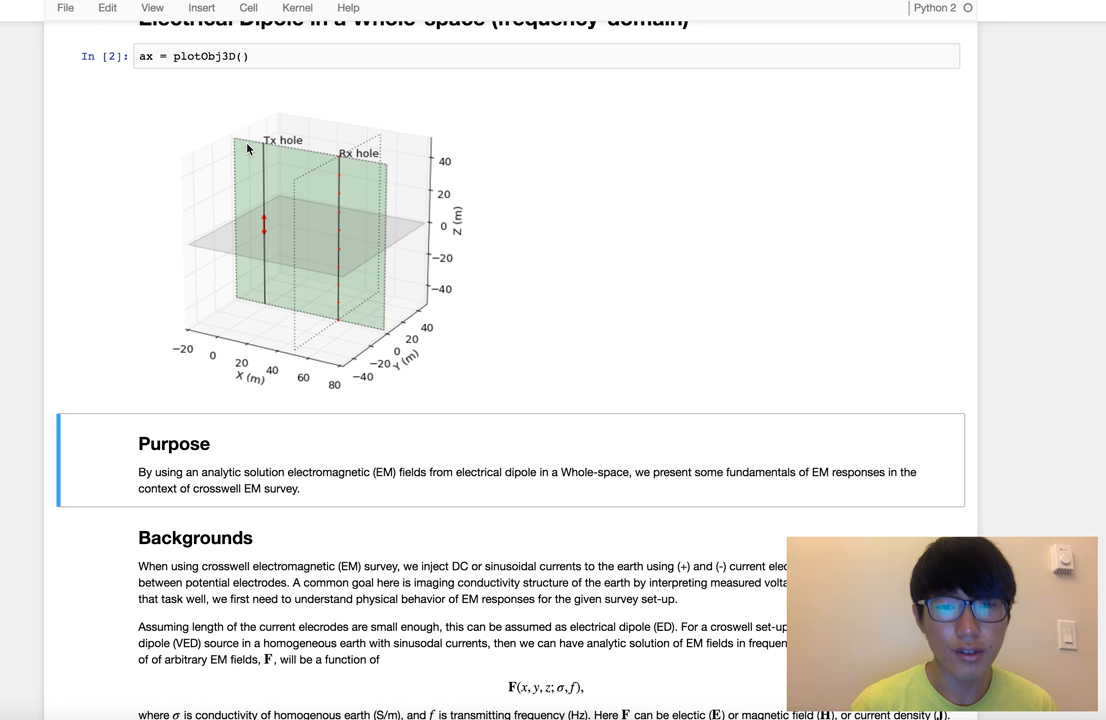
{"action": "mouse_move", "coordinate": [324, 180]}
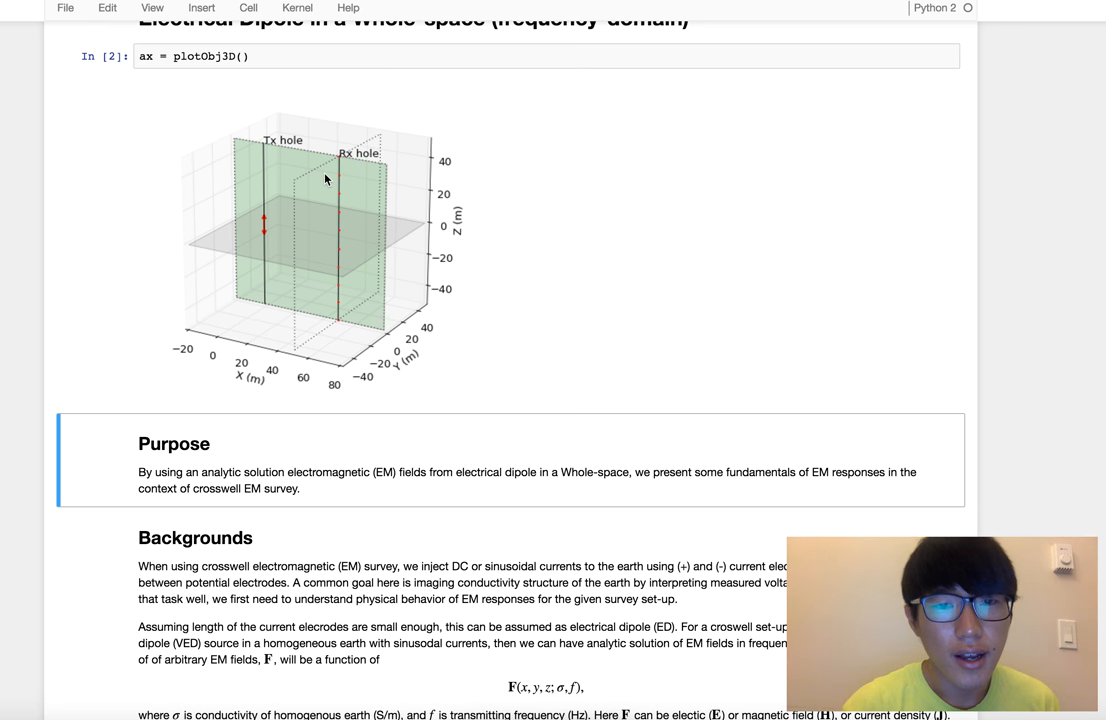
{"action": "mouse_move", "coordinate": [292, 150]}
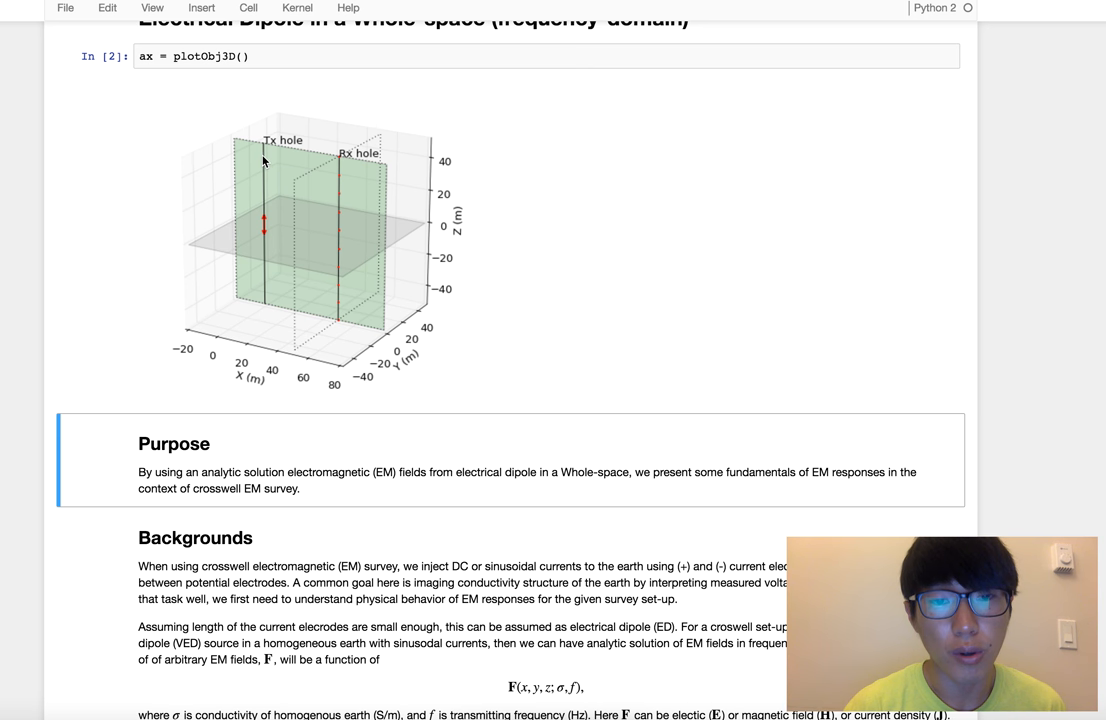
{"action": "mouse_move", "coordinate": [264, 232]}
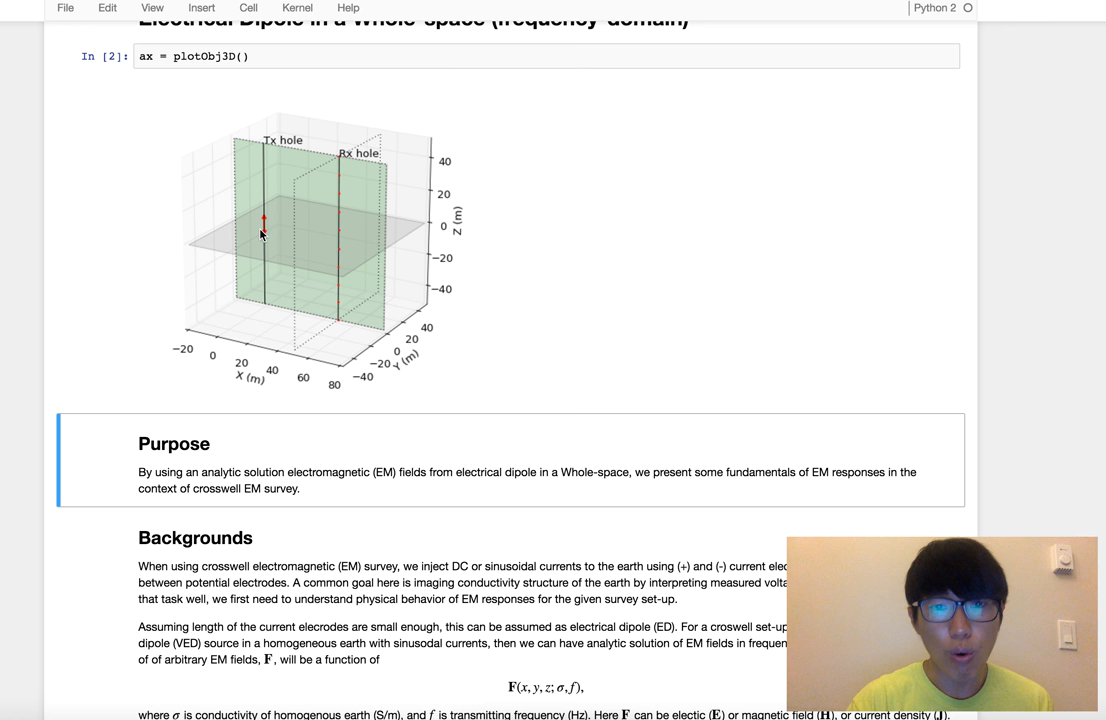
{"action": "mouse_move", "coordinate": [304, 222]}
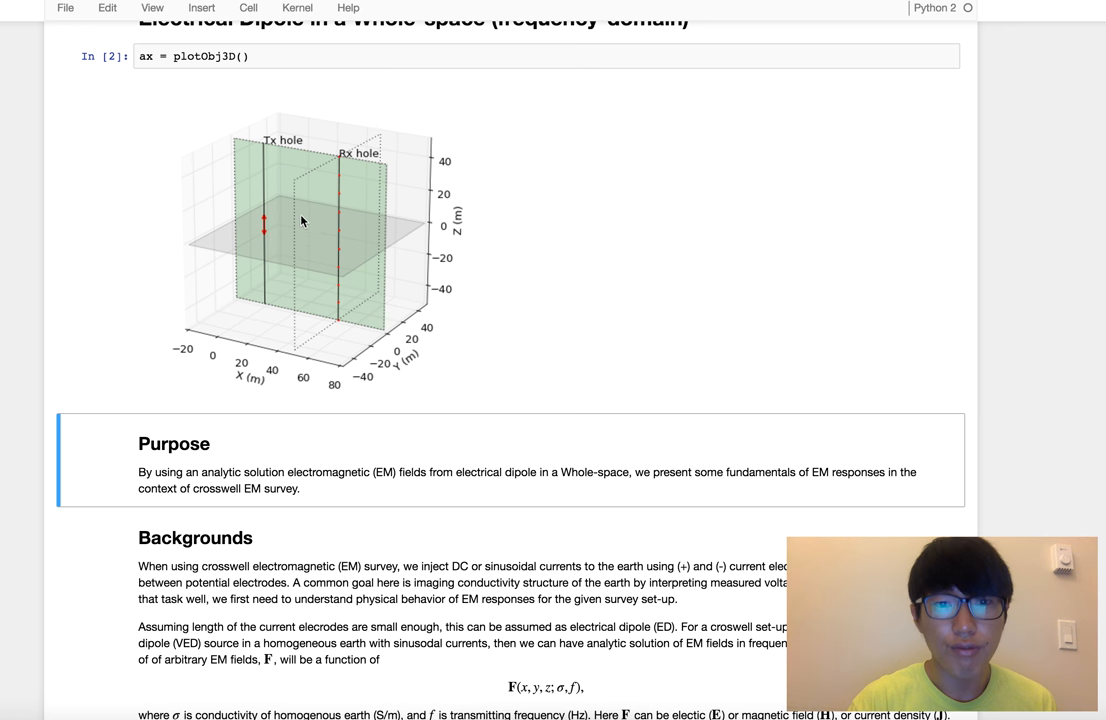
{"action": "mouse_move", "coordinate": [256, 192]}
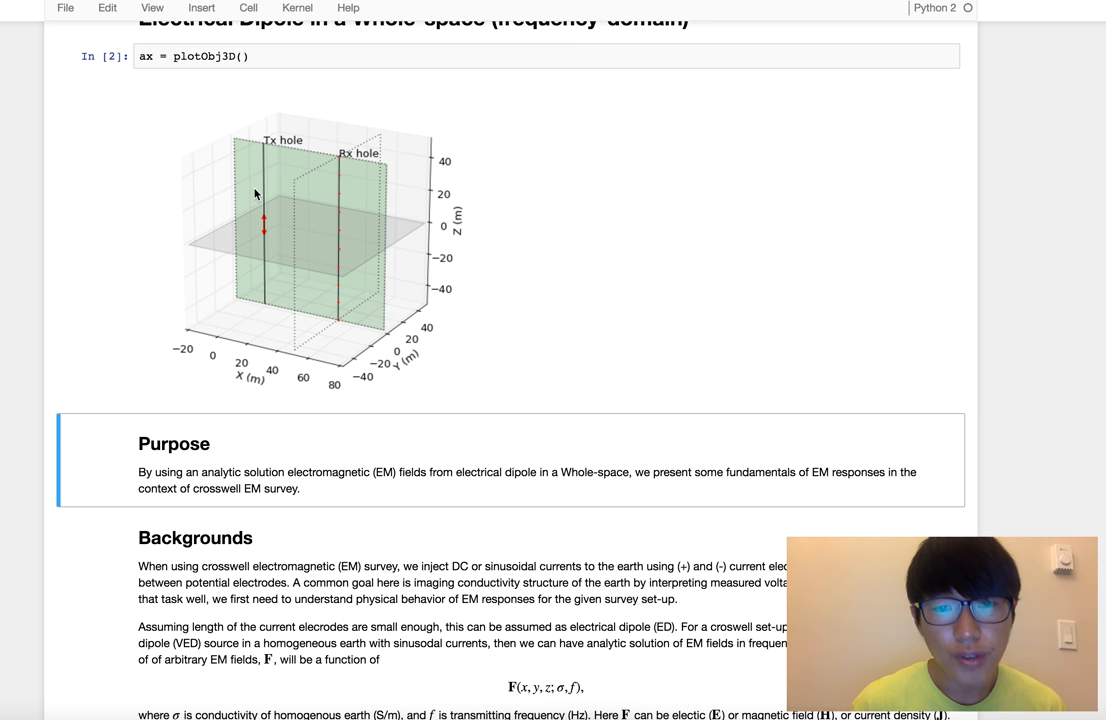
{"action": "mouse_move", "coordinate": [360, 224]}
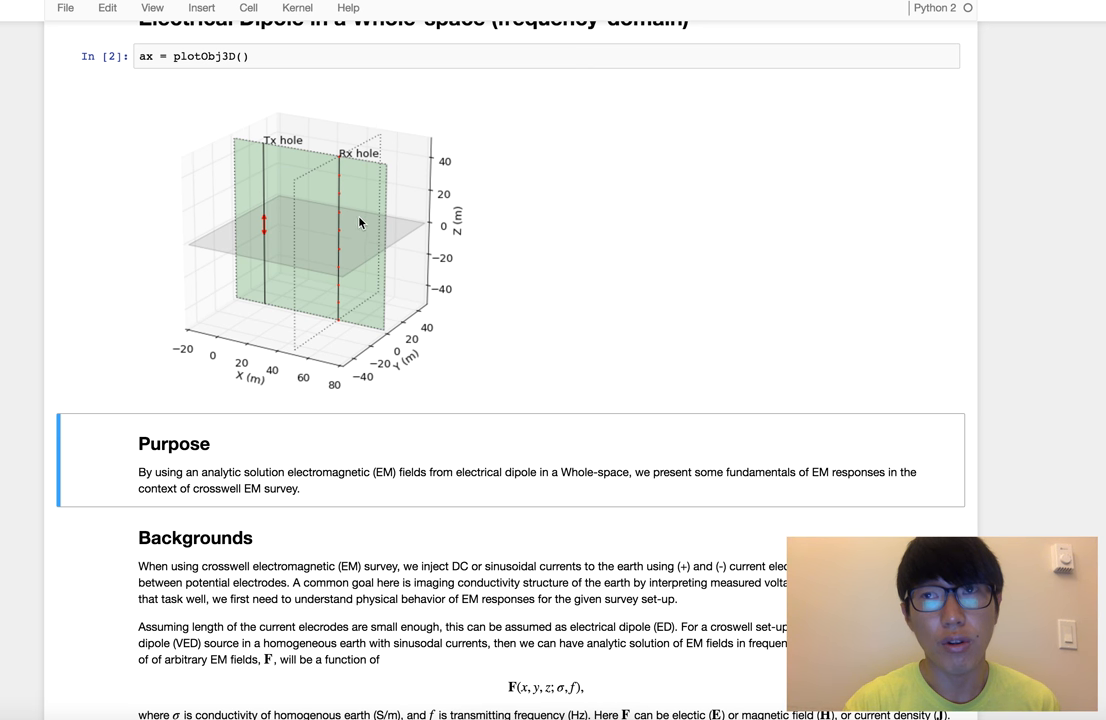
{"action": "mouse_move", "coordinate": [354, 272]}
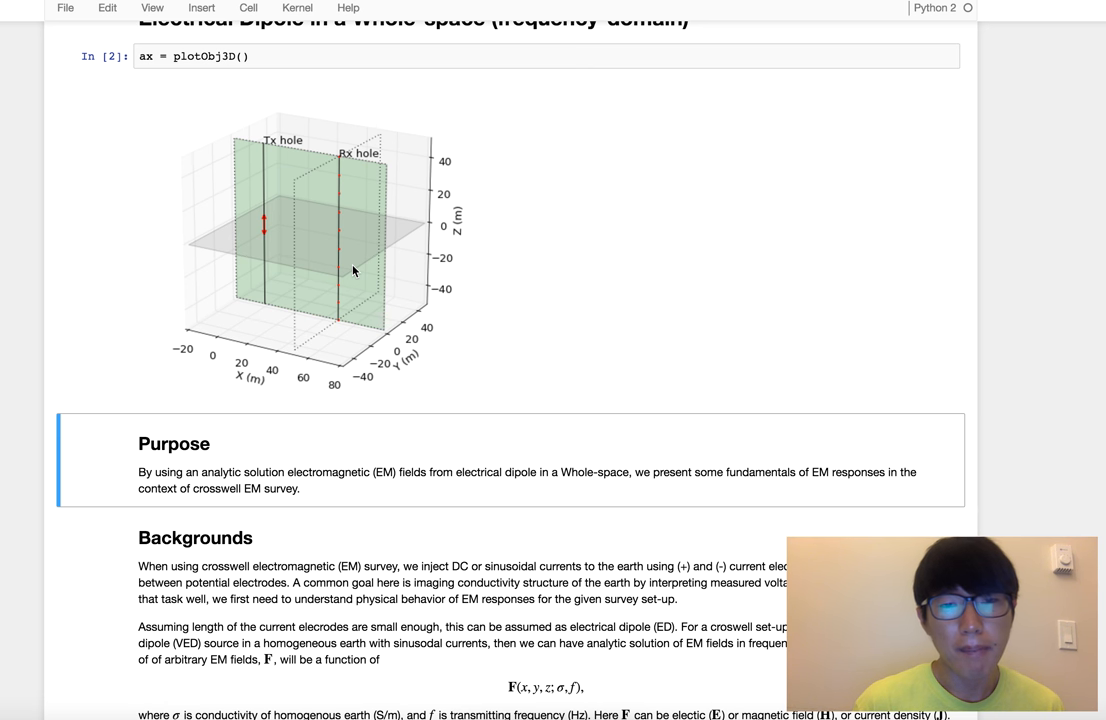
{"action": "mouse_move", "coordinate": [304, 240]}
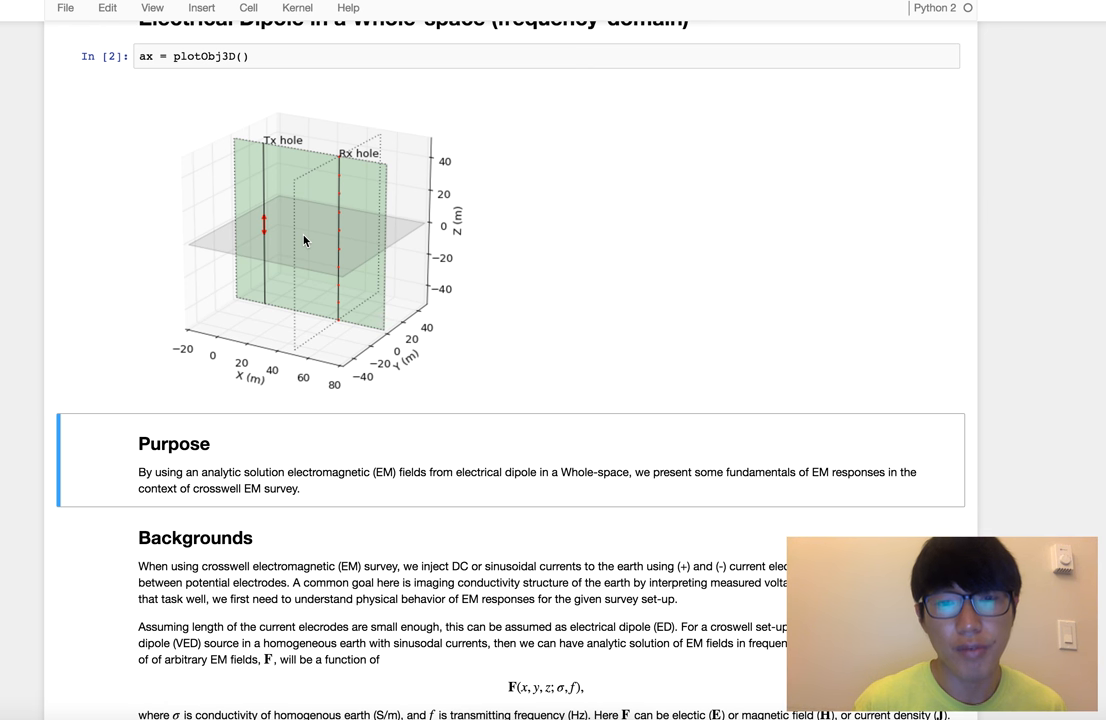
{"action": "mouse_move", "coordinate": [342, 242]}
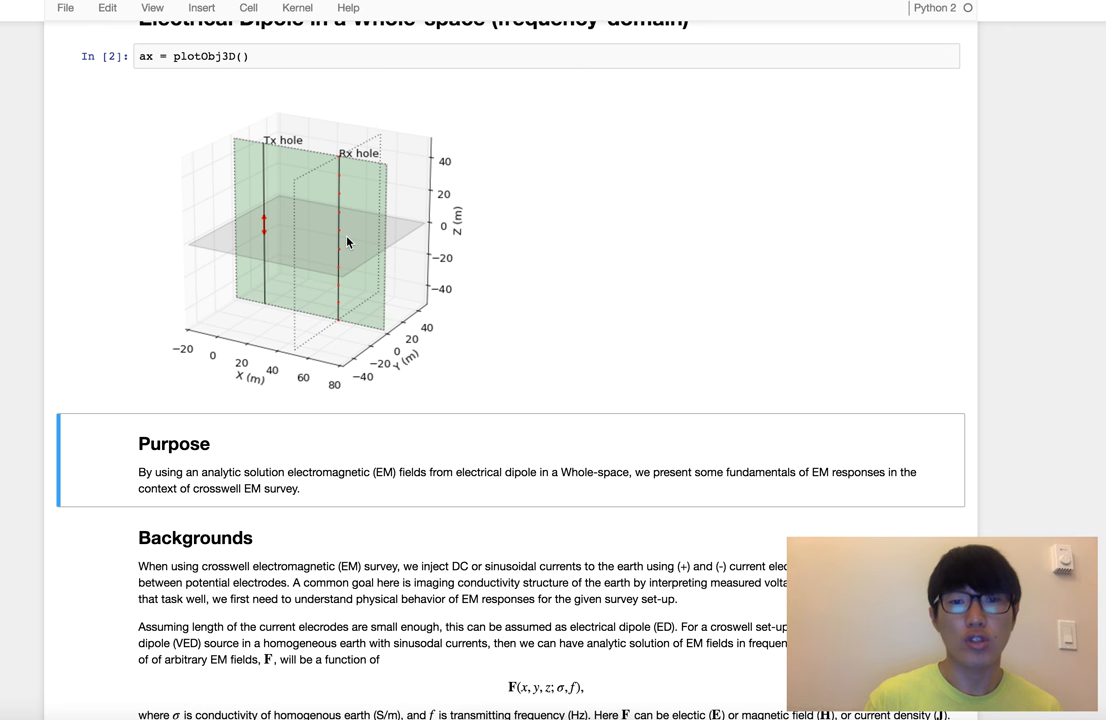
{"action": "mouse_move", "coordinate": [324, 232]}
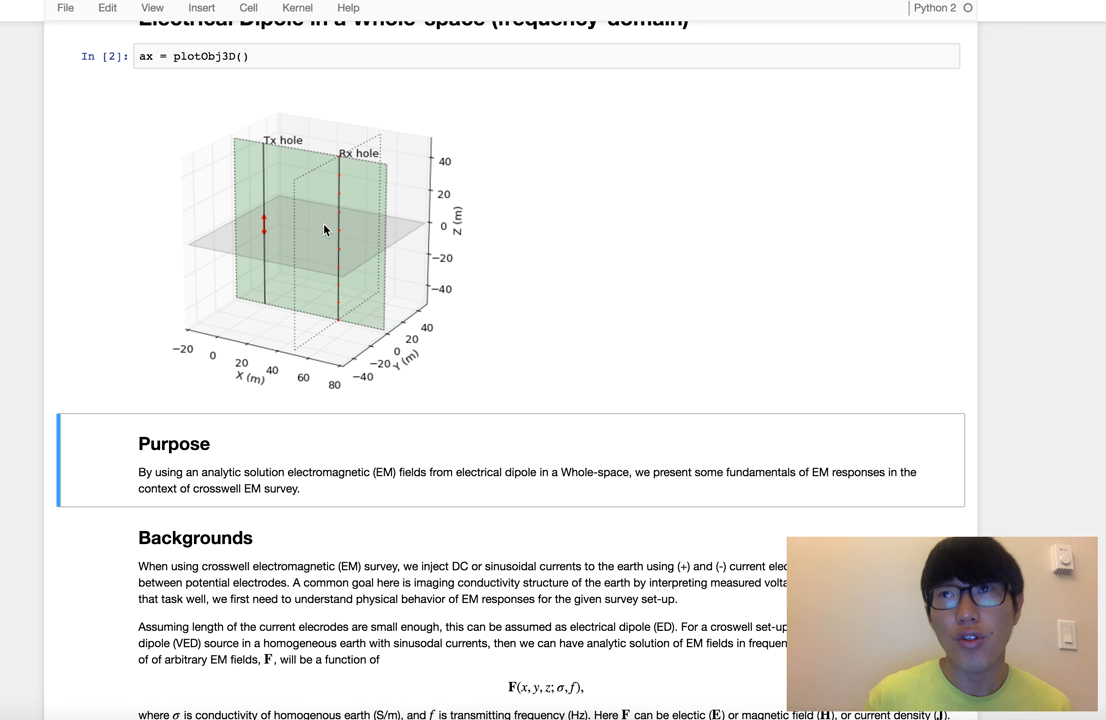
{"action": "mouse_move", "coordinate": [260, 228]}
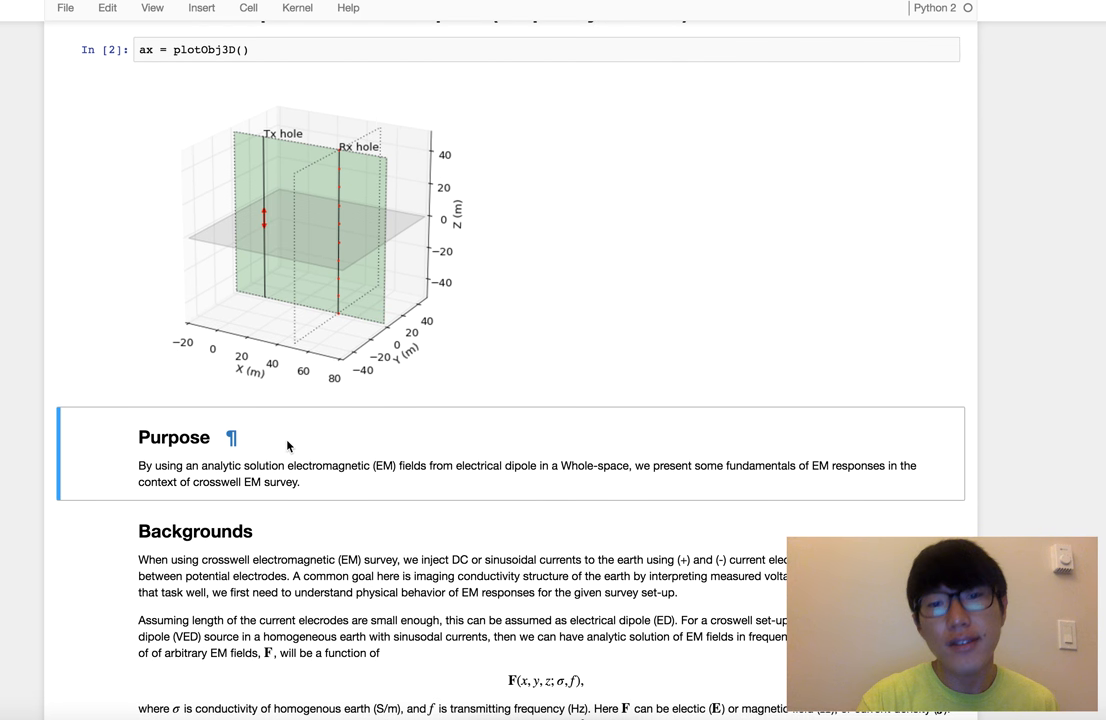
Scroll to Step 1 where the InteractivePlanes cell sets plane, offset and receiver count
{"action": "scroll", "scroll_direction": "down", "scroll_amount": 3}
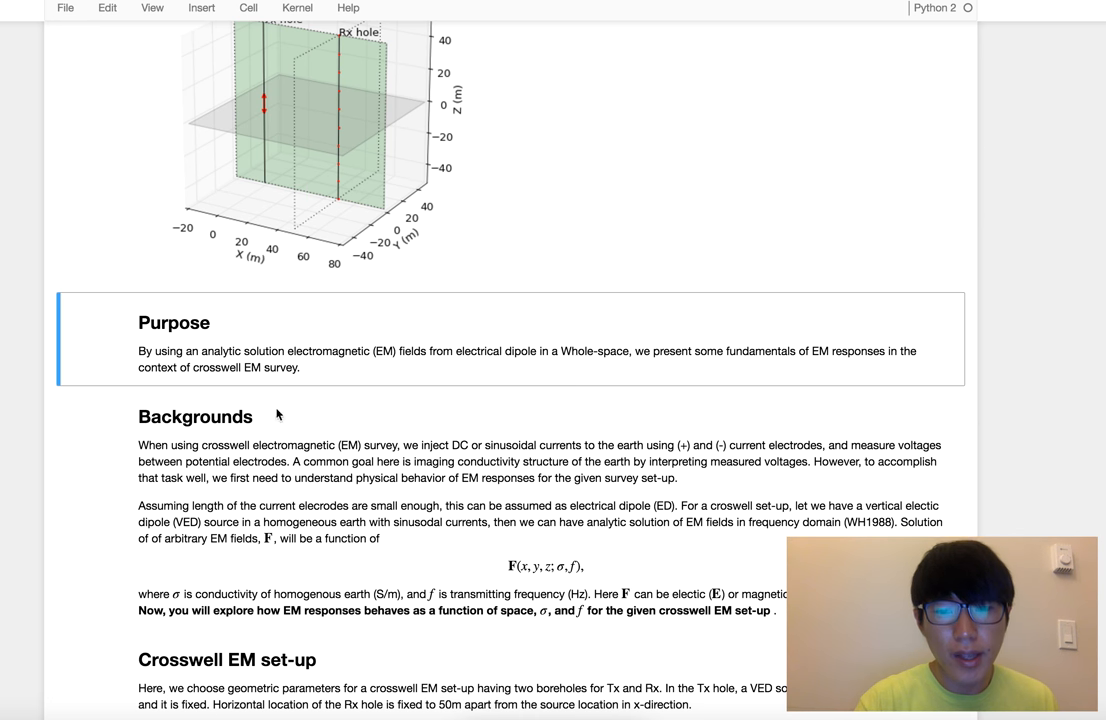
{"action": "scroll", "scroll_direction": "down", "scroll_amount": 3}
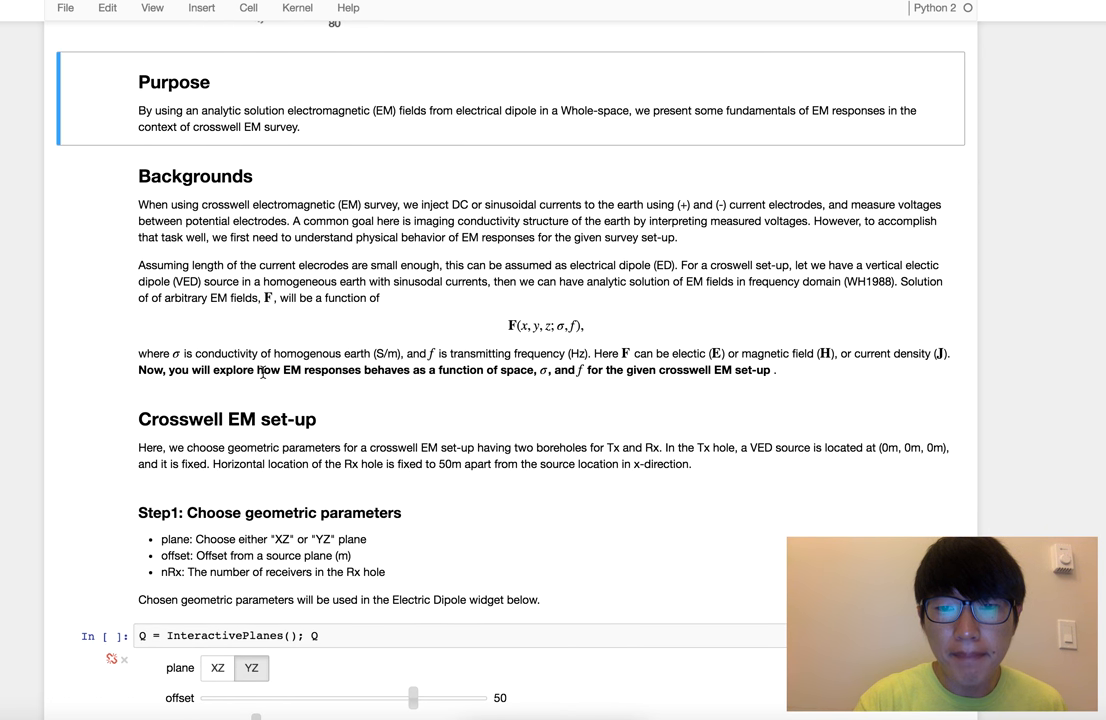
{"action": "scroll", "scroll_direction": "up", "scroll_amount": 3}
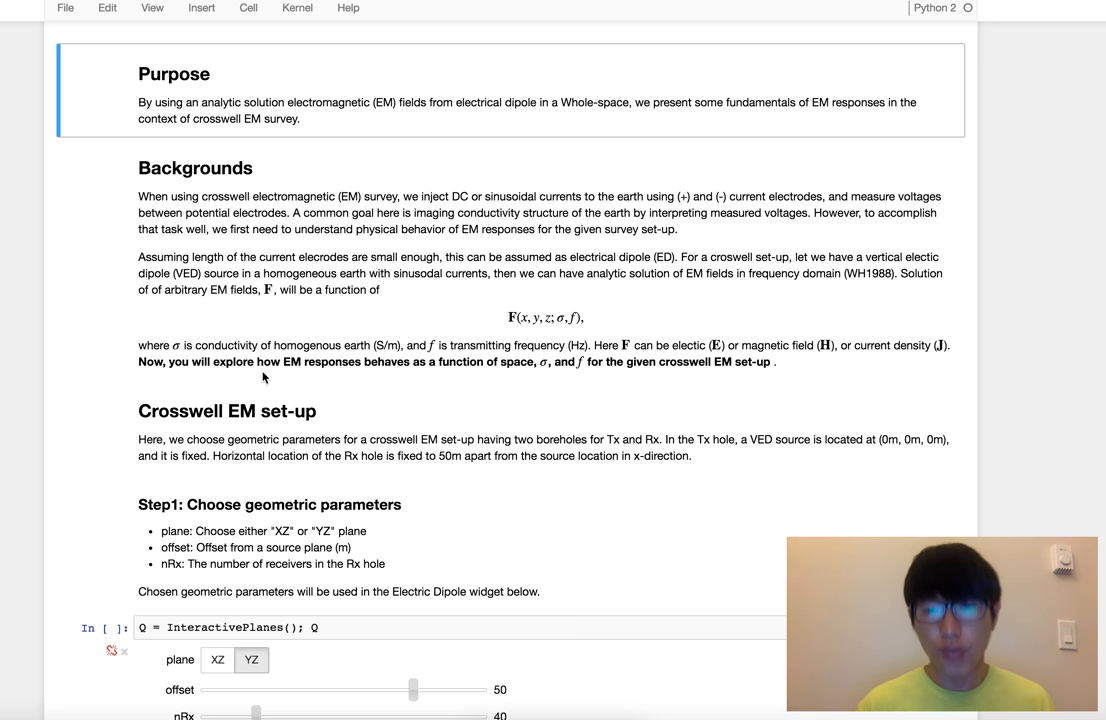
{"action": "mouse_move", "coordinate": [266, 288]}
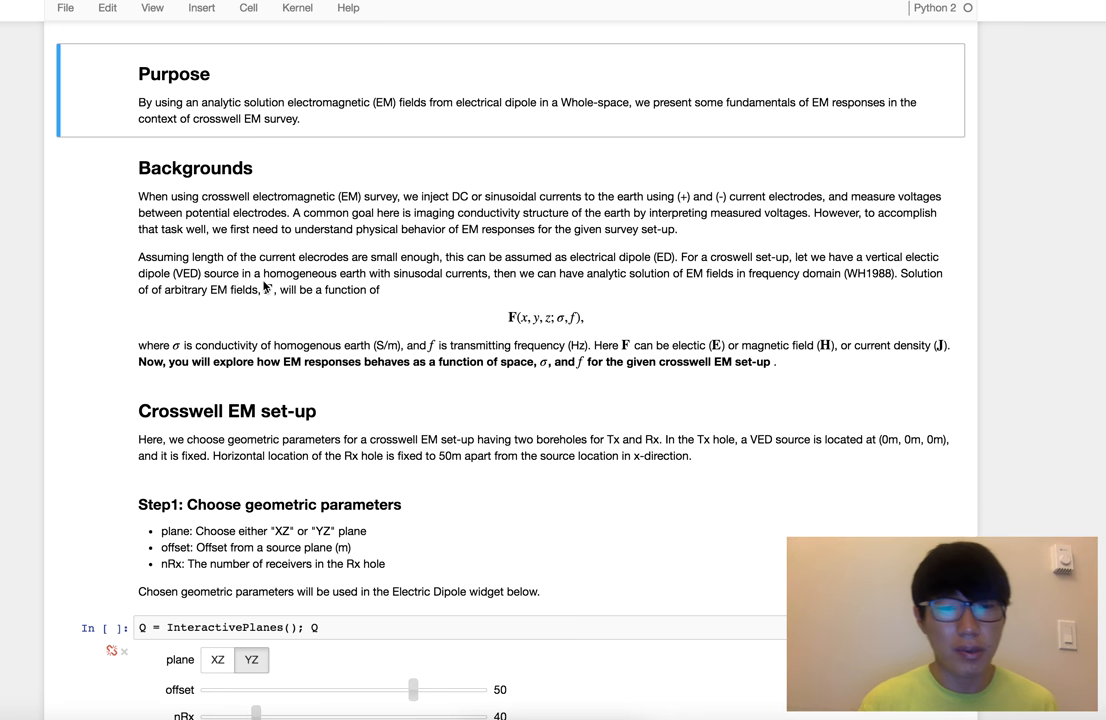
{"action": "scroll", "scroll_direction": "down", "scroll_amount": 3}
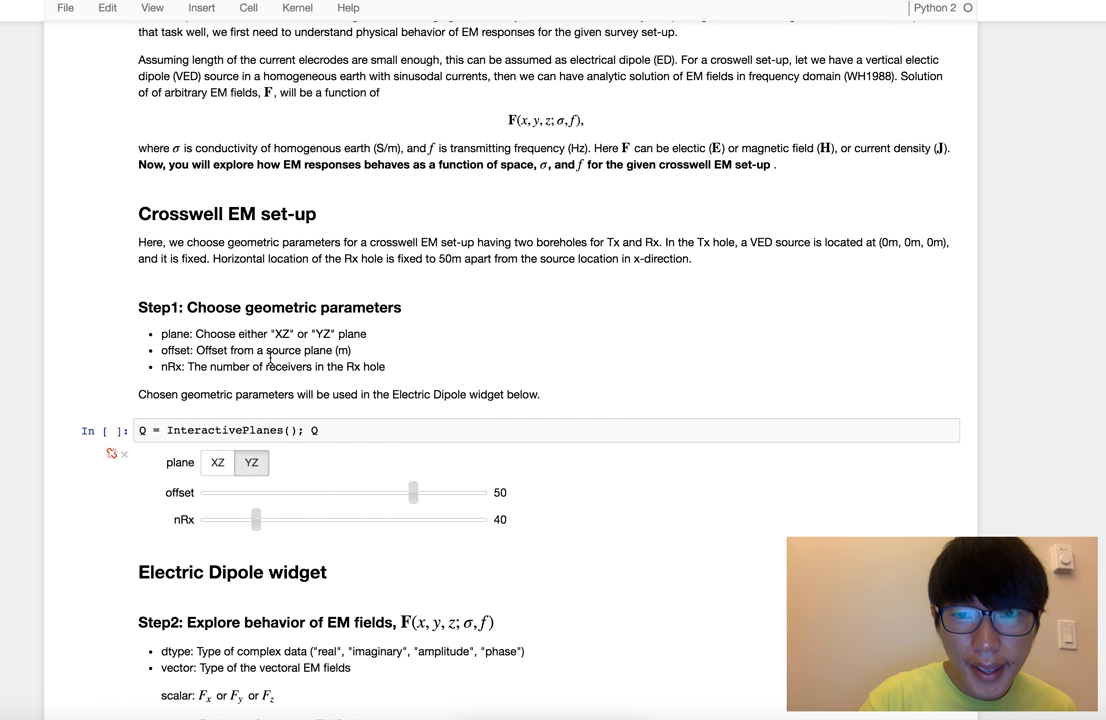
{"action": "scroll", "scroll_direction": "down", "scroll_amount": 3}
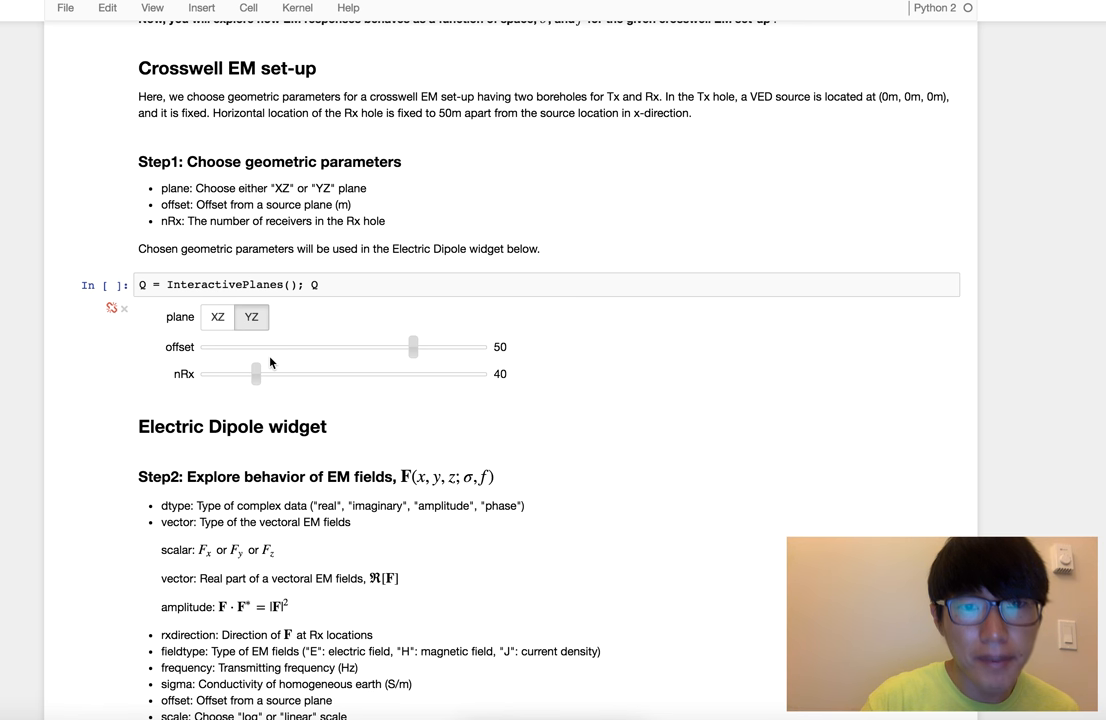
{"action": "mouse_move", "coordinate": [332, 288]}
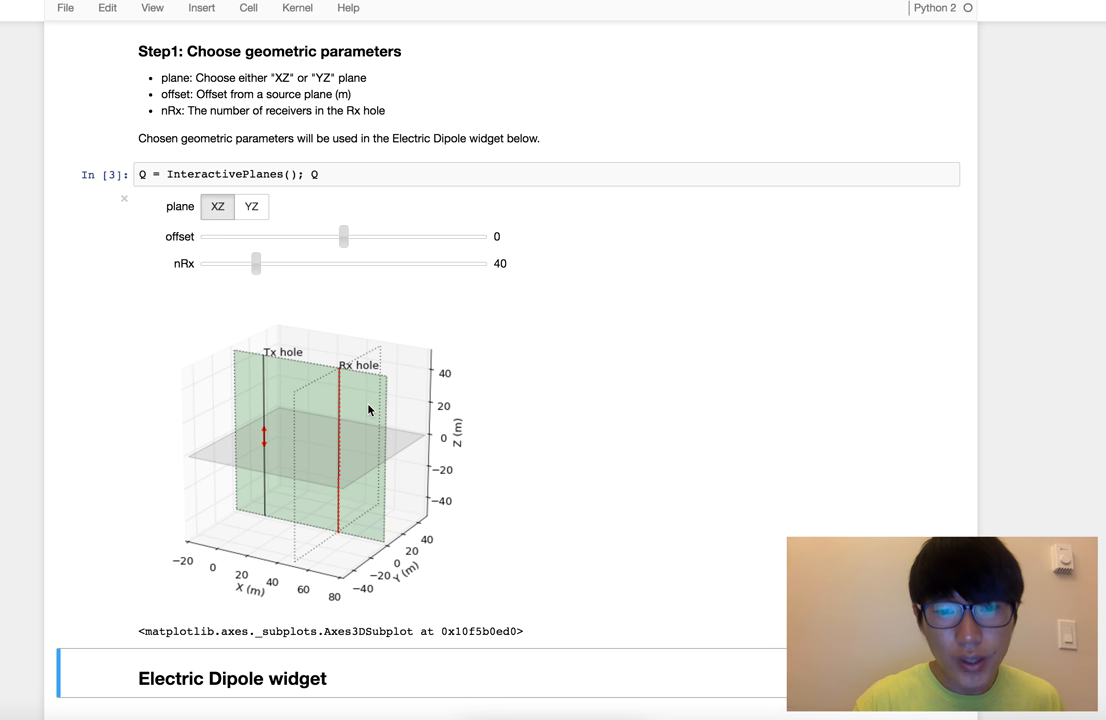
Try the YZ plane toggle and offsets of 5 and 10 m before returning to XZ, offset 0, 40 receivers
{"action": "left_click", "coordinate": [252, 206]}
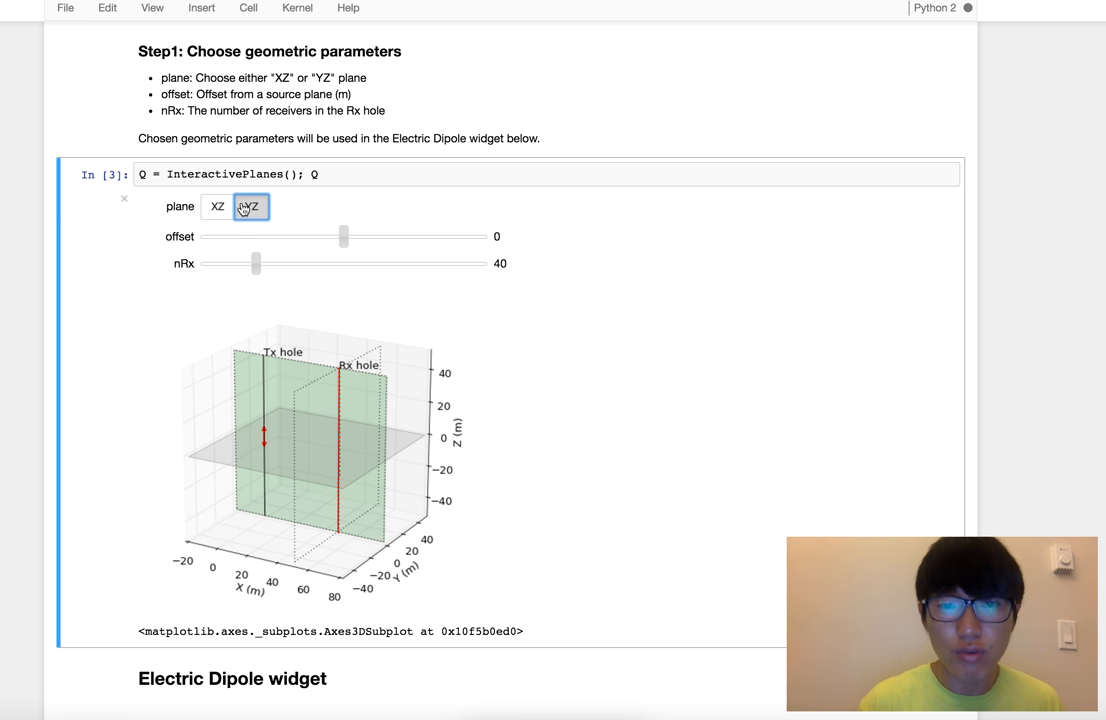
{"action": "left_click", "coordinate": [248, 206]}
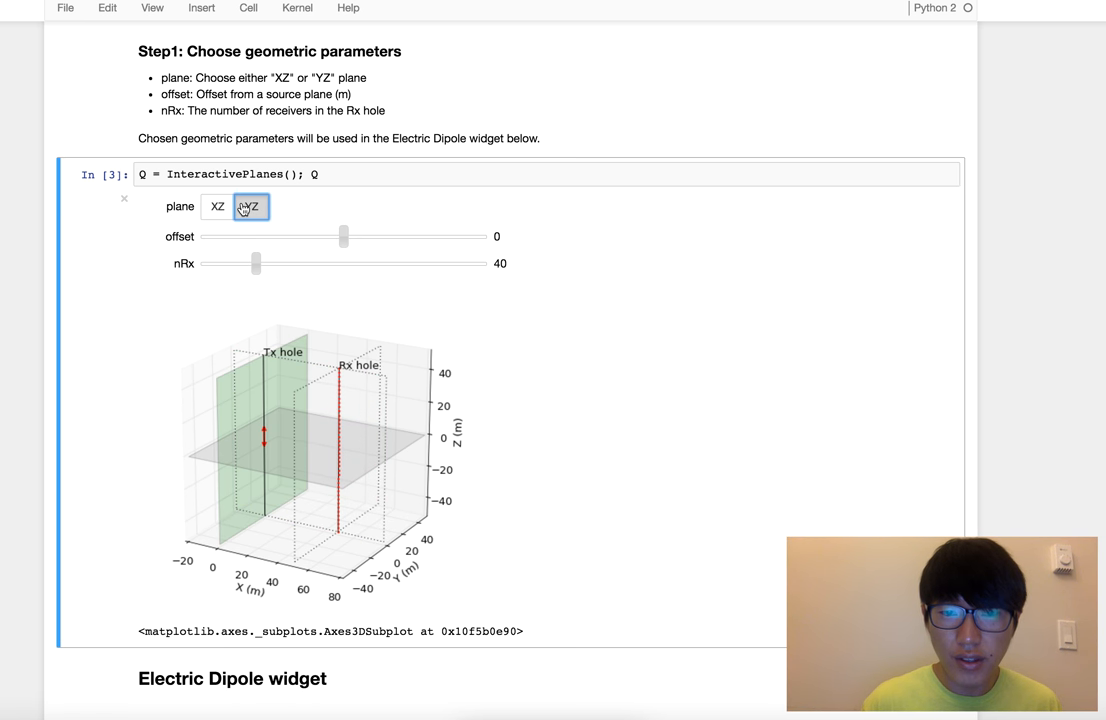
{"action": "left_click", "coordinate": [252, 206]}
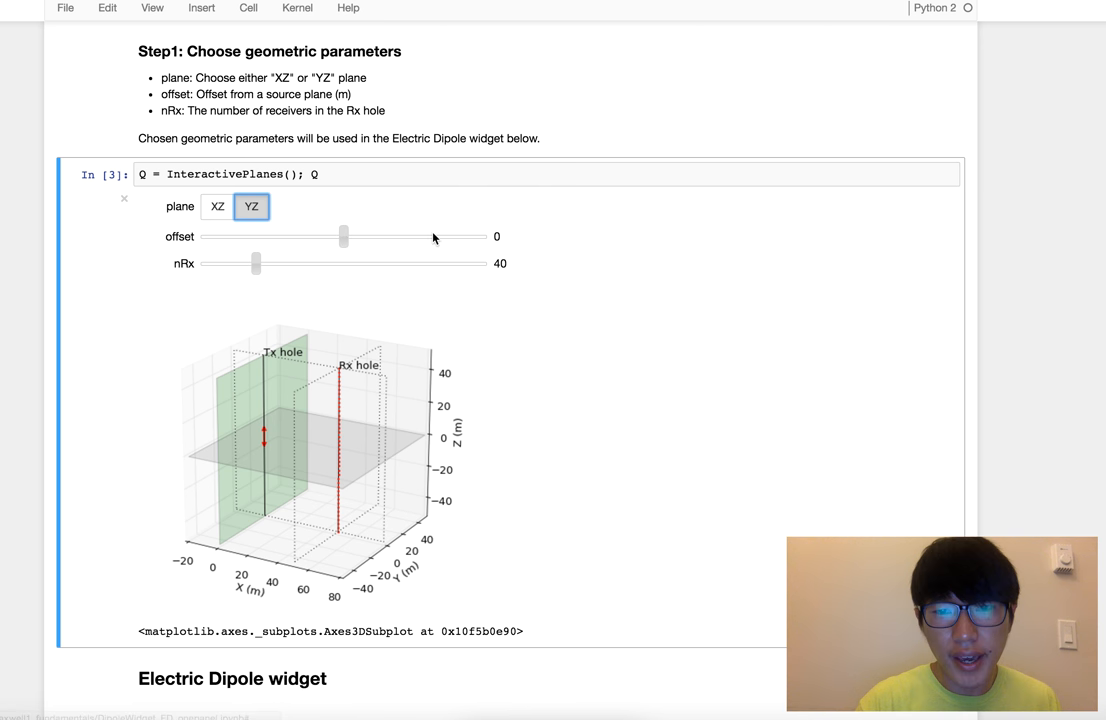
{"action": "left_click_drag", "start_coordinate": [344, 236], "coordinate": [352, 236]}
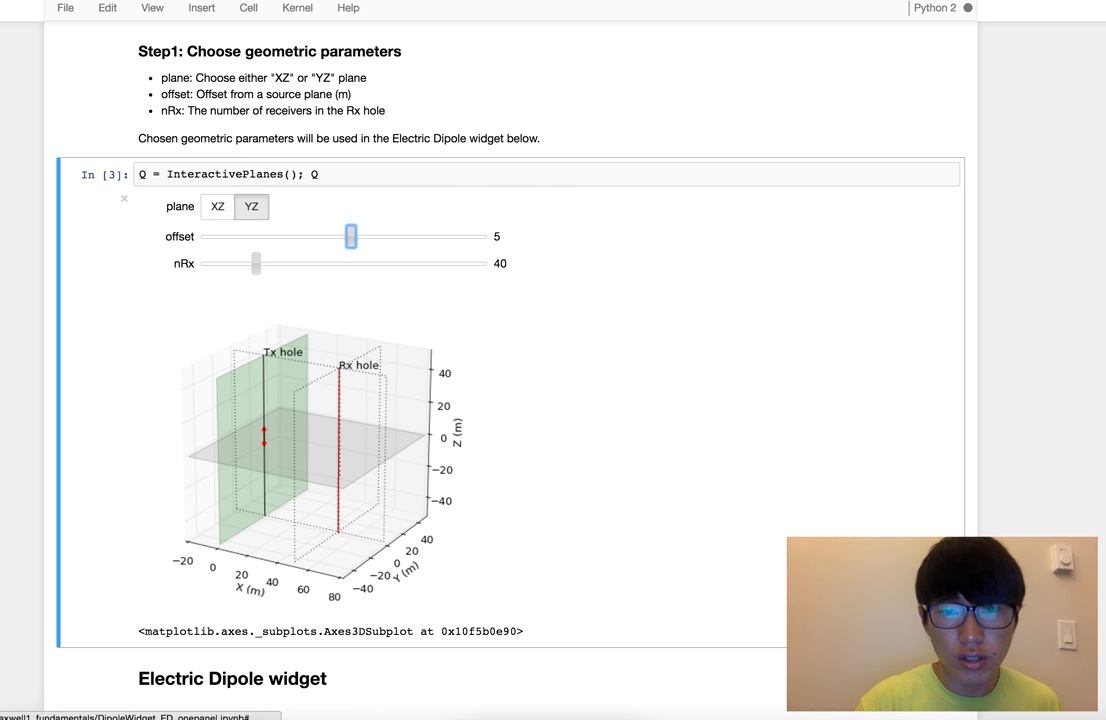
{"action": "left_click_drag", "start_coordinate": [350, 236], "coordinate": [356, 236]}
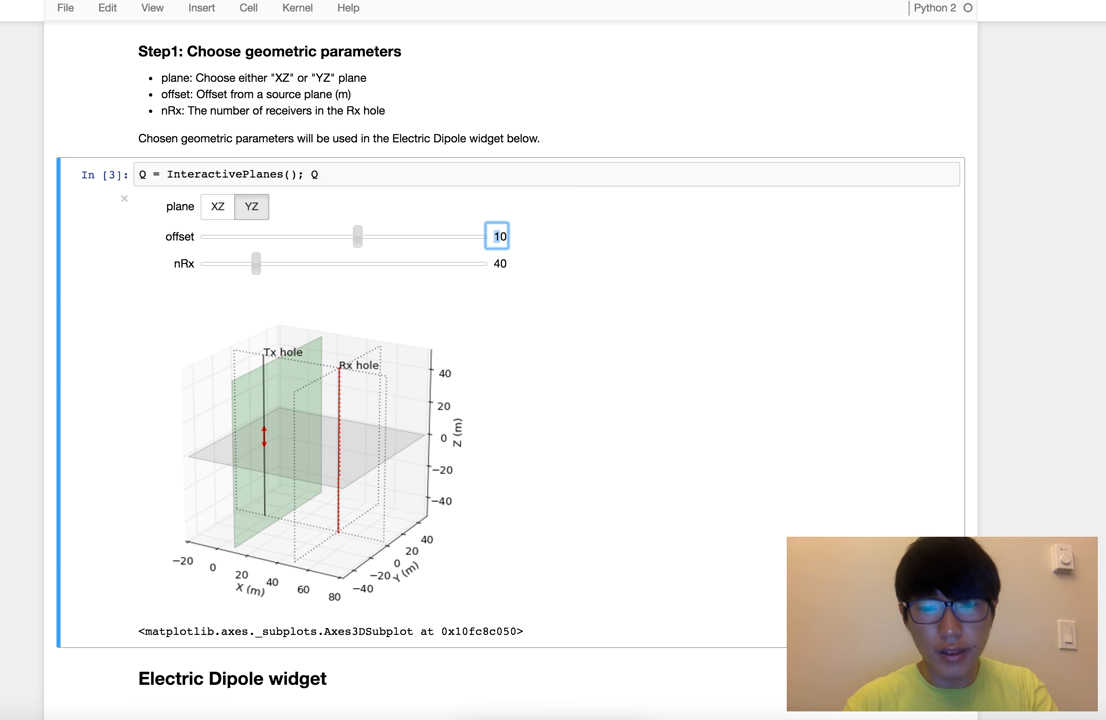
{"action": "left_click_drag", "start_coordinate": [358, 236], "coordinate": [412, 236]}
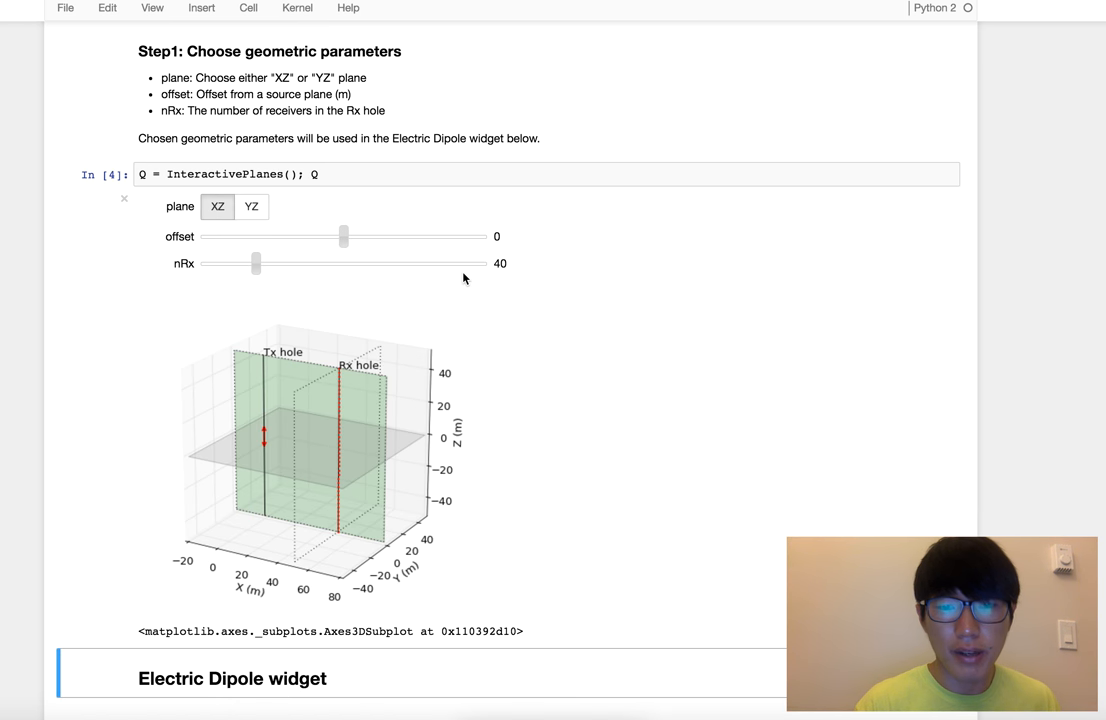
{"action": "scroll", "scroll_direction": "down", "scroll_amount": 3}
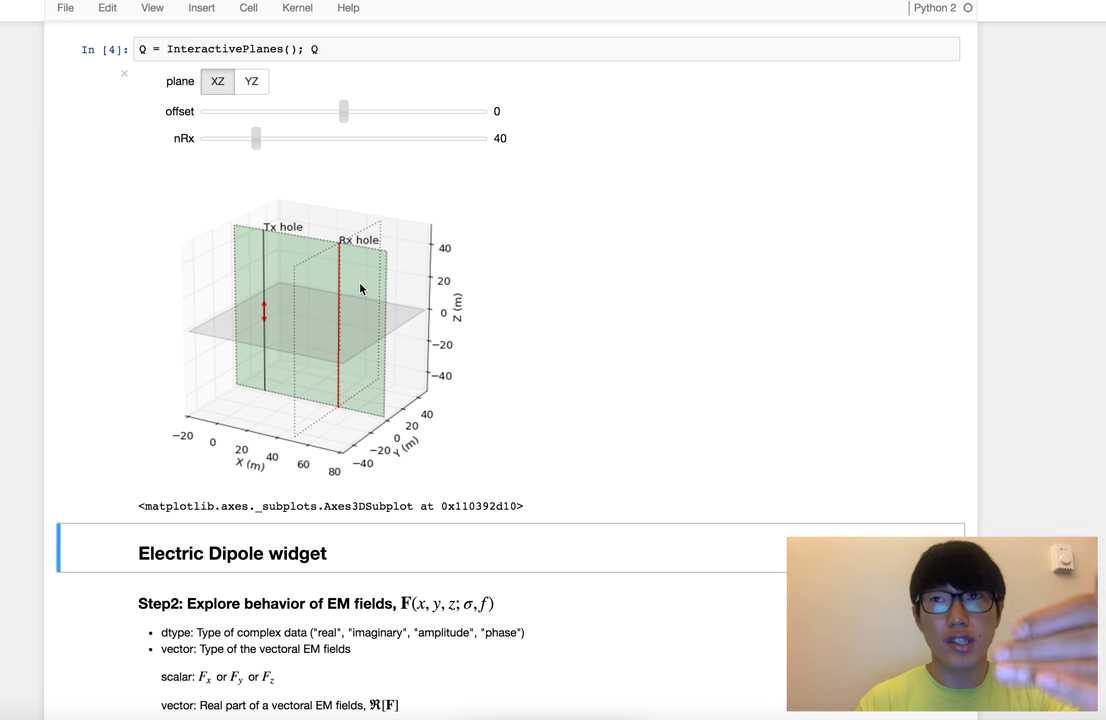
Scroll to Step 2 and view the DipoleWidget's E vector field map and Rx-hole profile
{"action": "scroll", "scroll_direction": "down", "scroll_amount": 3}
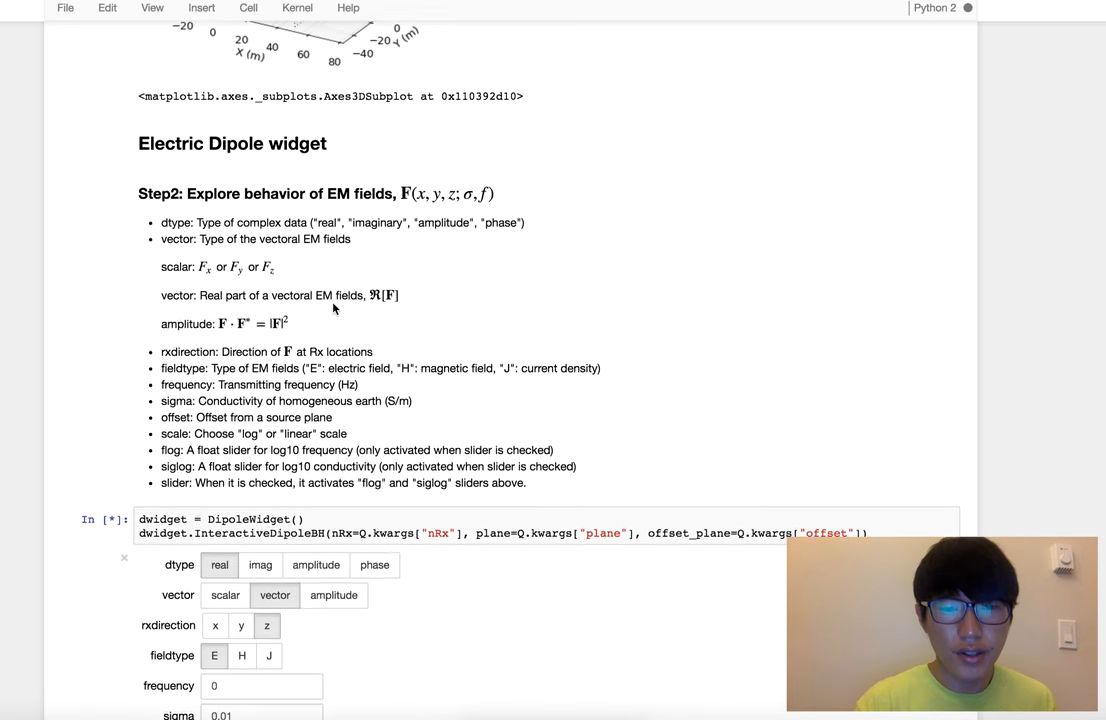
{"action": "scroll", "scroll_direction": "up", "scroll_amount": 3}
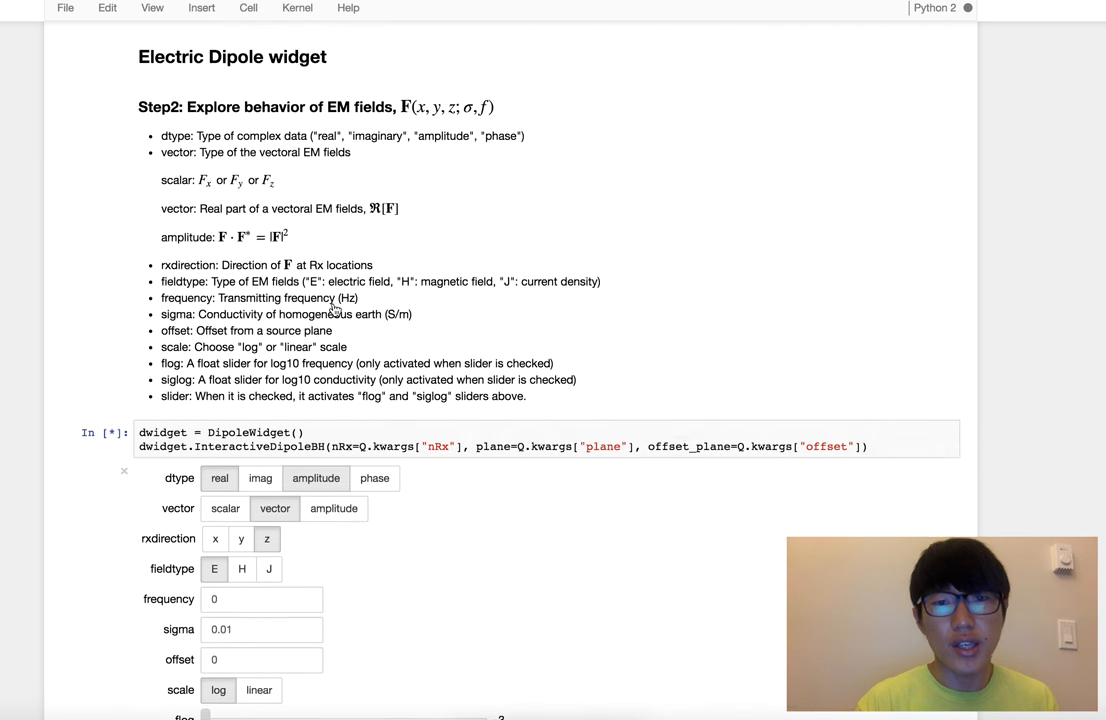
{"action": "scroll", "scroll_direction": "down", "scroll_amount": 3}
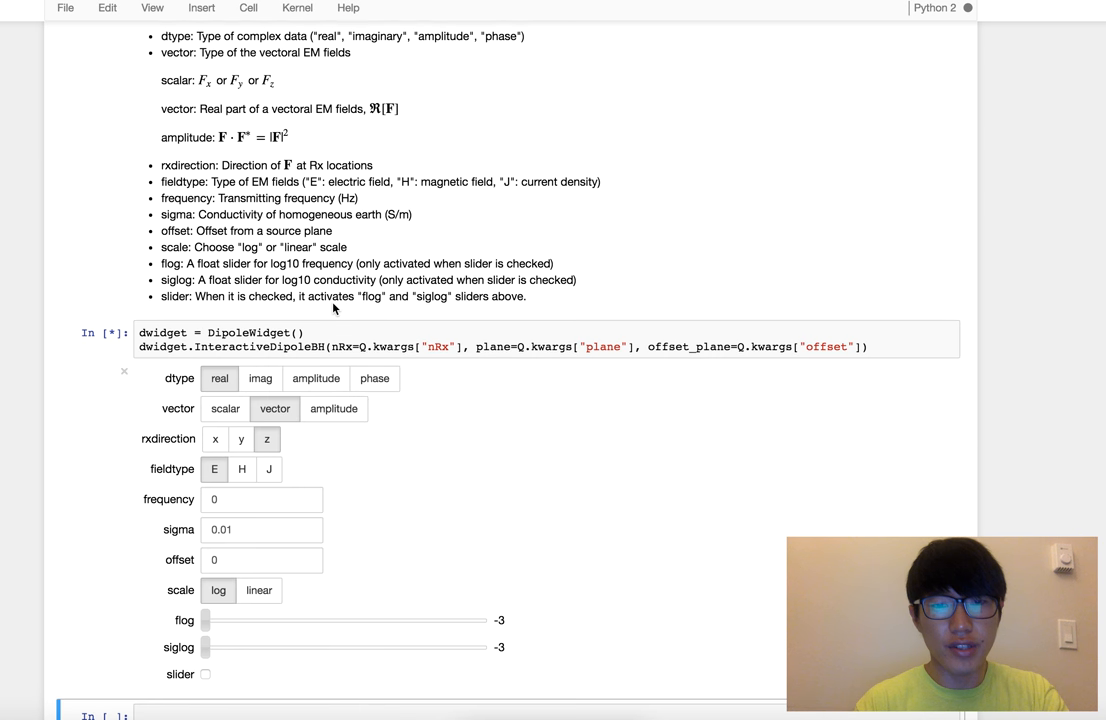
{"action": "scroll", "scroll_direction": "down", "scroll_amount": 3}
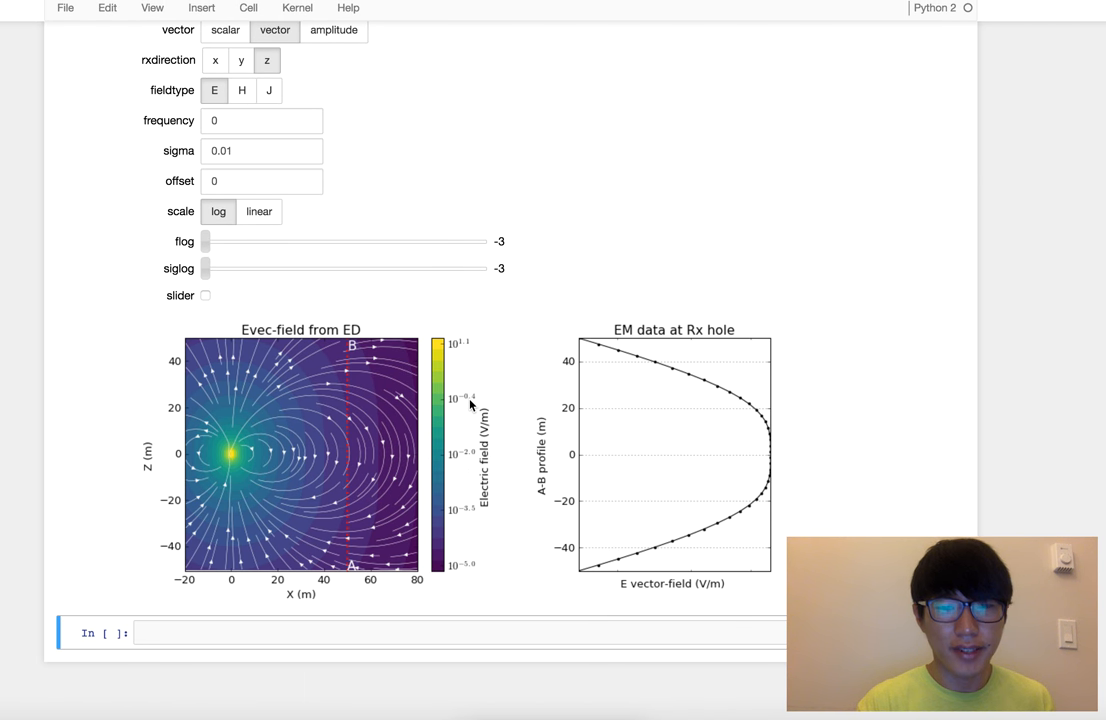
{"action": "scroll", "scroll_direction": "down", "scroll_amount": 3}
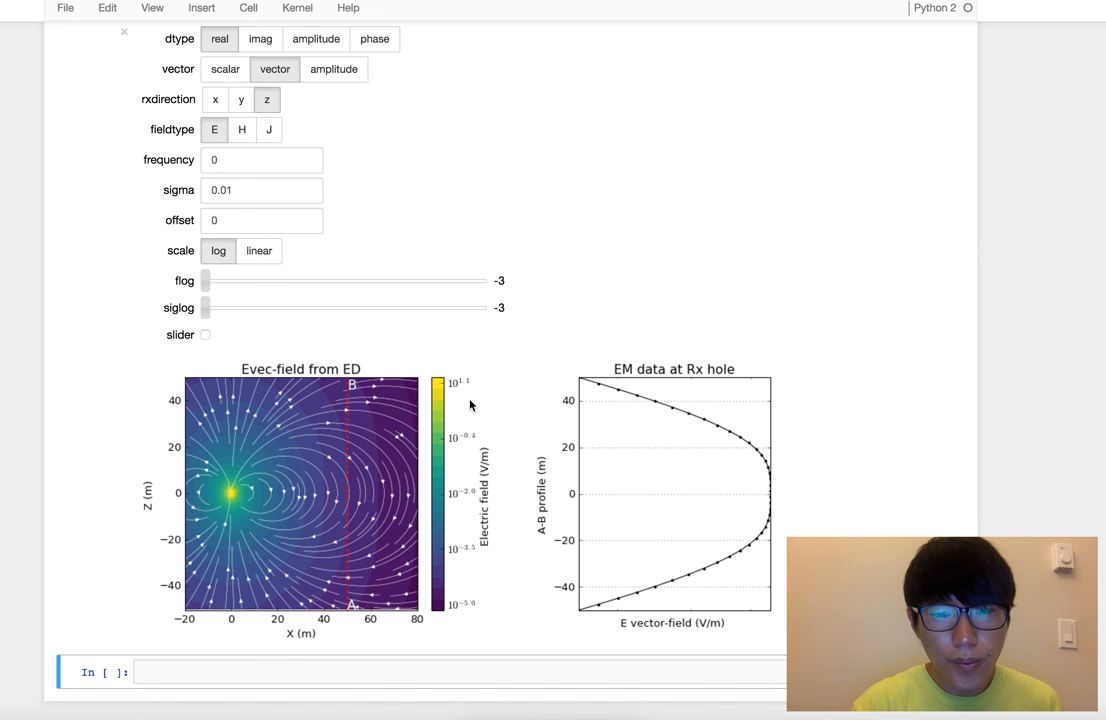
{"action": "mouse_move", "coordinate": [292, 610]}
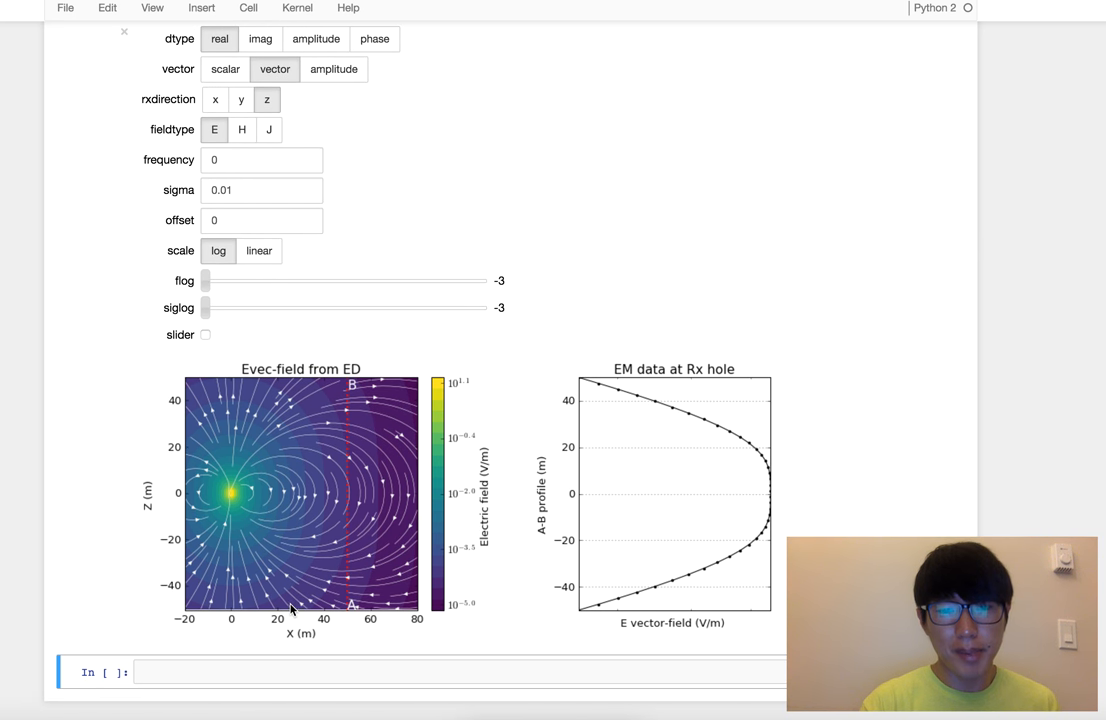
{"action": "mouse_move", "coordinate": [224, 510]}
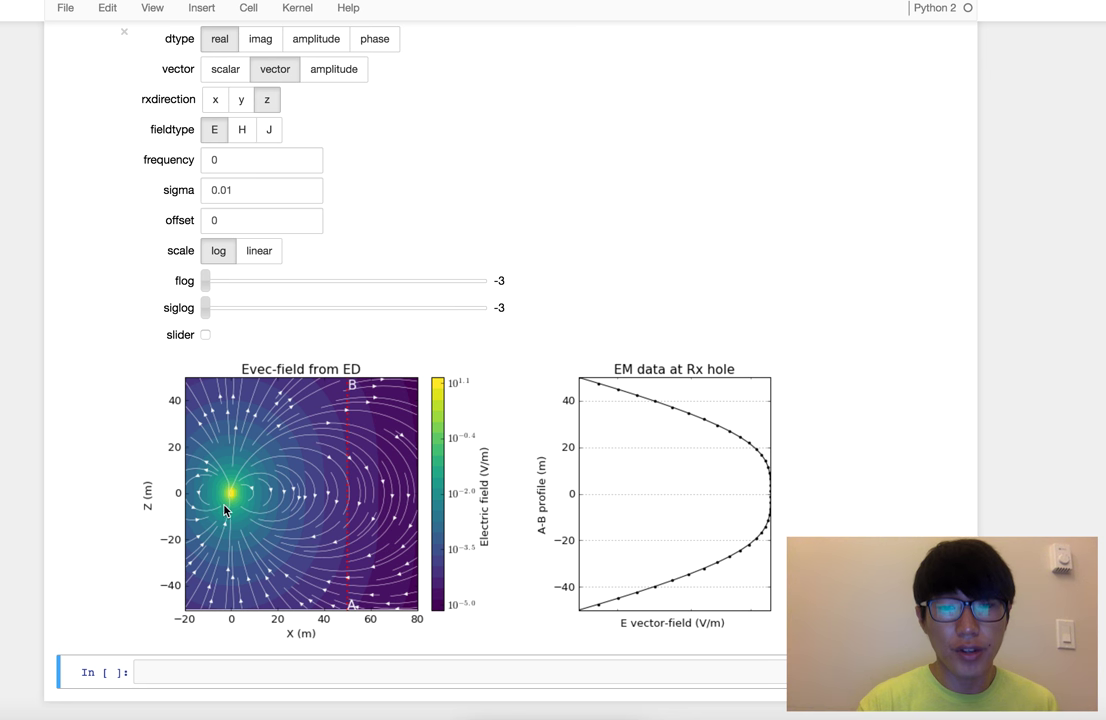
{"action": "mouse_move", "coordinate": [232, 500]}
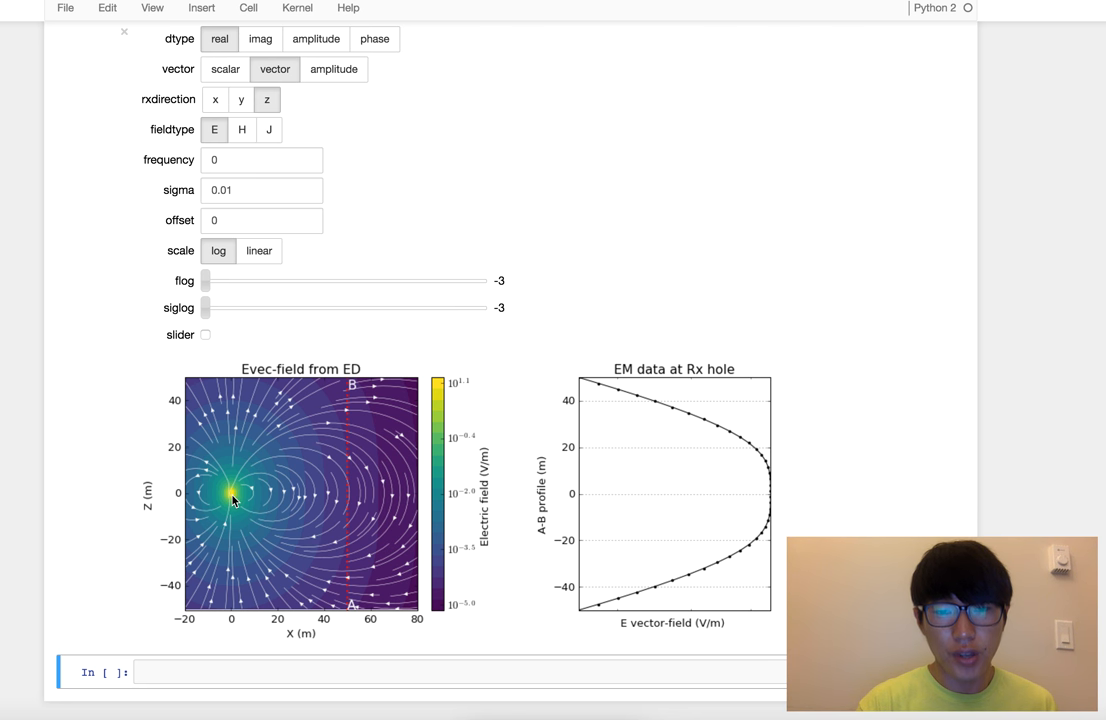
{"action": "mouse_move", "coordinate": [244, 490]}
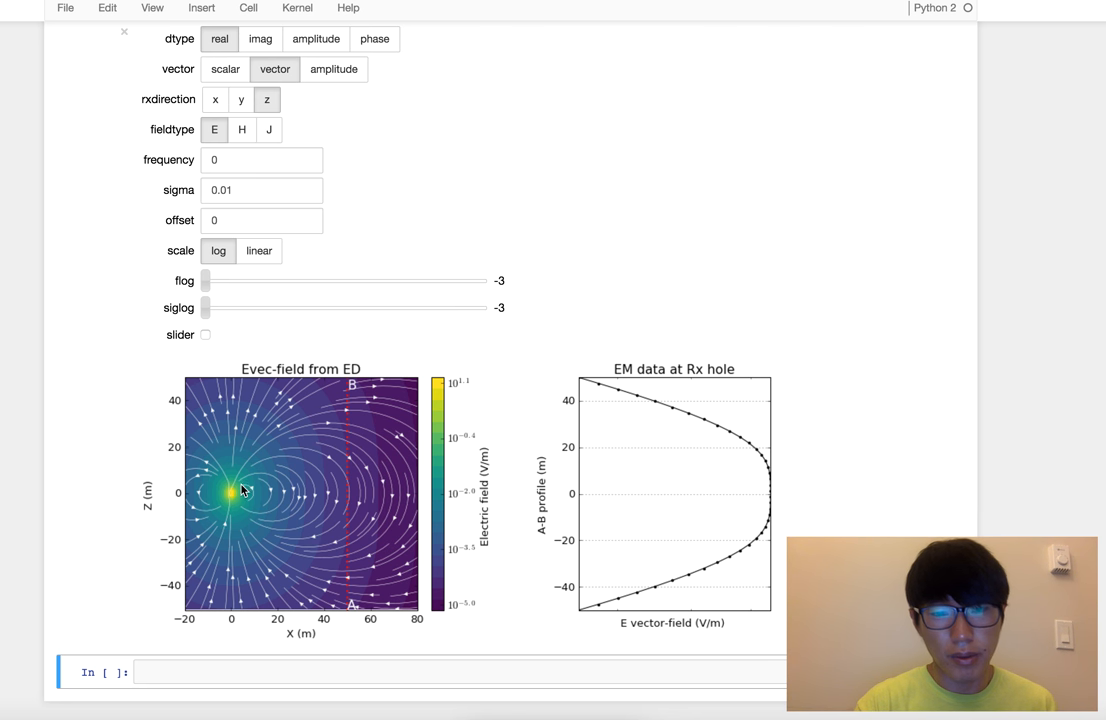
{"action": "mouse_move", "coordinate": [232, 512]}
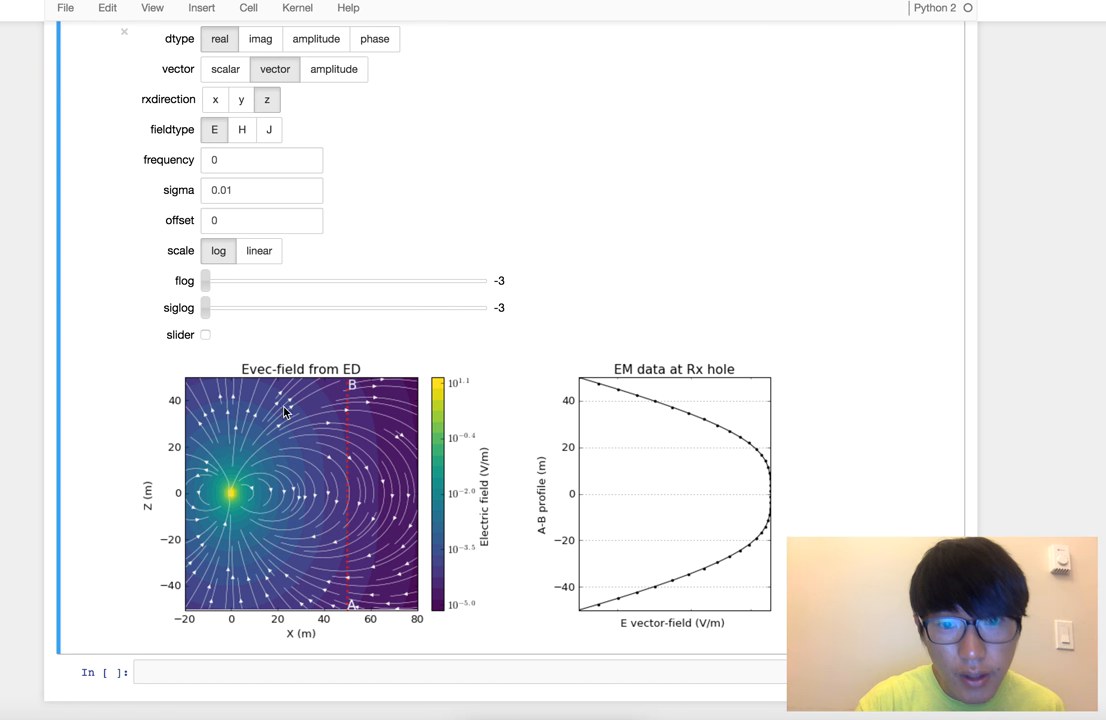
{"action": "mouse_move", "coordinate": [248, 524]}
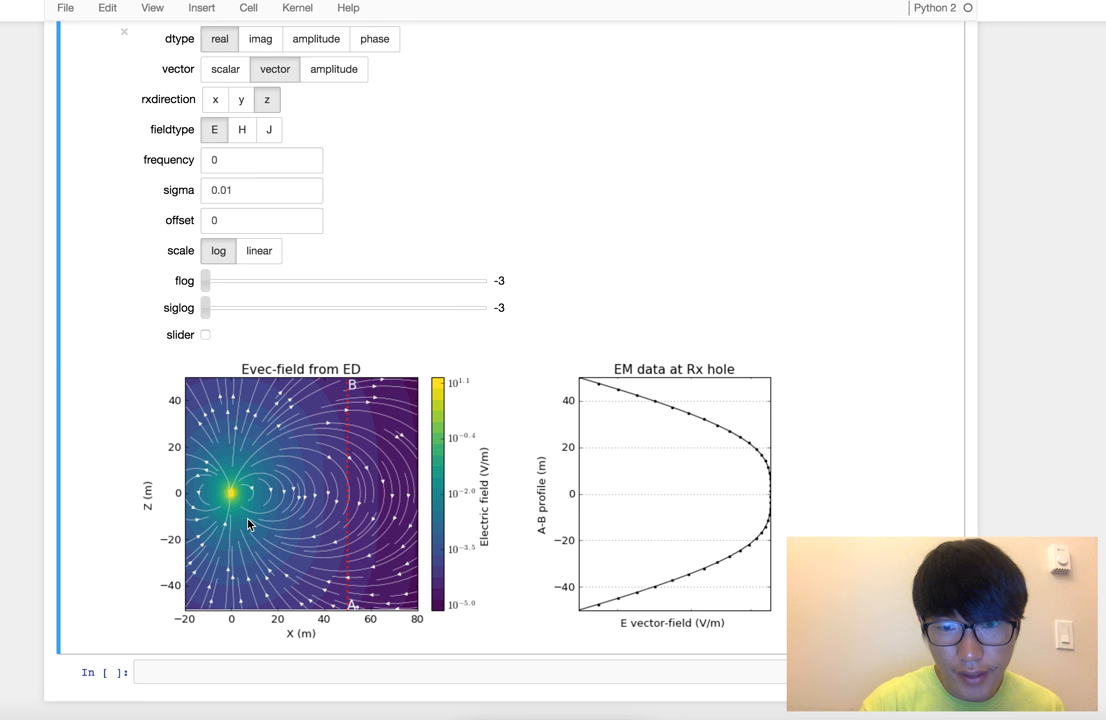
{"action": "mouse_move", "coordinate": [366, 328]}
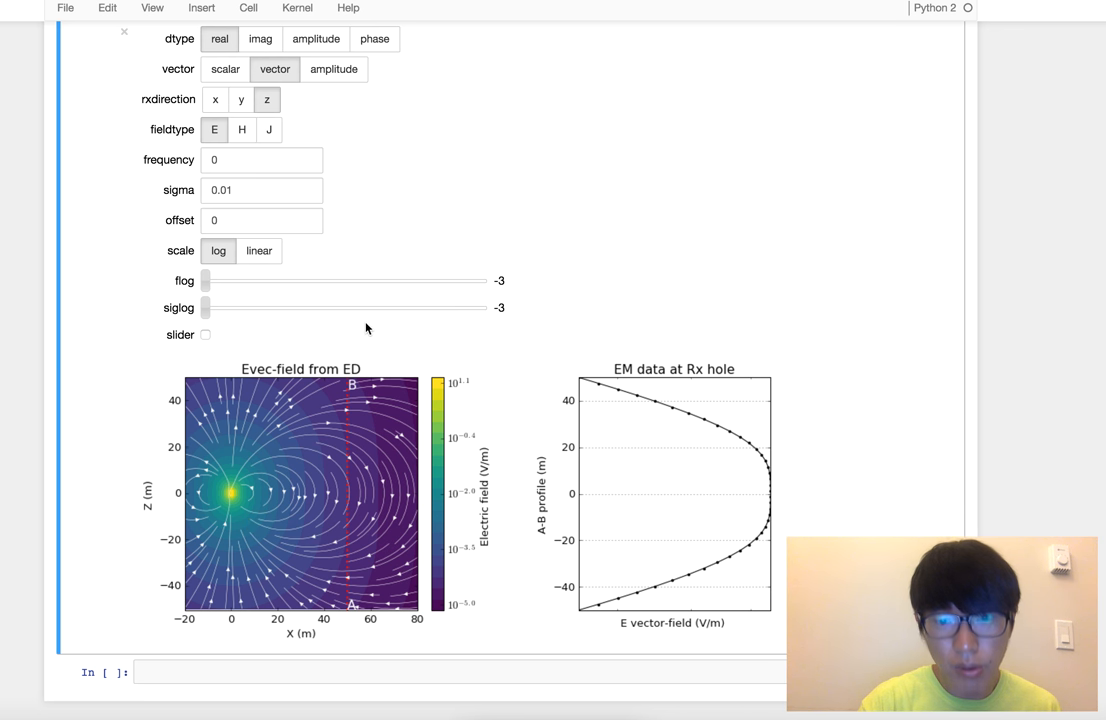
{"action": "mouse_move", "coordinate": [740, 508]}
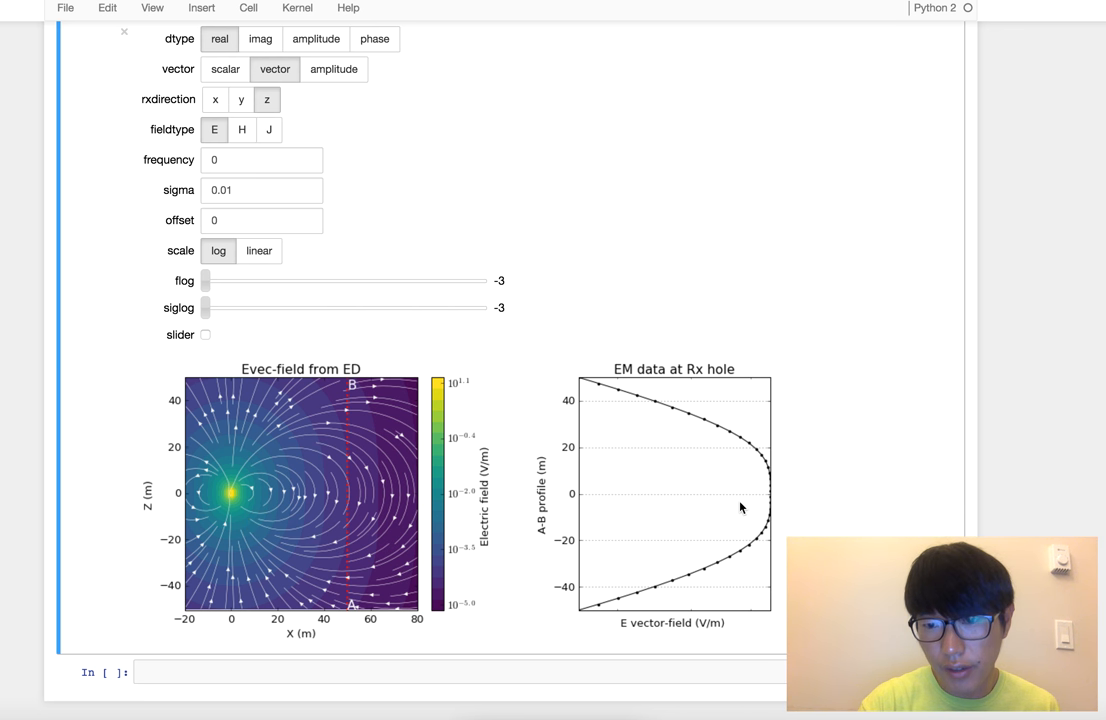
{"action": "mouse_move", "coordinate": [728, 438]}
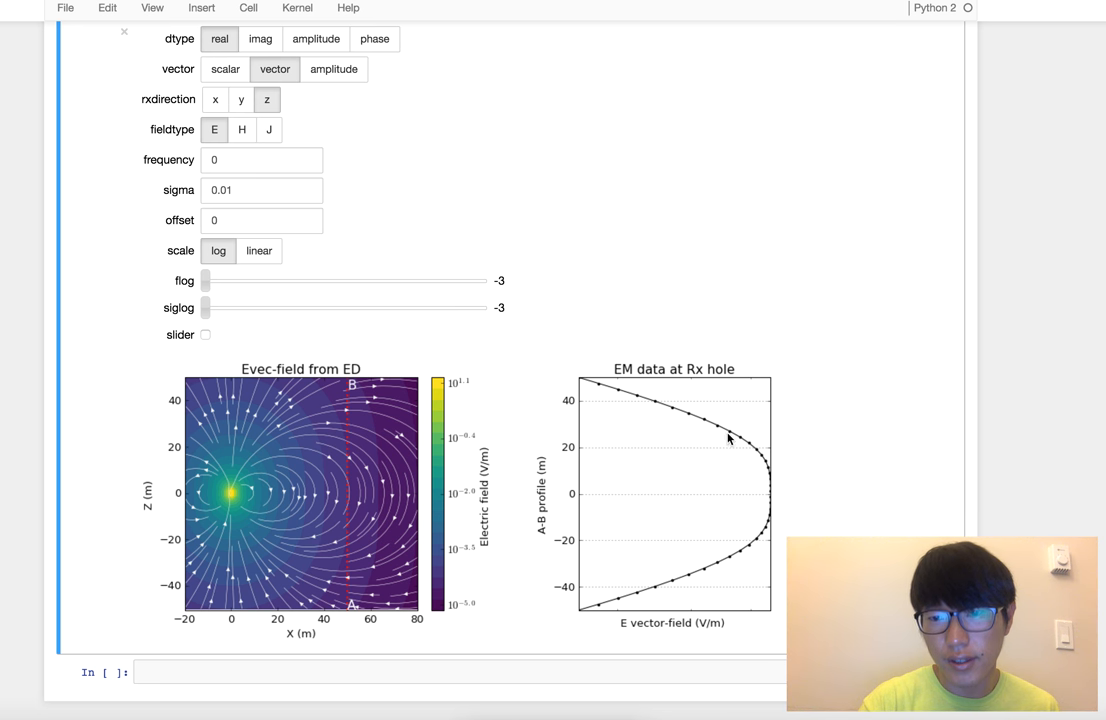
{"action": "mouse_move", "coordinate": [712, 368]}
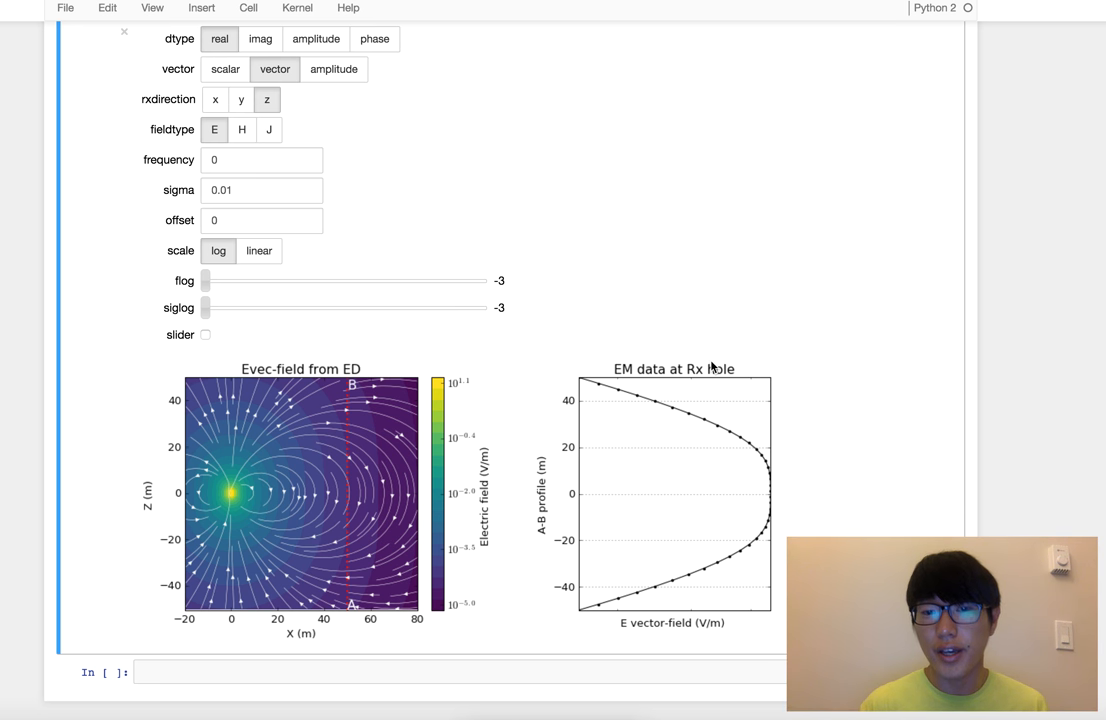
{"action": "mouse_move", "coordinate": [620, 132]}
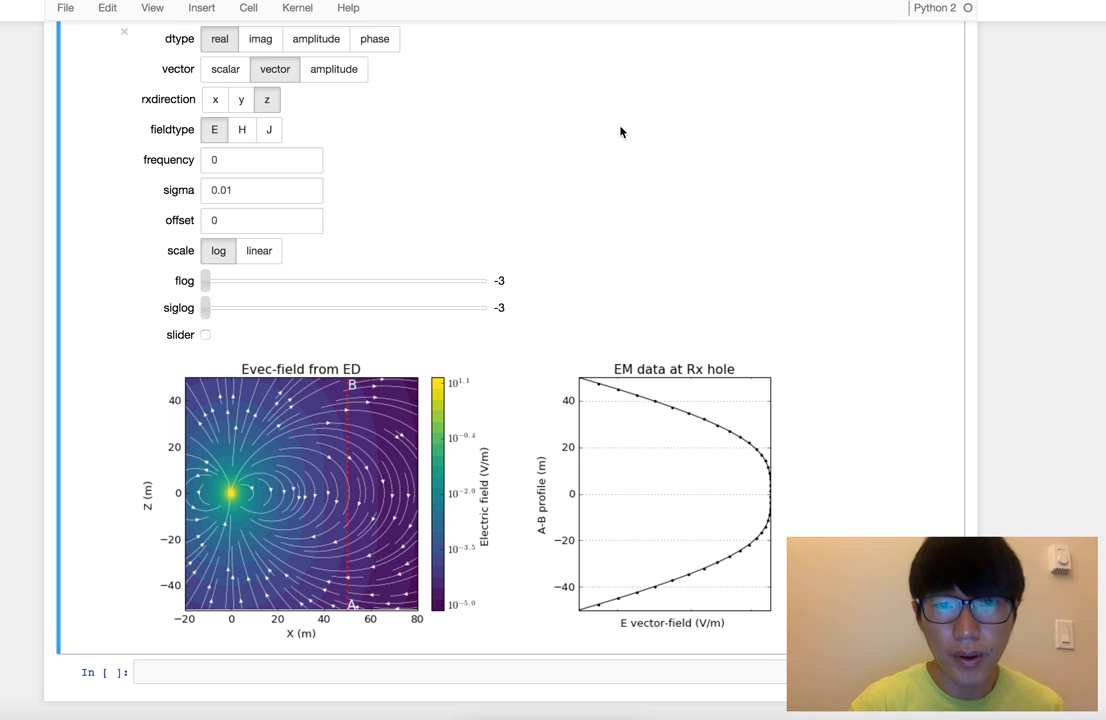
{"action": "mouse_move", "coordinate": [580, 158]}
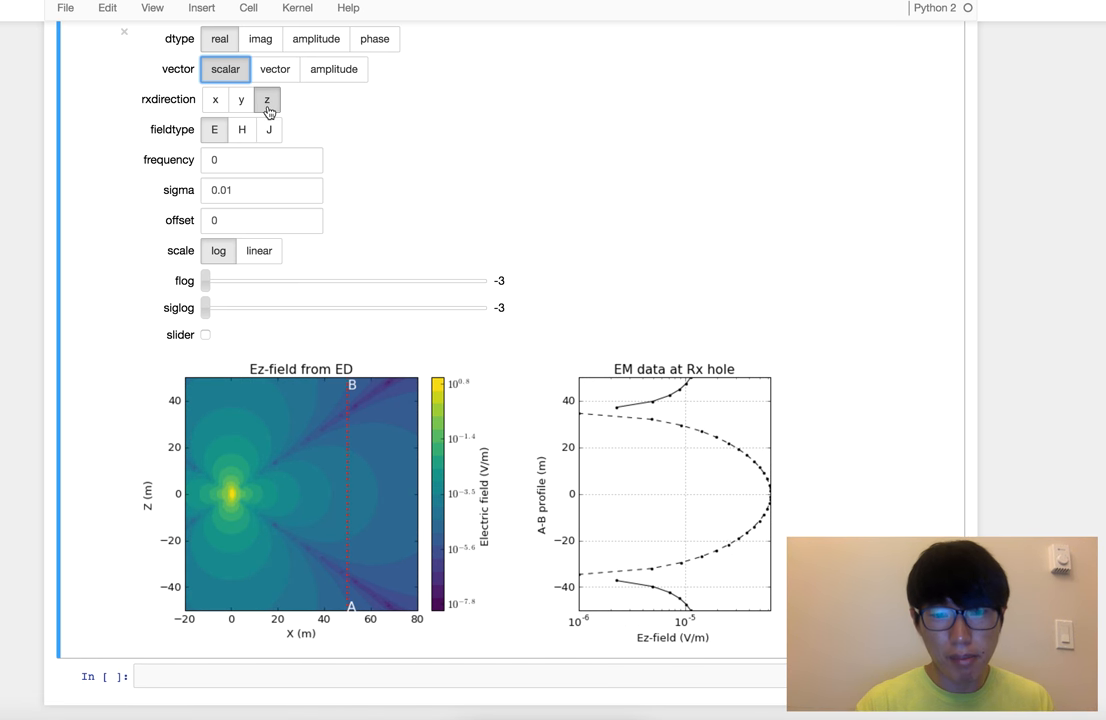
{"action": "mouse_move", "coordinate": [268, 426]}
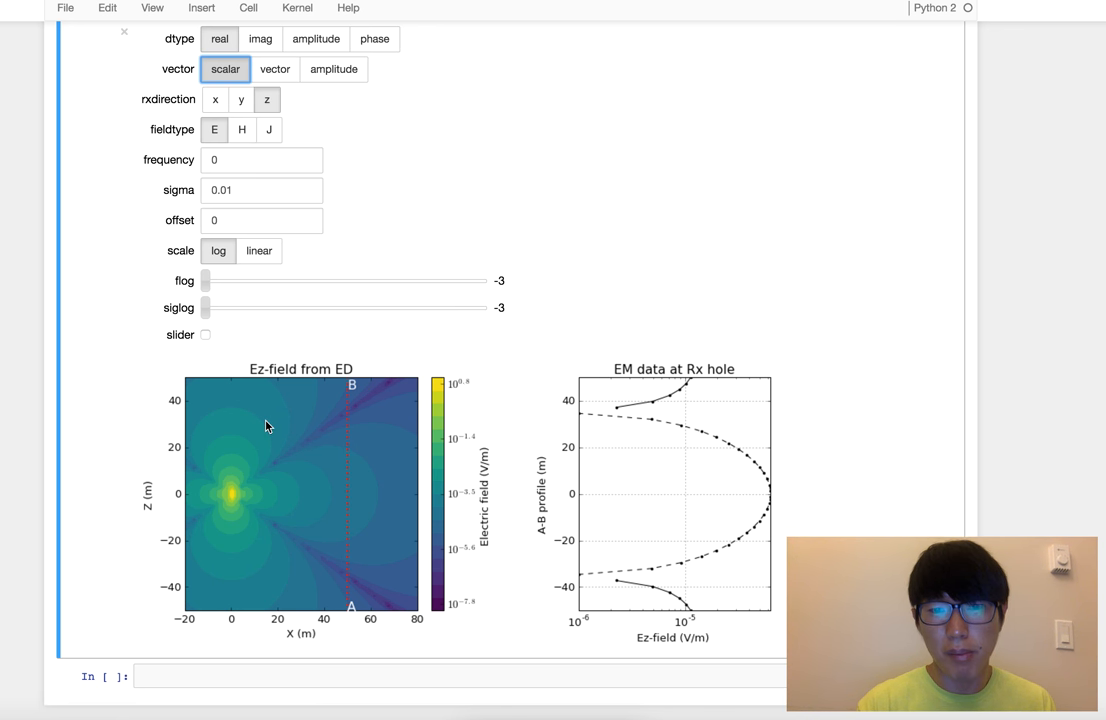
{"action": "mouse_move", "coordinate": [358, 552]}
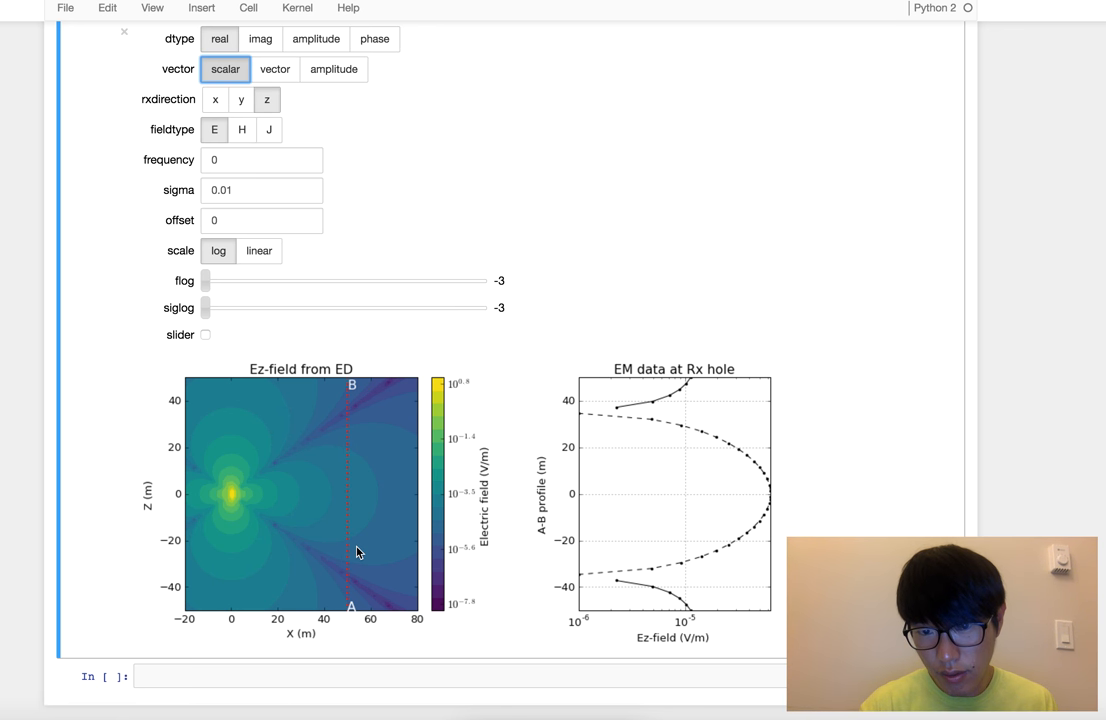
{"action": "mouse_move", "coordinate": [292, 140]}
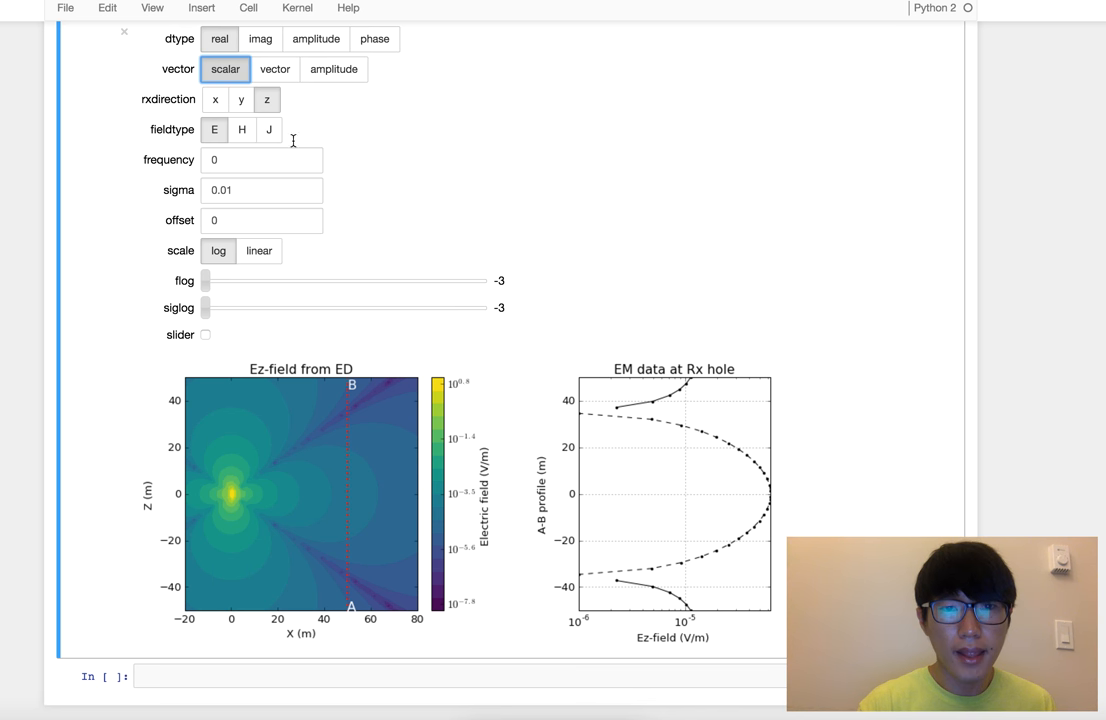
{"action": "mouse_move", "coordinate": [308, 428]}
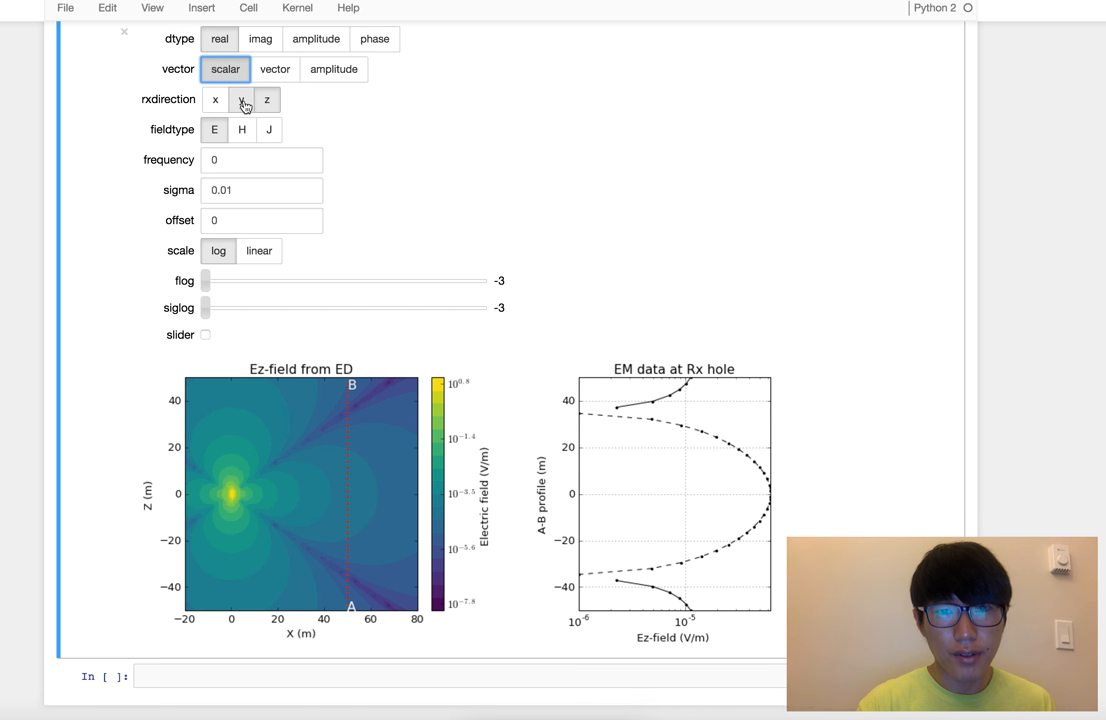
Set rxdirection to x so the scalar Ex field map and its Rx-hole profile redraw
{"action": "left_click", "coordinate": [240, 100]}
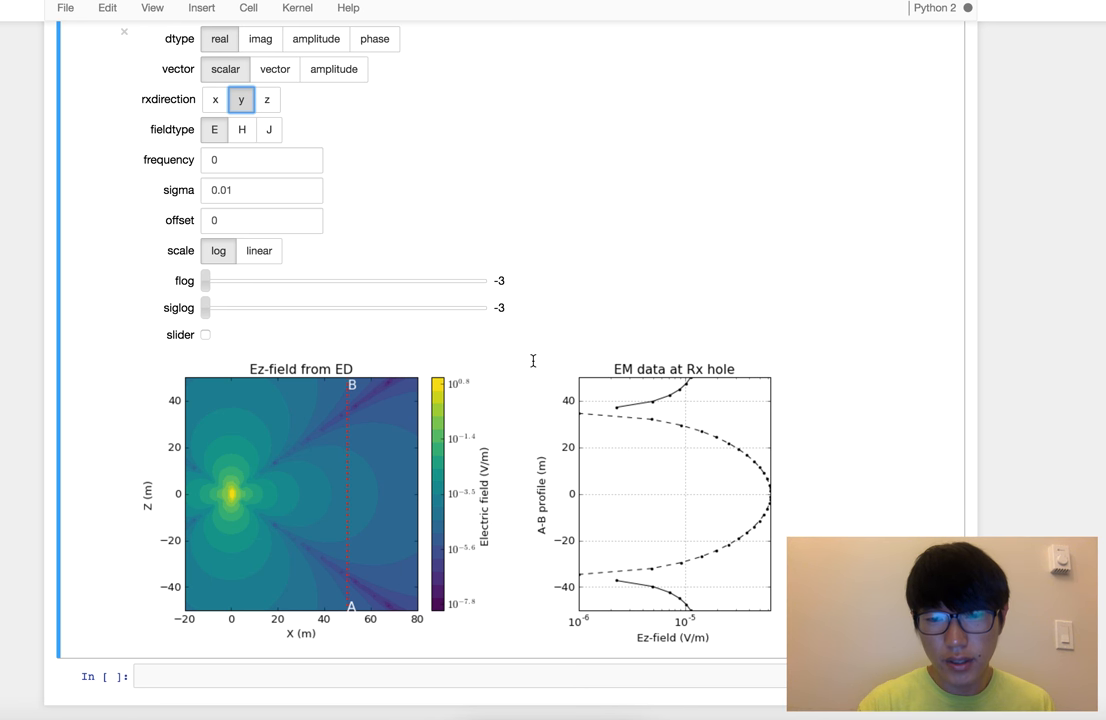
{"action": "left_click", "coordinate": [214, 100]}
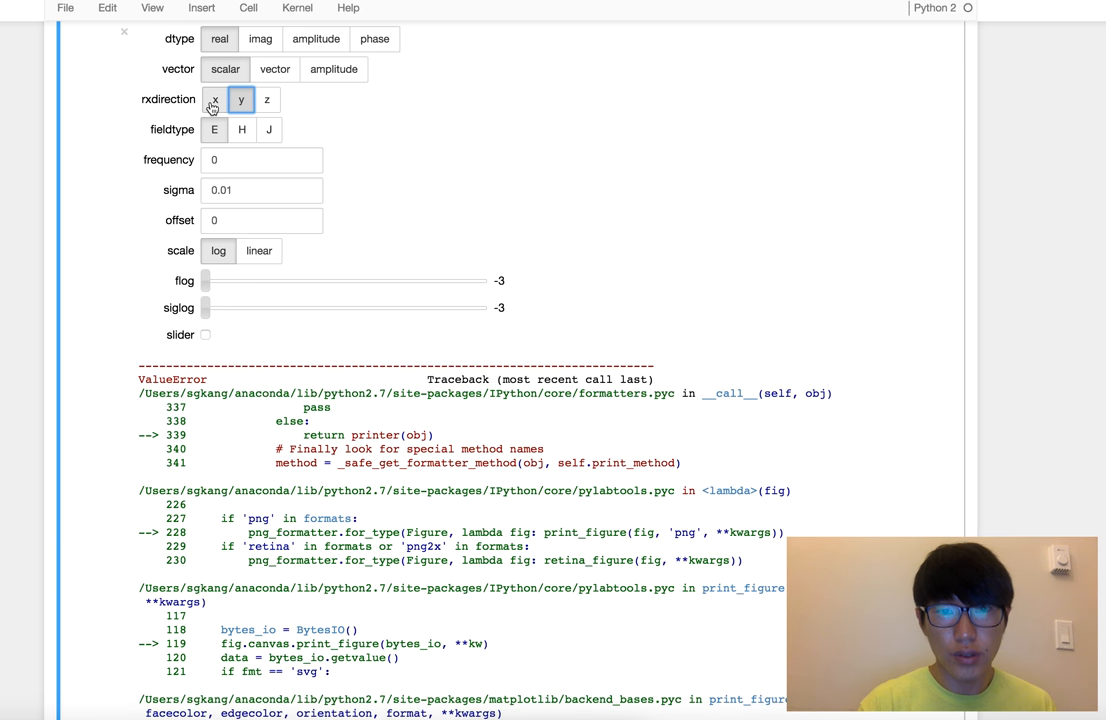
{"action": "left_click", "coordinate": [214, 100]}
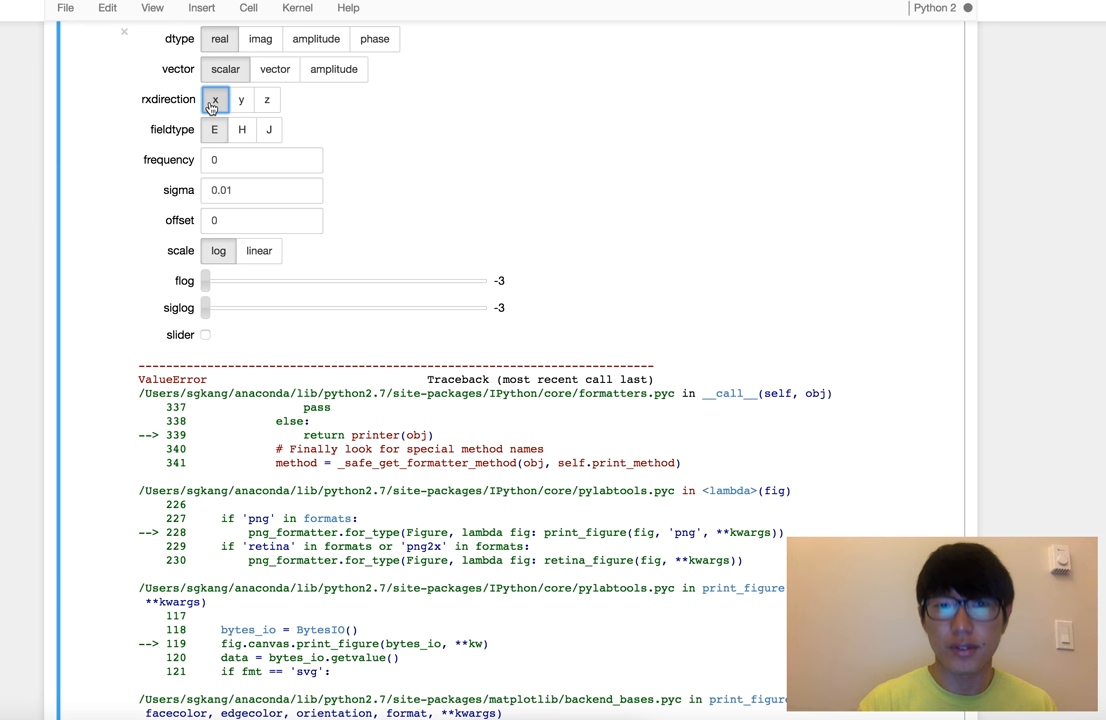
{"action": "left_click", "coordinate": [214, 100]}
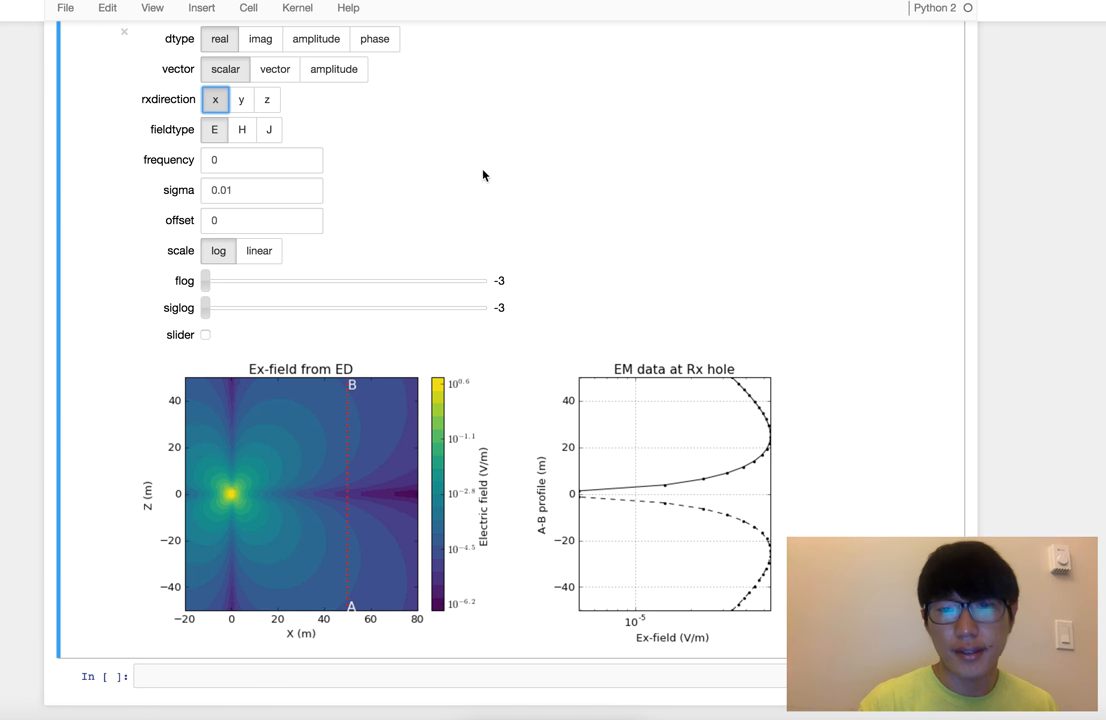
{"action": "mouse_move", "coordinate": [540, 204]}
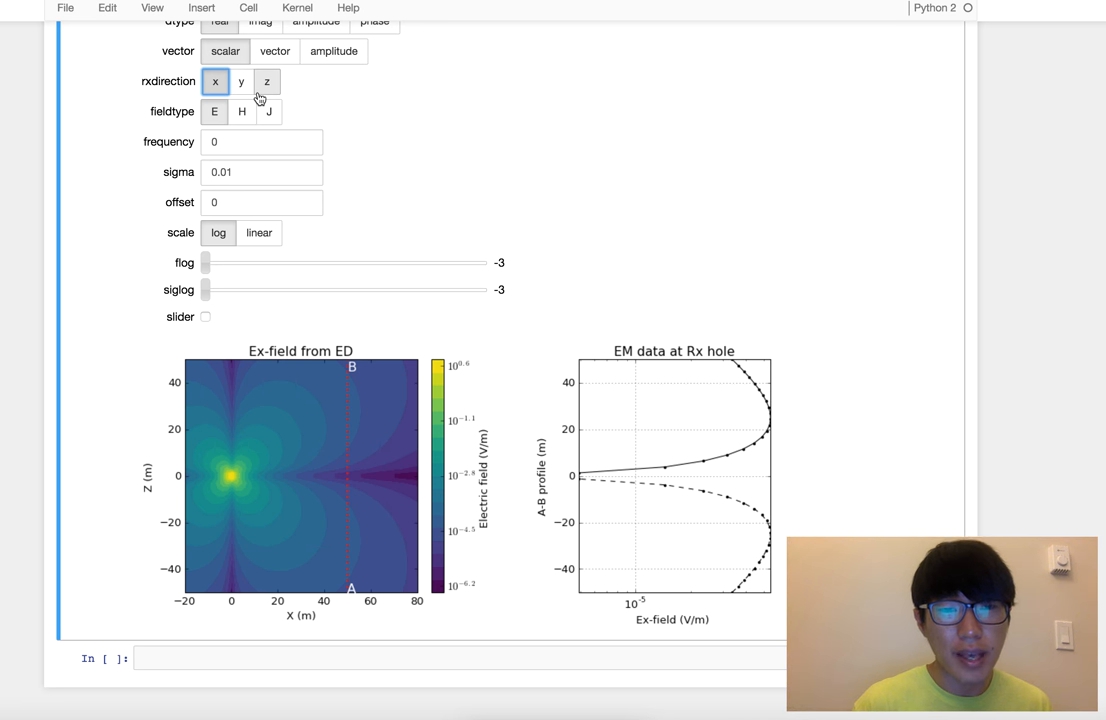
{"action": "scroll", "scroll_direction": "up", "scroll_amount": 3}
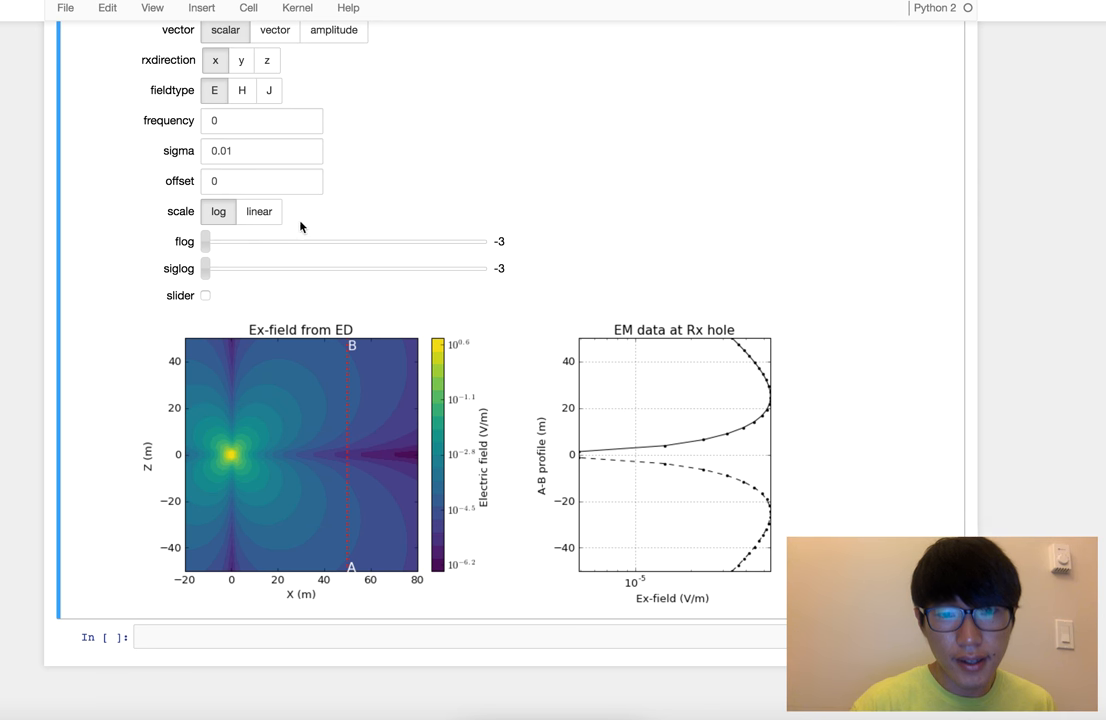
Set the receiver plane to YZ and shift its offset to 50 m through the Rx hole
{"action": "scroll", "scroll_direction": "up", "scroll_amount": 3}
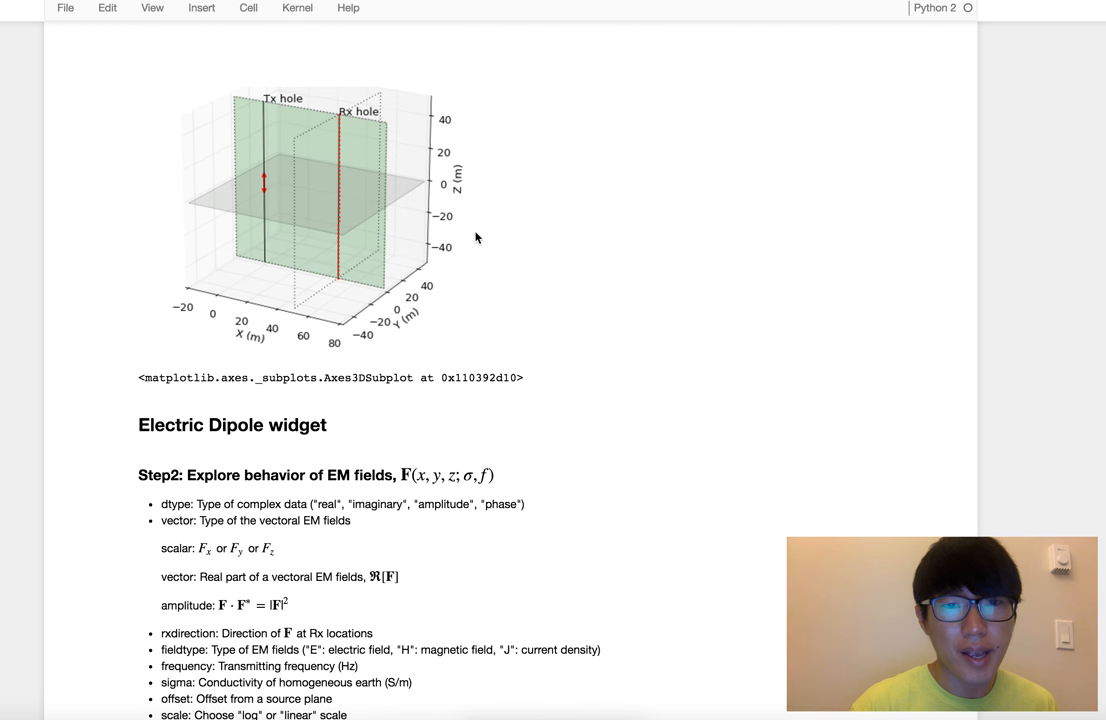
{"action": "scroll", "scroll_direction": "down", "scroll_amount": 3}
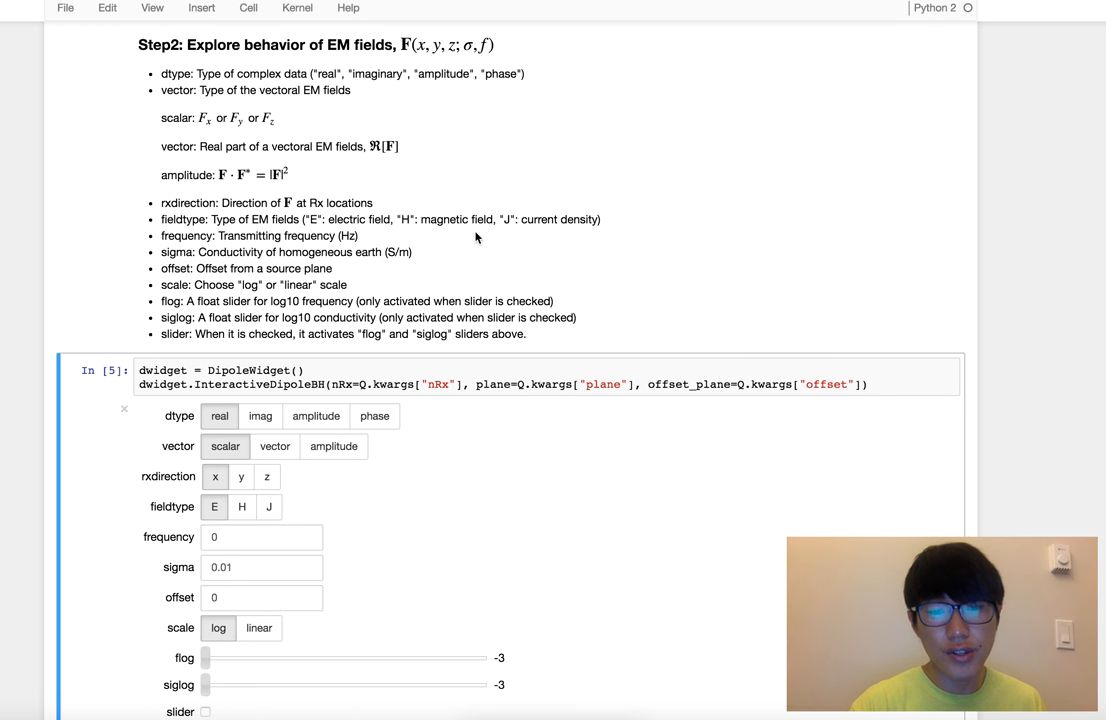
{"action": "scroll", "scroll_direction": "up", "scroll_amount": 3}
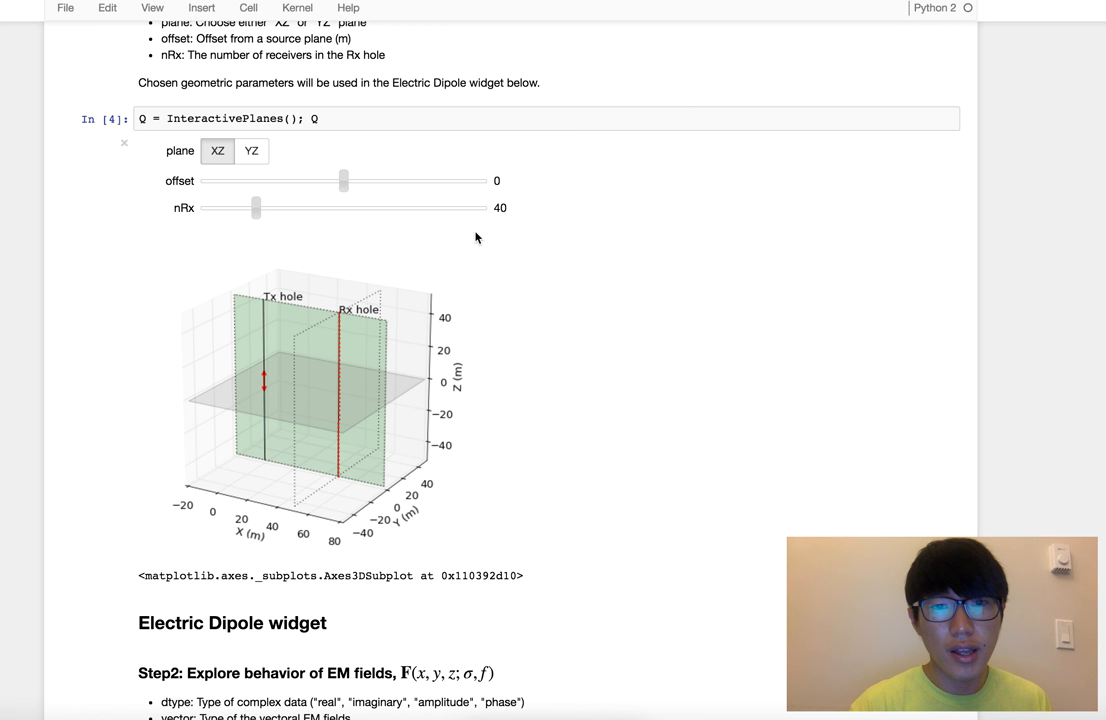
{"action": "left_click", "coordinate": [252, 152]}
{"action": "type", "text": "50"}
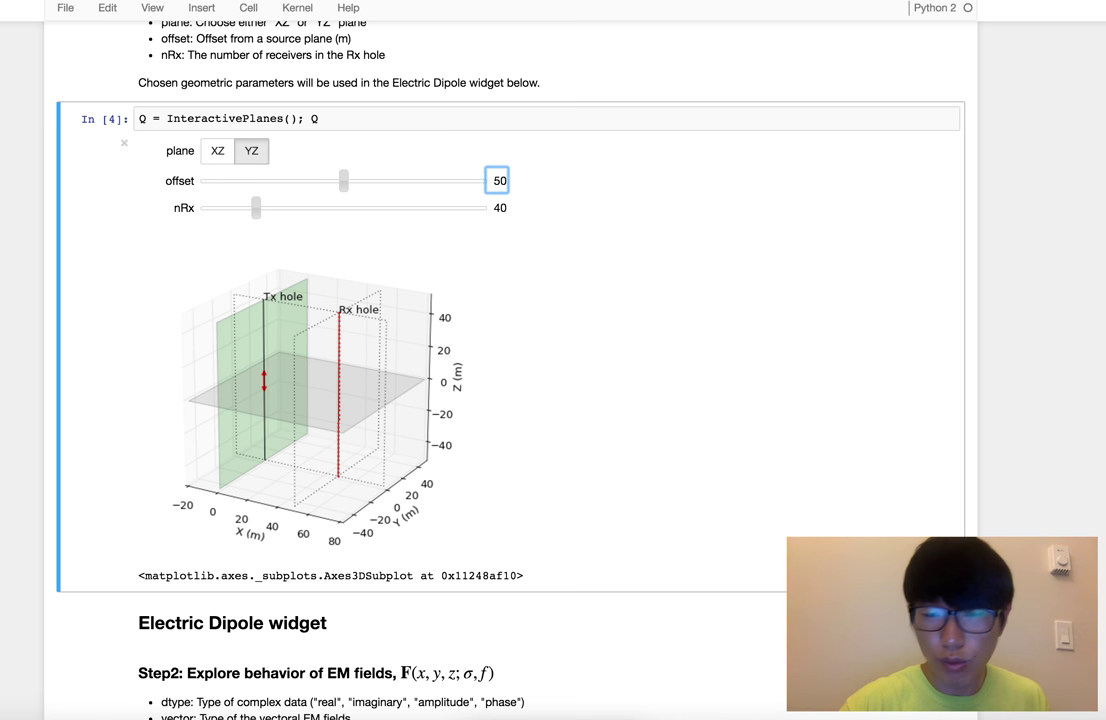
{"action": "left_click_drag", "start_coordinate": [344, 180], "coordinate": [412, 180]}
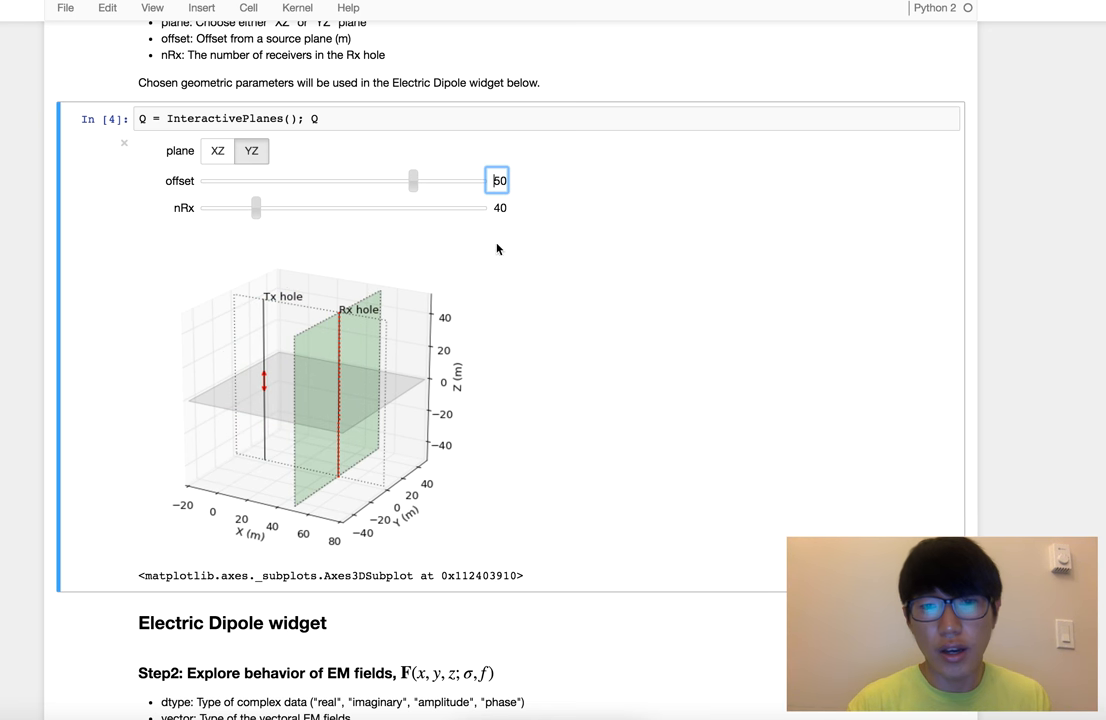
Rerun the DipoleWidget cell so the E vector field plots on the new YZ plane
{"action": "scroll", "scroll_direction": "down", "scroll_amount": 3}
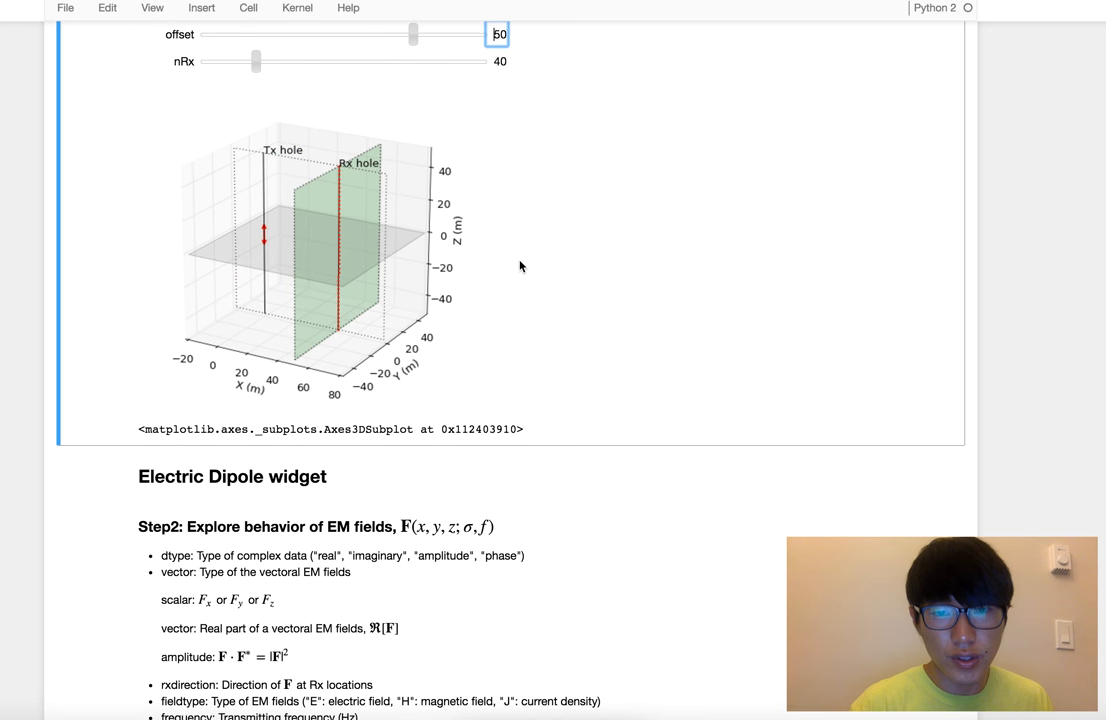
{"action": "scroll", "scroll_direction": "down", "scroll_amount": 3}
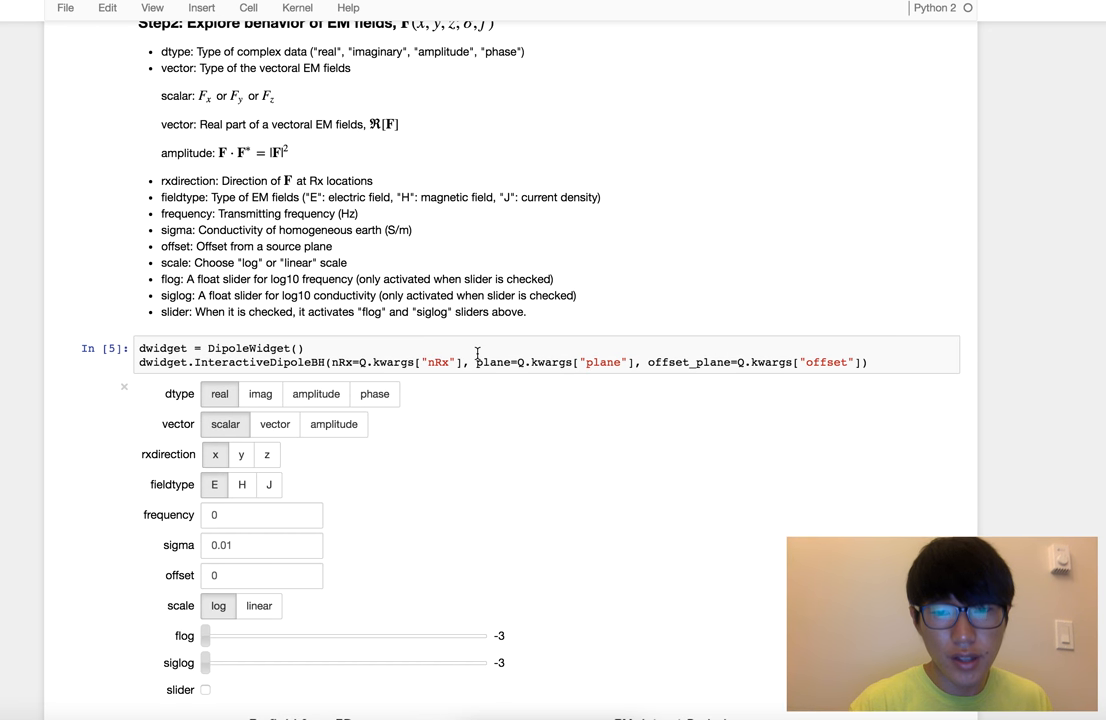
{"action": "key", "text": "shift+enter"}
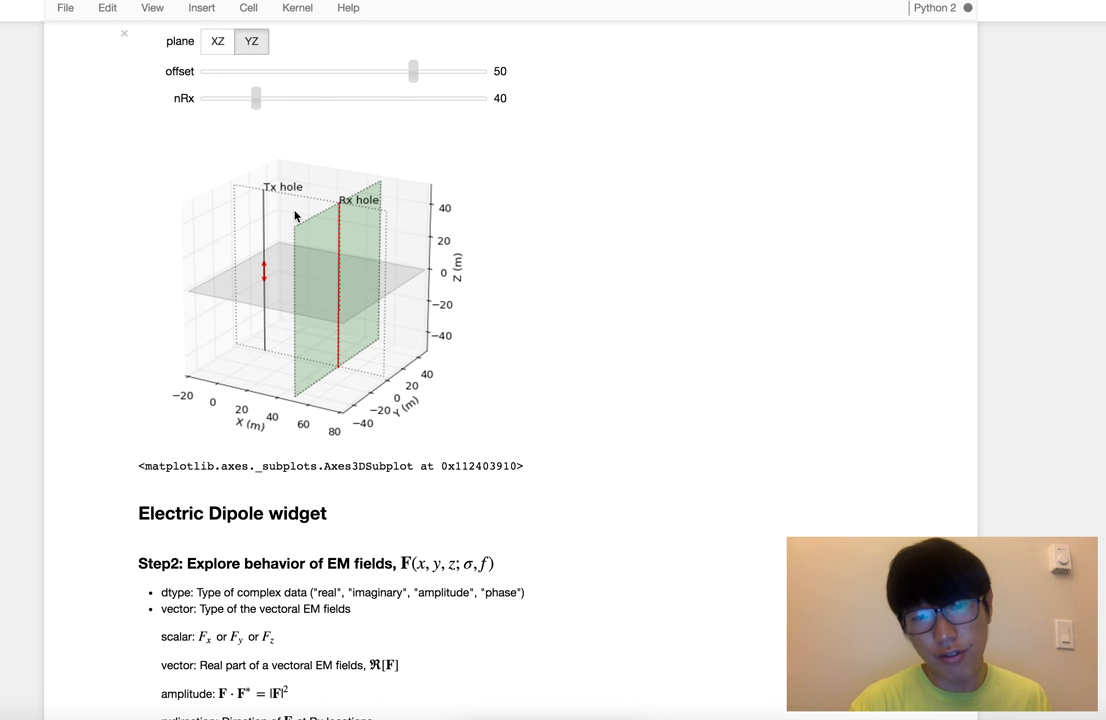
{"action": "mouse_move", "coordinate": [254, 264]}
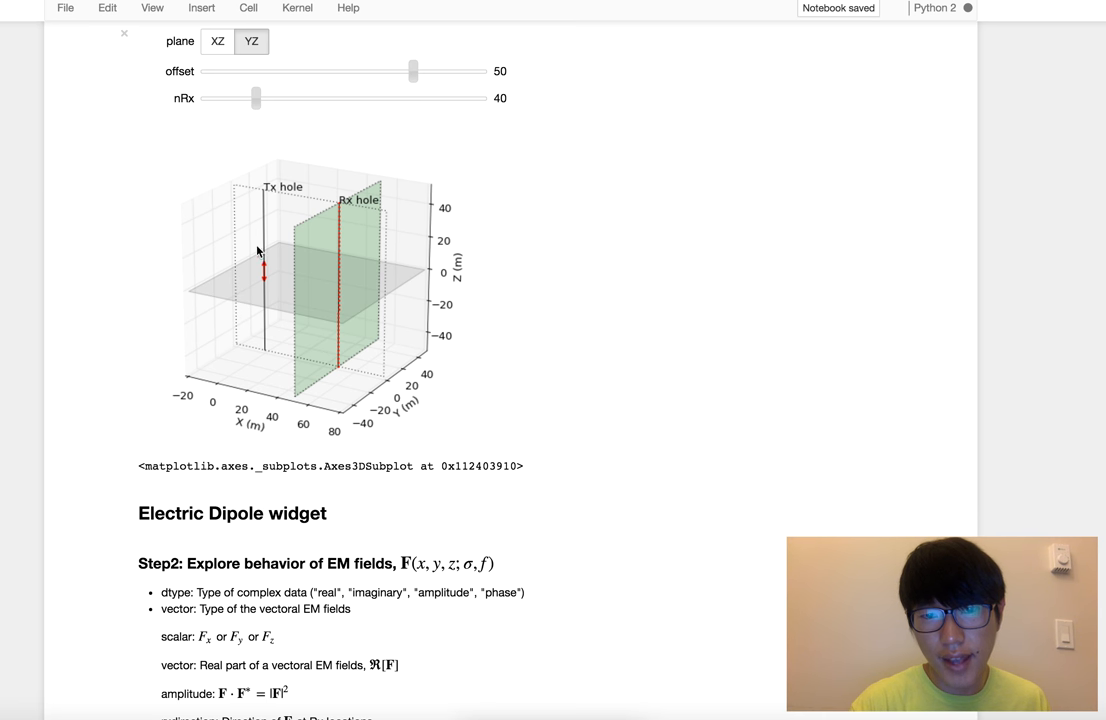
{"action": "scroll", "scroll_direction": "down", "scroll_amount": 3}
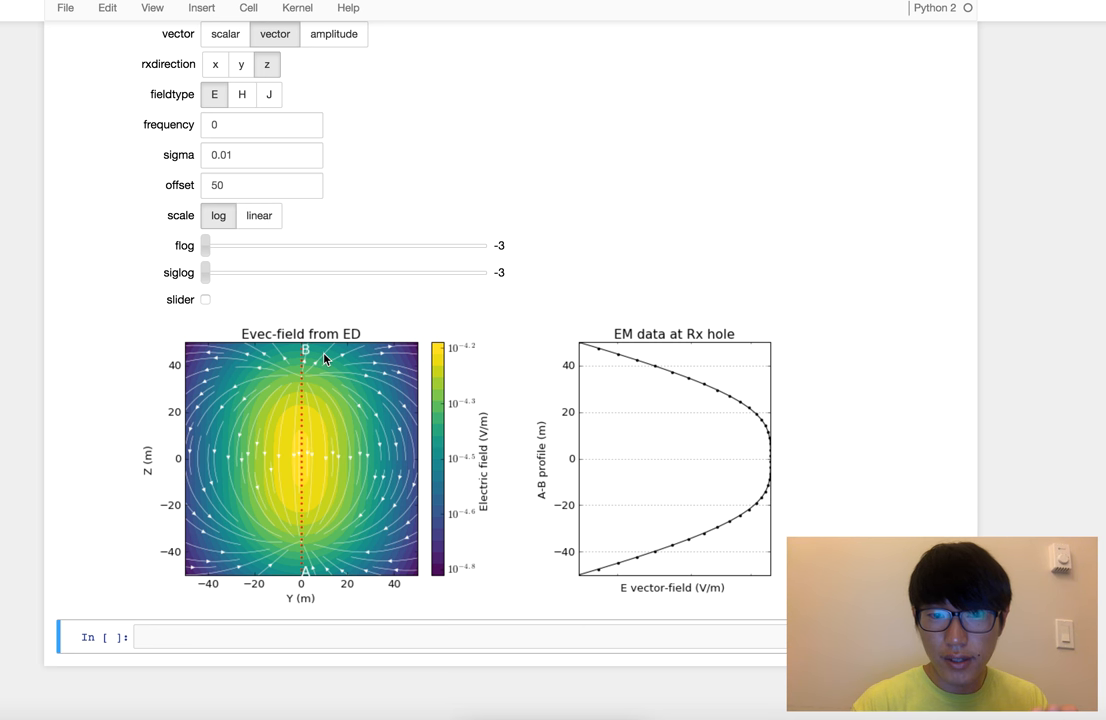
{"action": "mouse_move", "coordinate": [296, 496]}
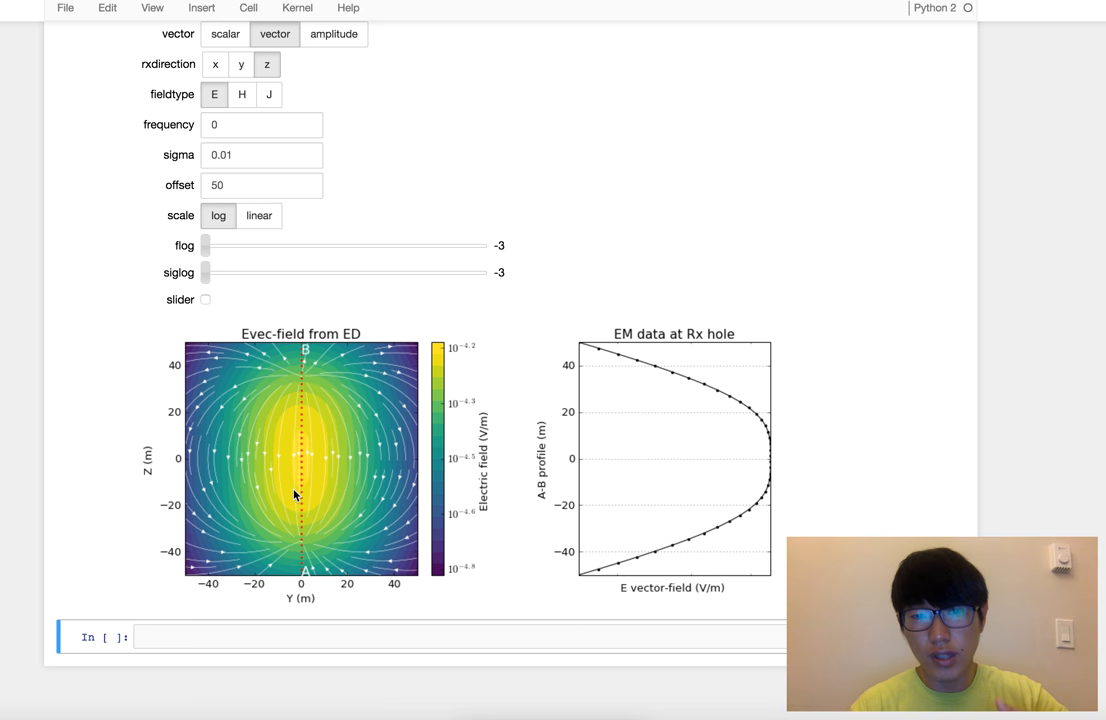
{"action": "mouse_move", "coordinate": [304, 360]}
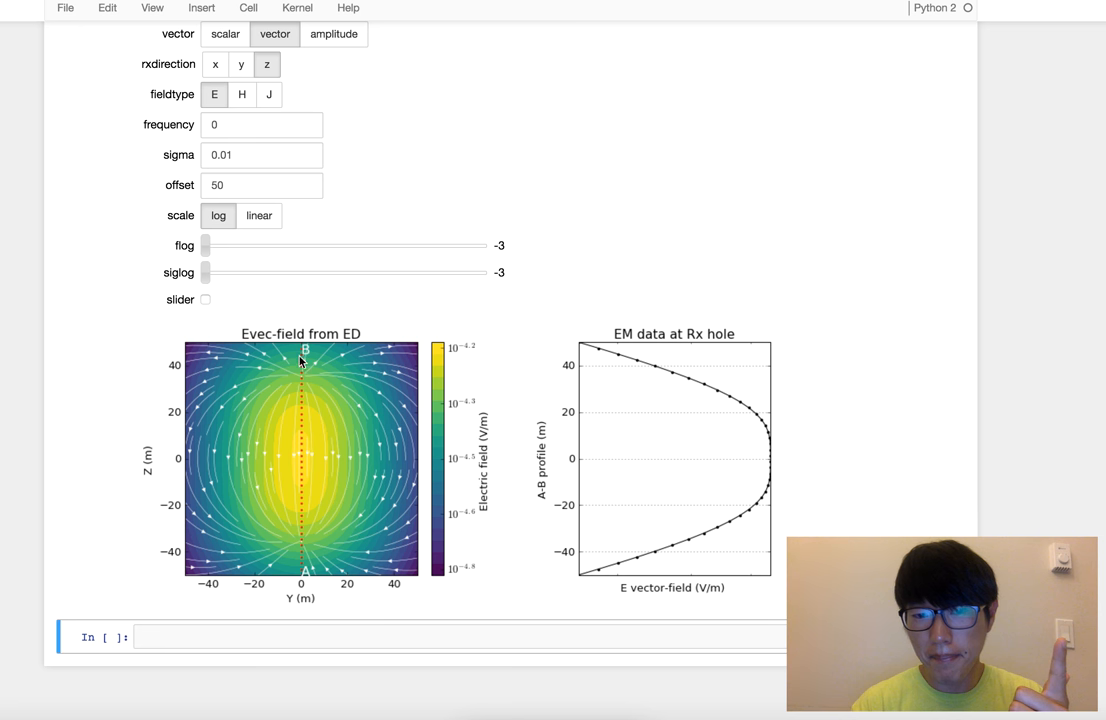
{"action": "mouse_move", "coordinate": [302, 568]}
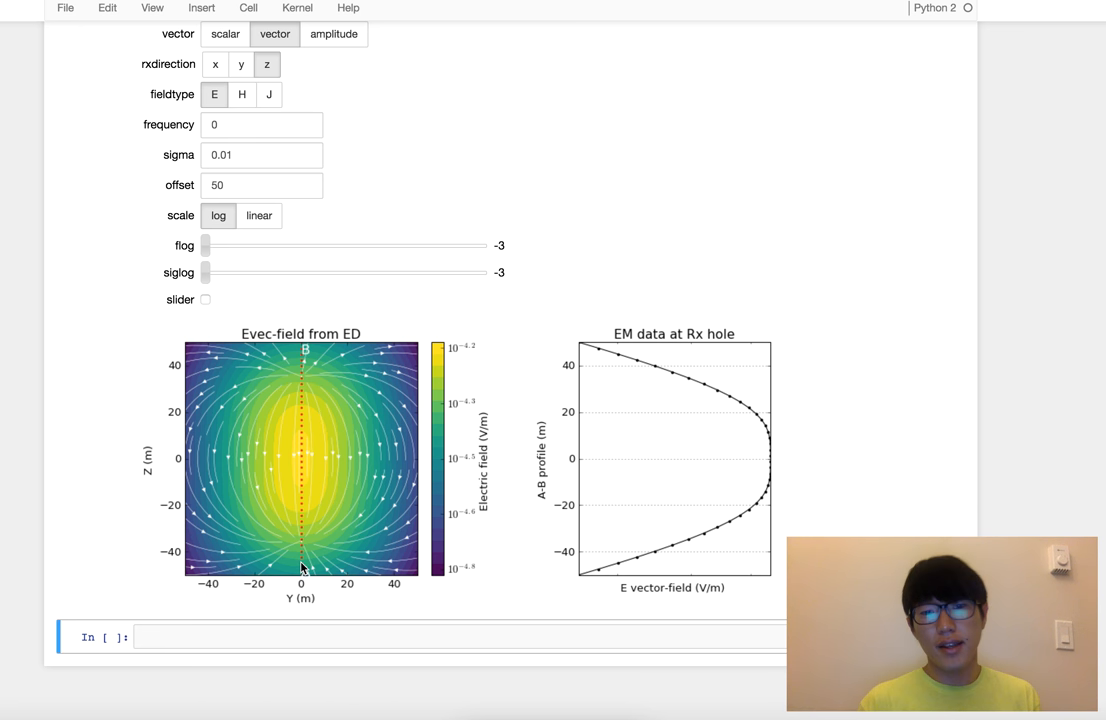
{"action": "mouse_move", "coordinate": [368, 486]}
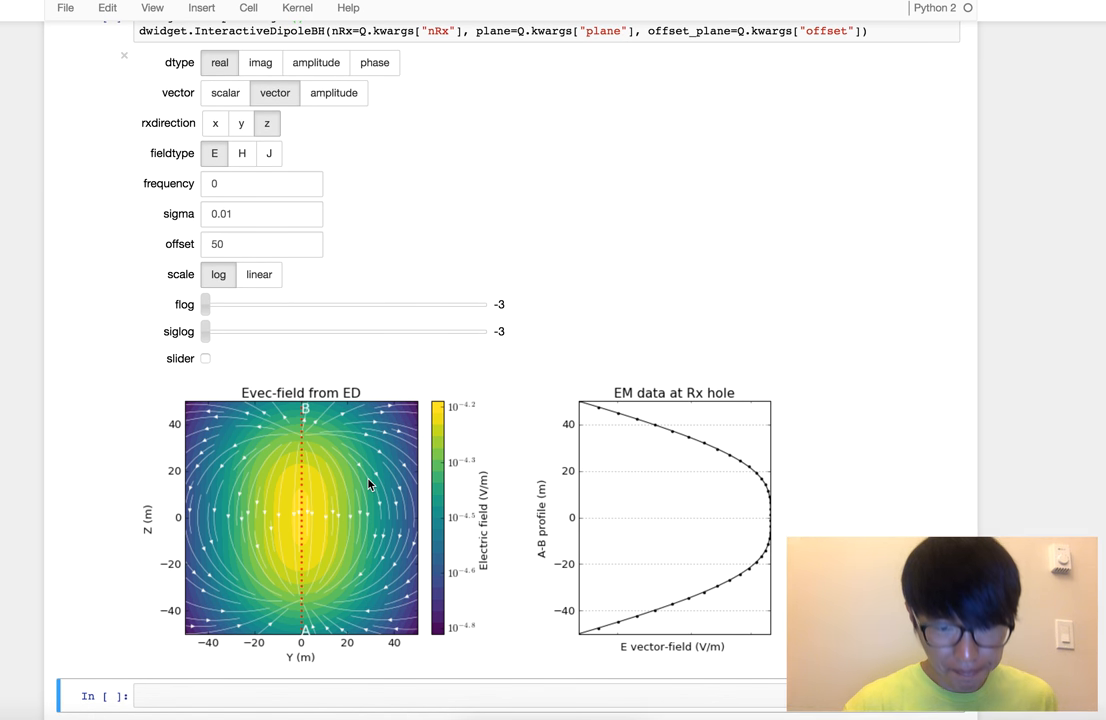
{"action": "mouse_move", "coordinate": [400, 536]}
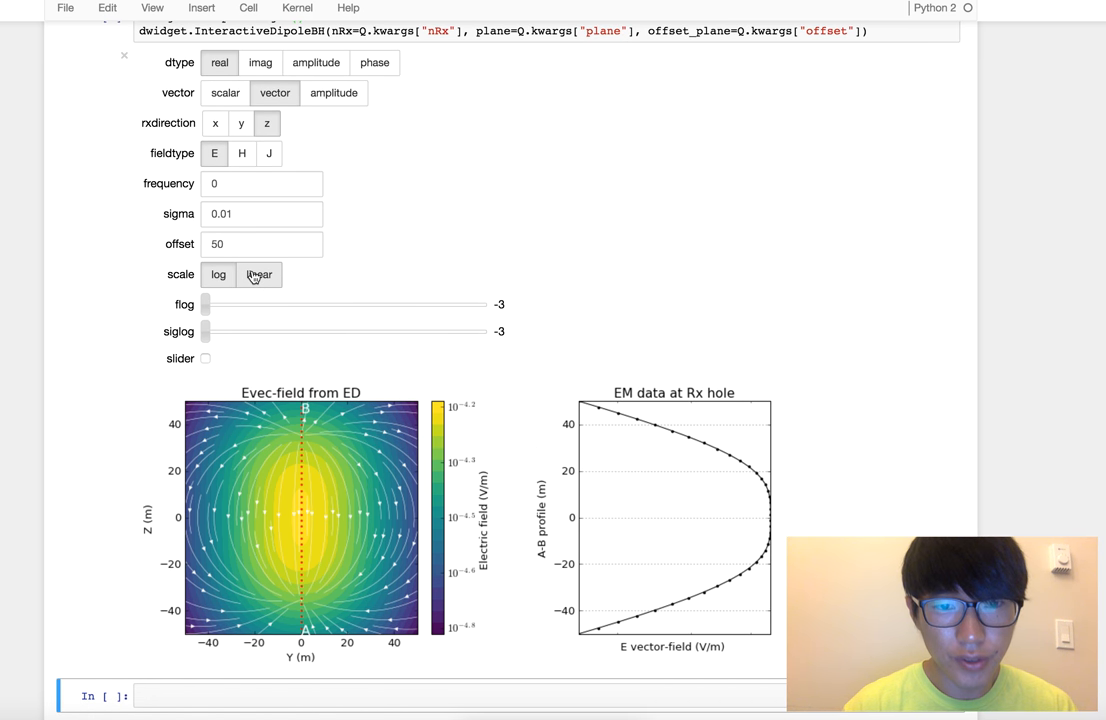
Switch the E vector field map and Rx-hole profile to a linear colour scale
{"action": "left_click", "coordinate": [260, 274]}
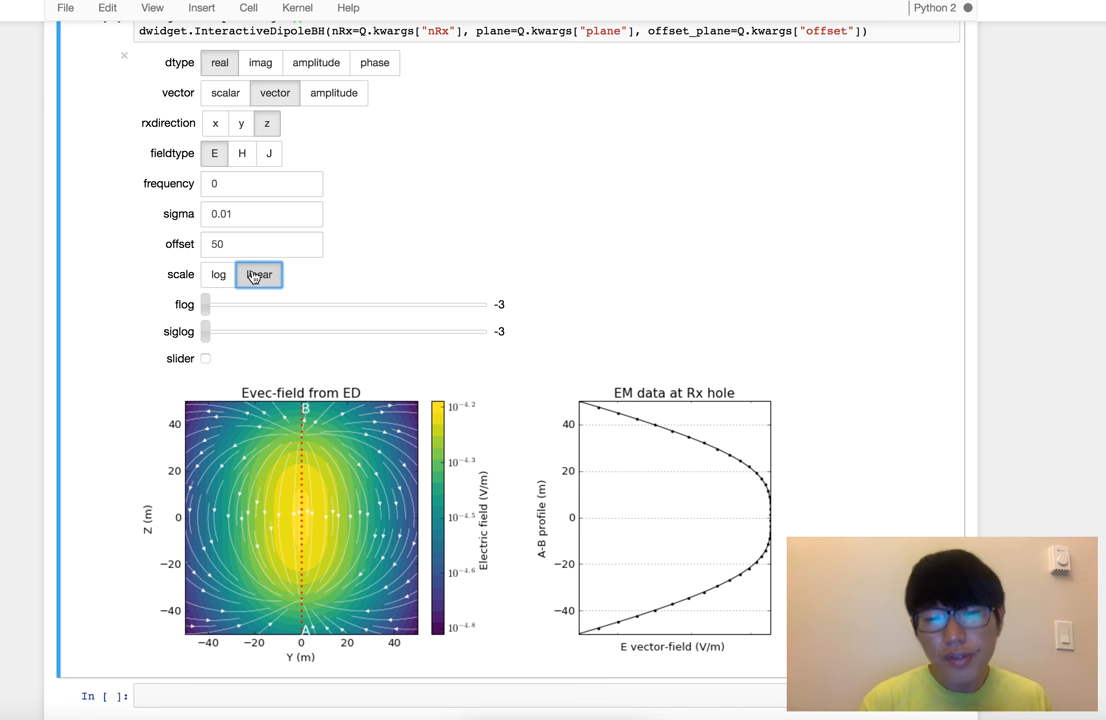
{"action": "left_click", "coordinate": [258, 274]}
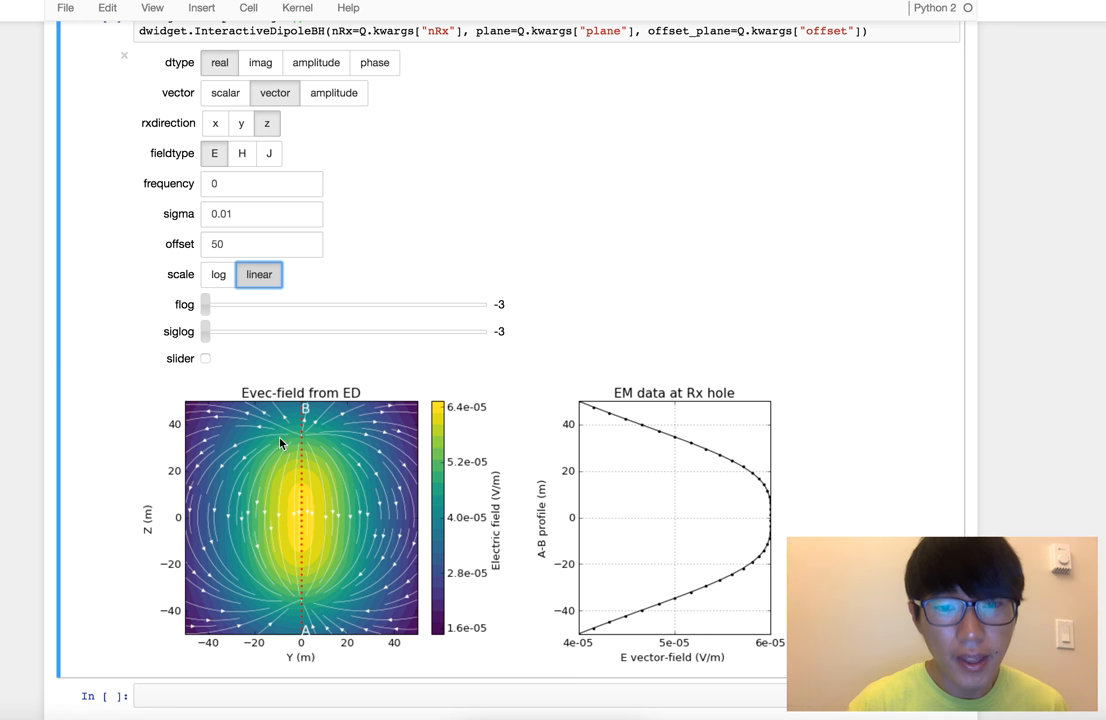
{"action": "mouse_move", "coordinate": [312, 164]}
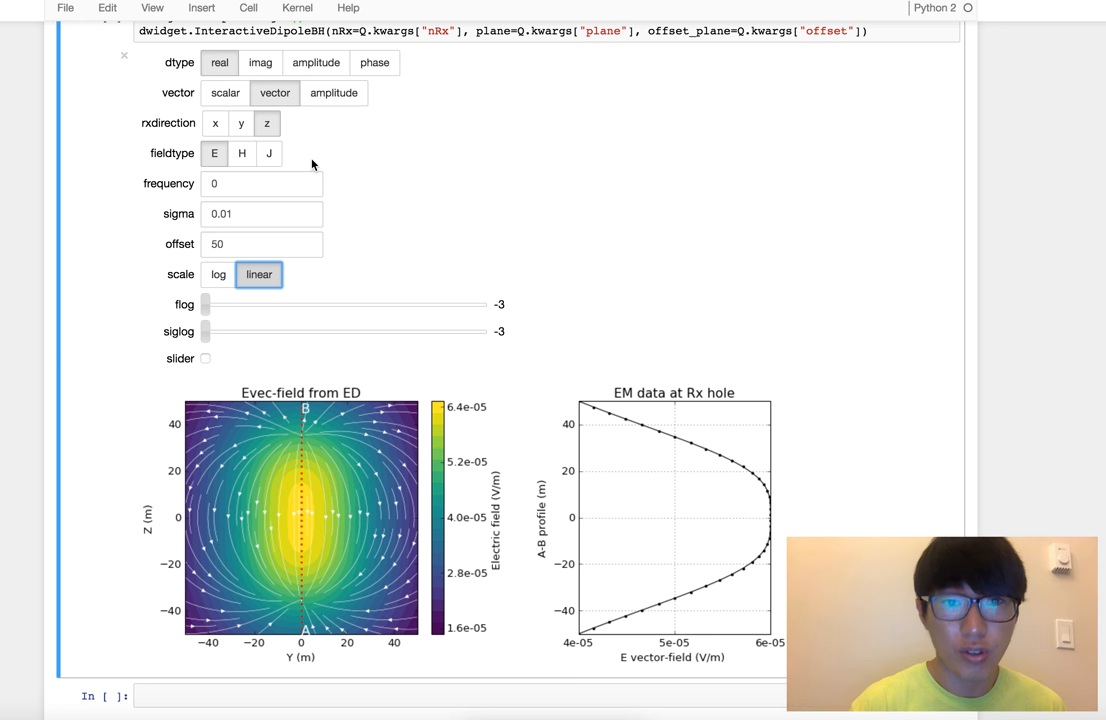
Choose scalar instead of vector to plot the Ez field map and its Rx-hole profile
{"action": "left_click", "coordinate": [224, 92]}
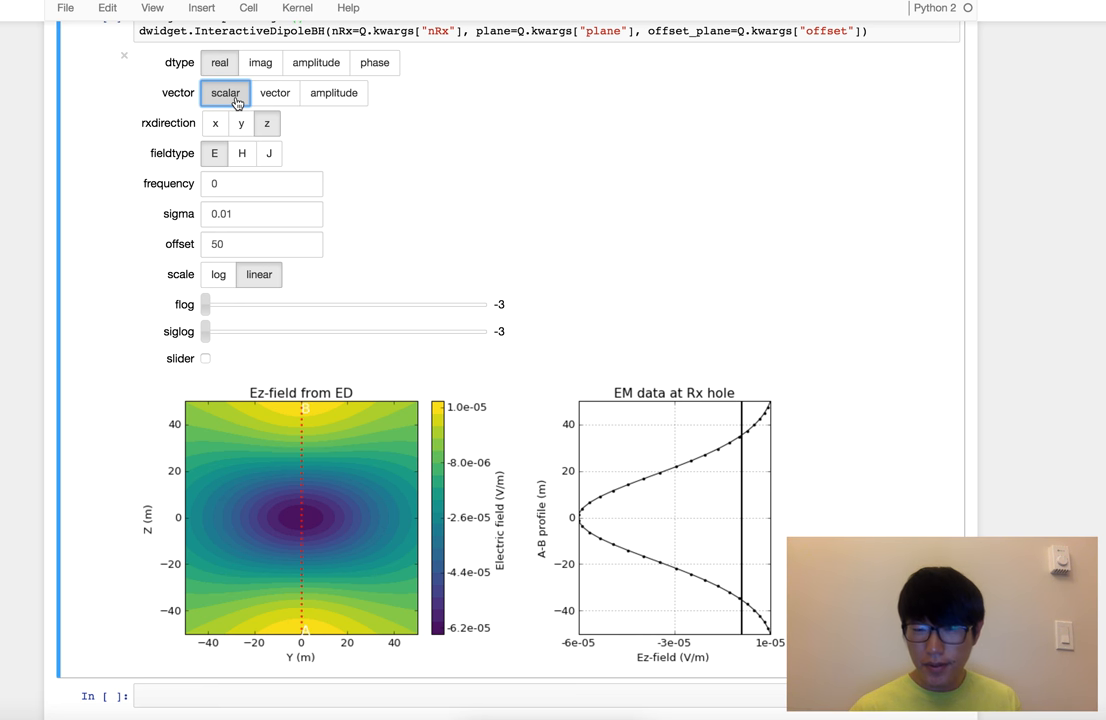
{"action": "mouse_move", "coordinate": [238, 264]}
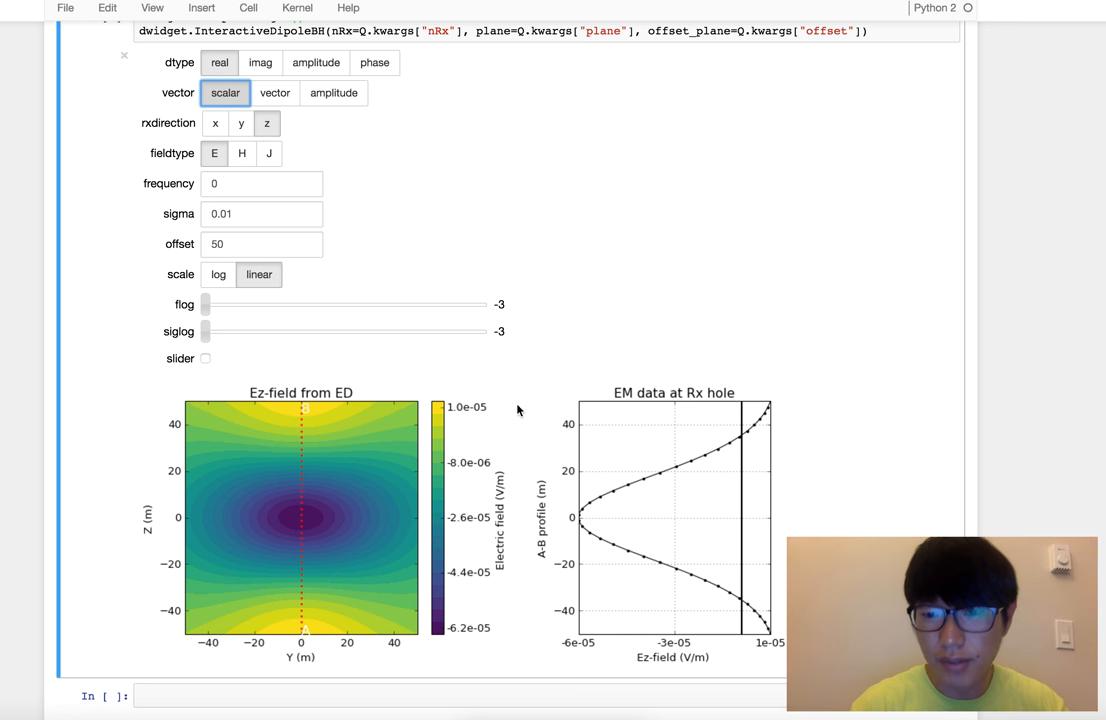
{"action": "mouse_move", "coordinate": [342, 436]}
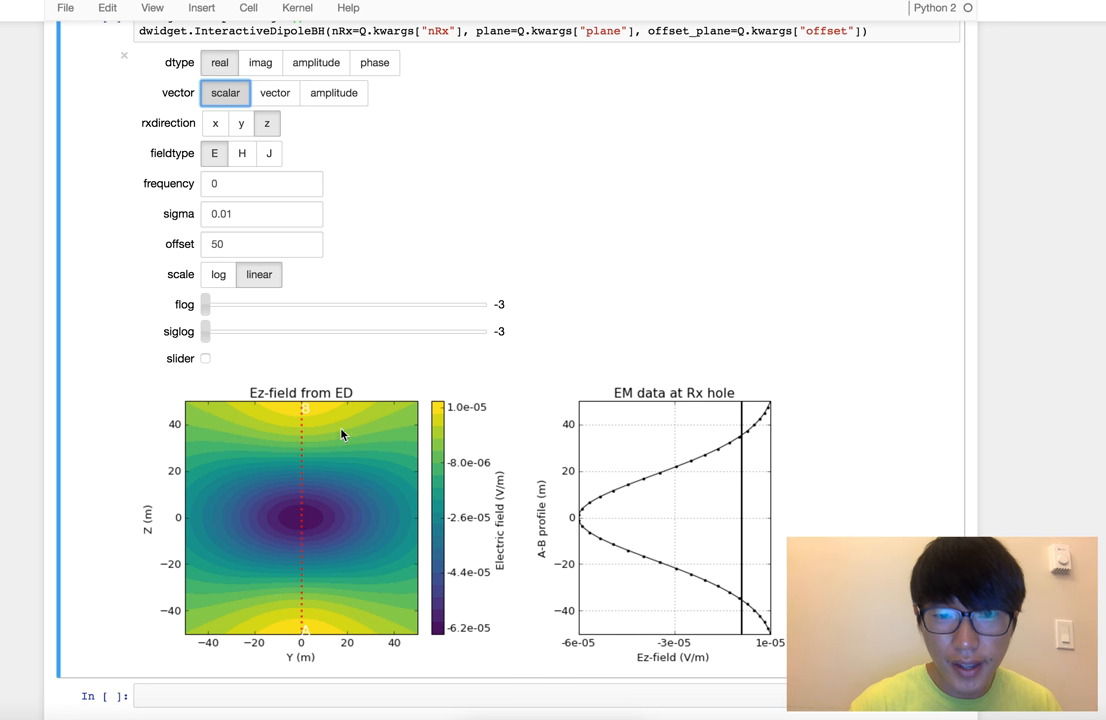
{"action": "mouse_move", "coordinate": [296, 640]}
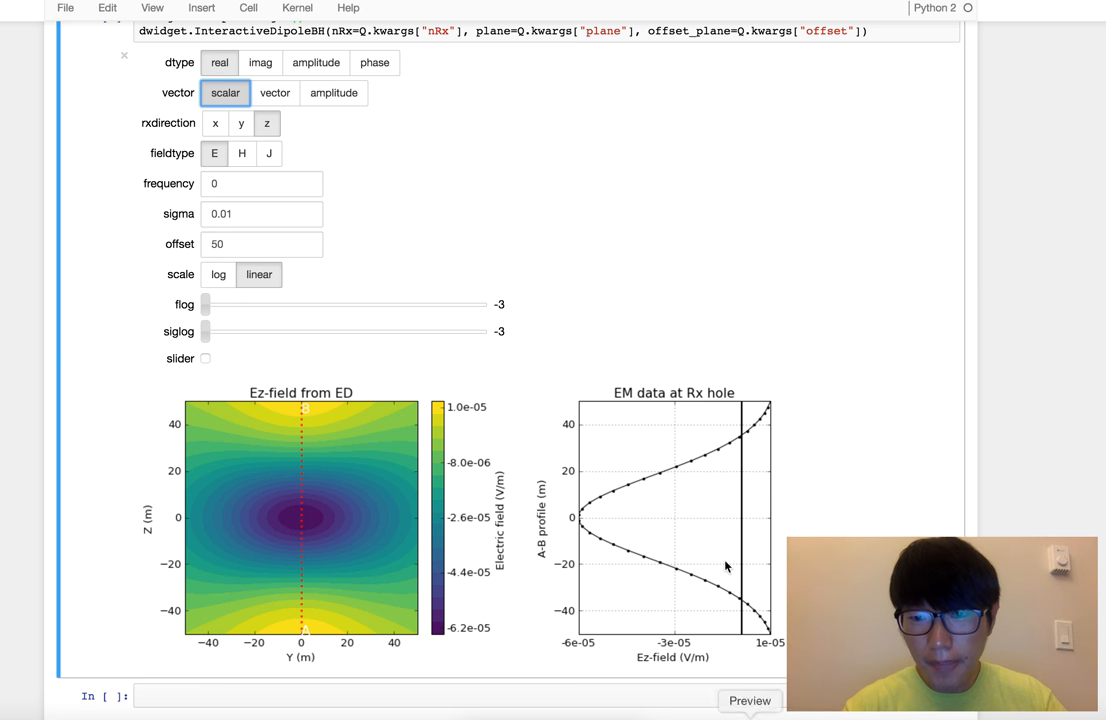
{"action": "mouse_move", "coordinate": [744, 400]}
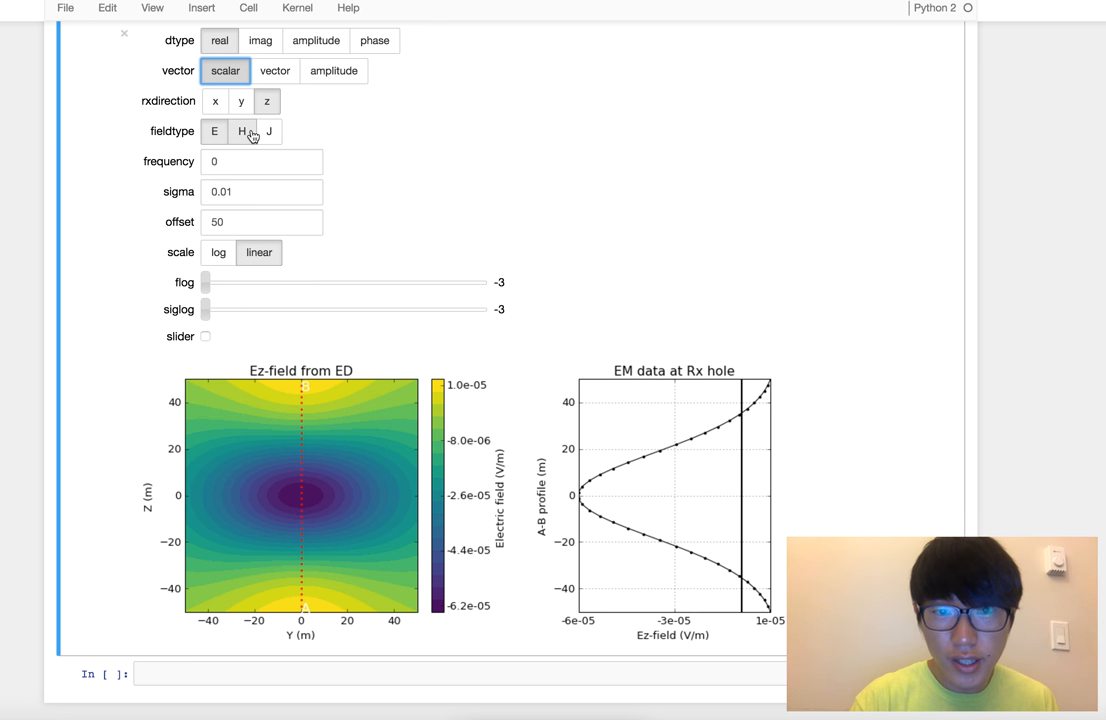
Set fieldtype to H and rxdirection to y to plot the Hy field on the YZ plane
{"action": "left_click", "coordinate": [242, 132]}
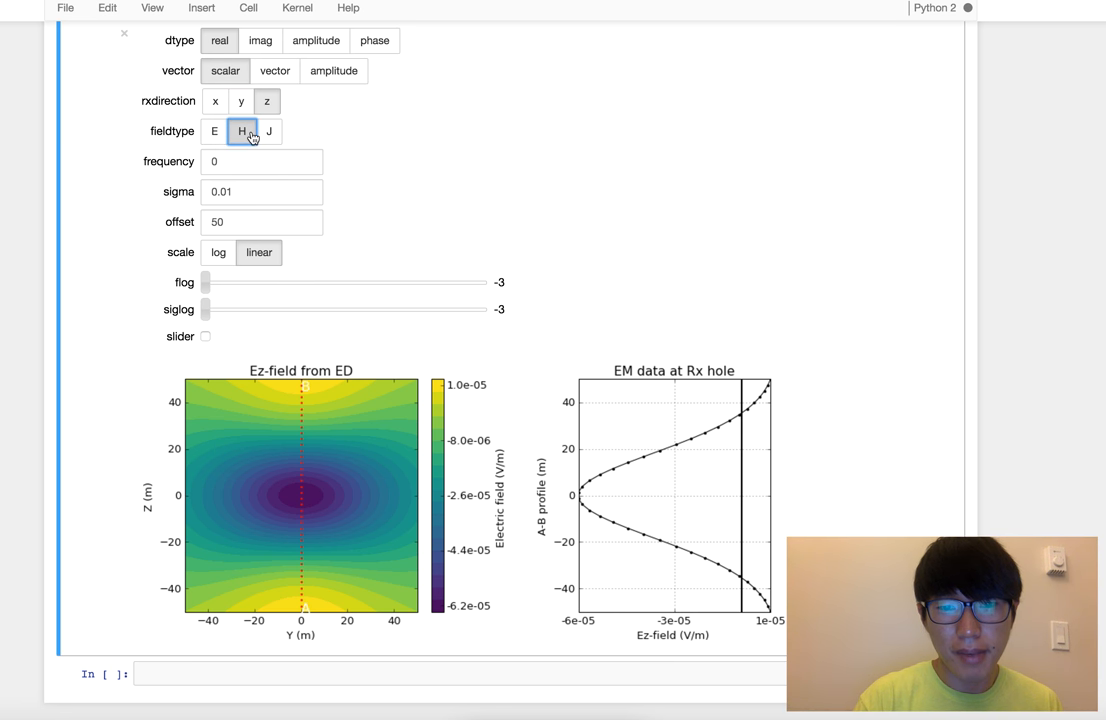
{"action": "left_click", "coordinate": [240, 132]}
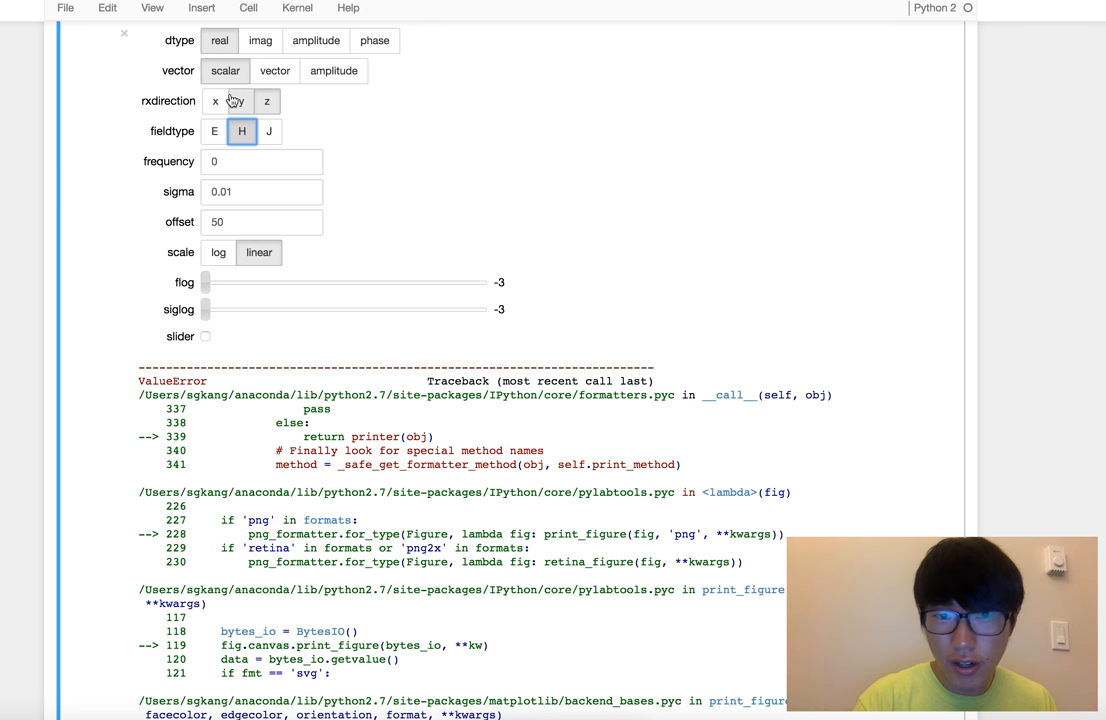
{"action": "left_click", "coordinate": [240, 100]}
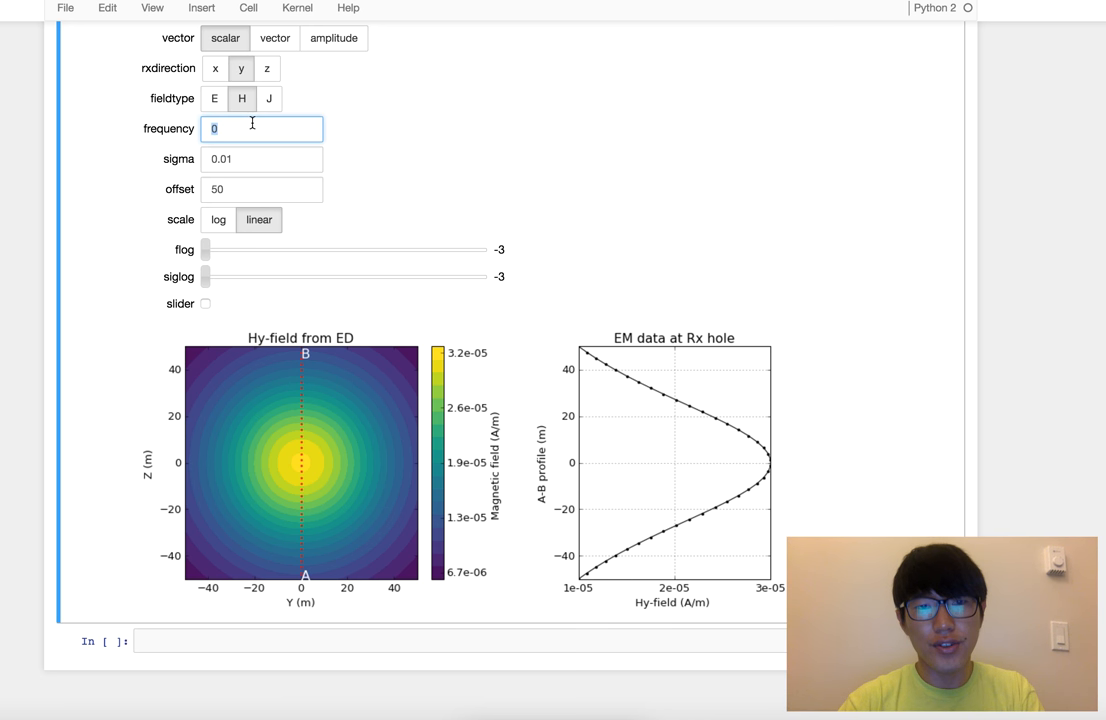
Set the transmitting frequency to 1e6 Hz, redrawing the Hy field map and receiver profile
{"action": "type", "text": "1e6"}
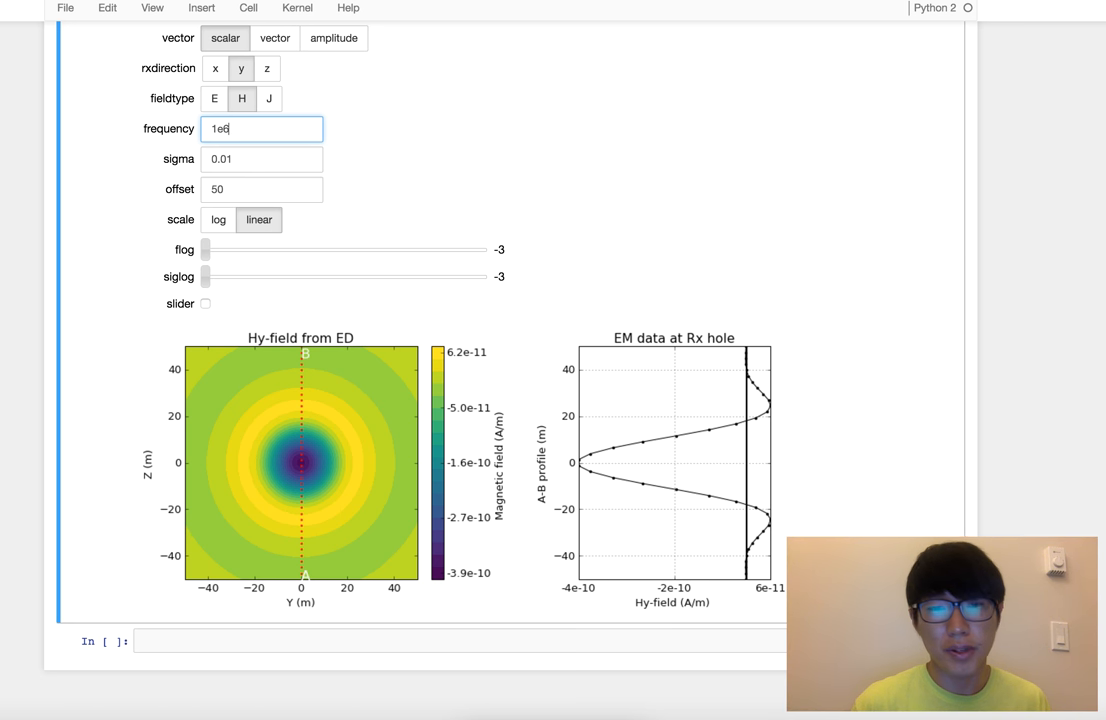
{"action": "mouse_move", "coordinate": [490, 294]}
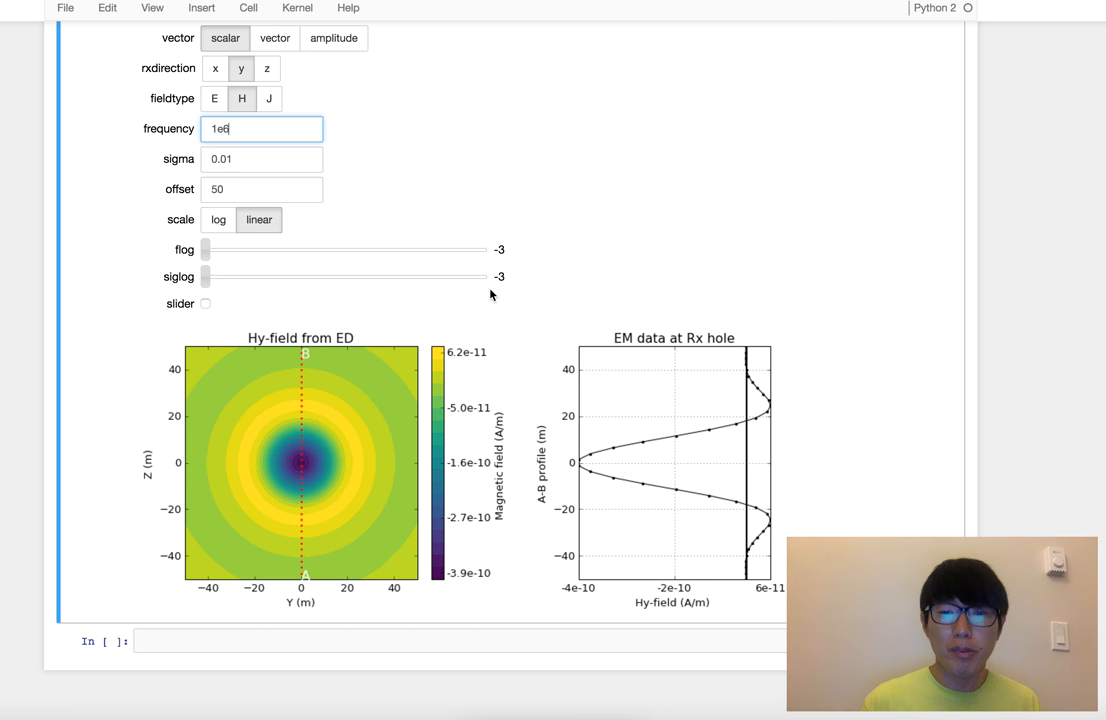
{"action": "mouse_move", "coordinate": [508, 676]}
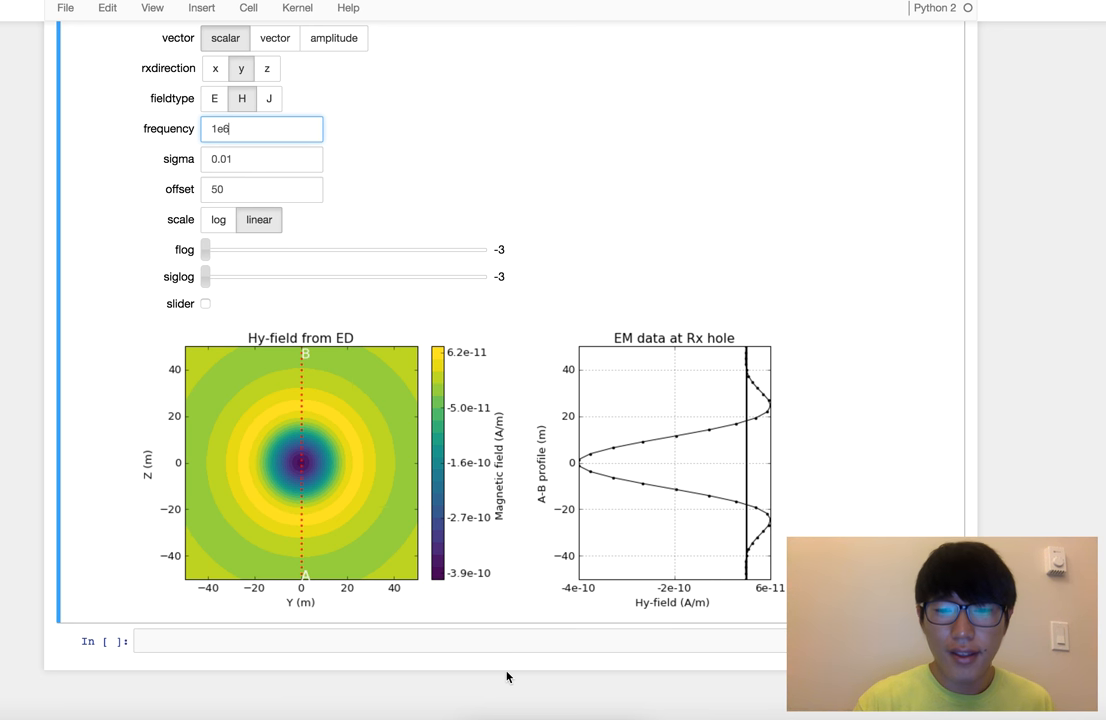